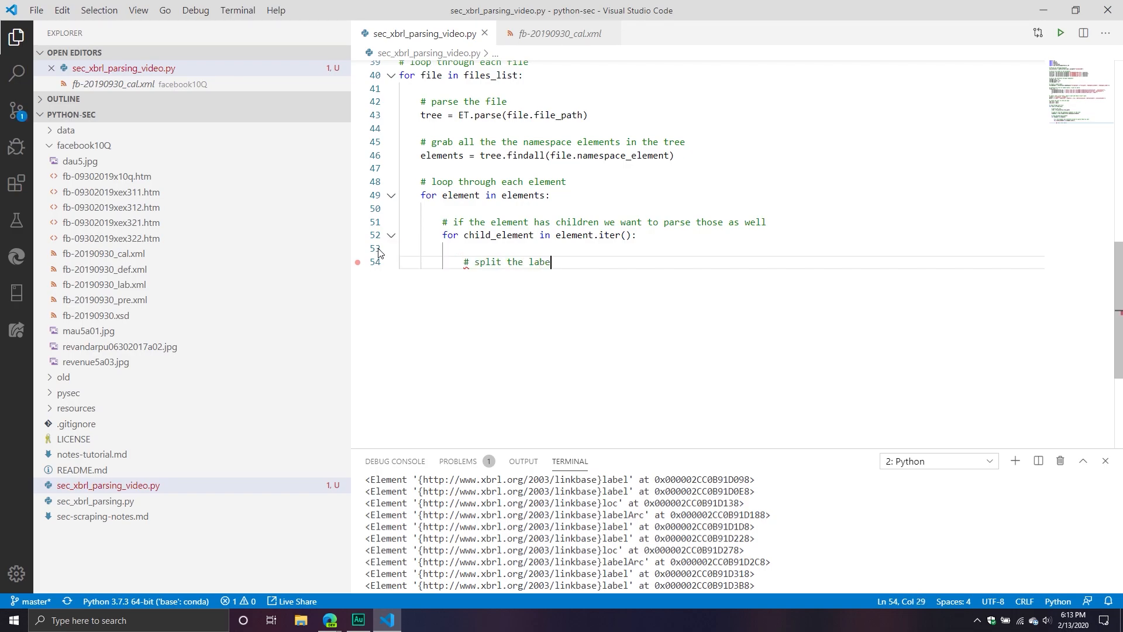
Store child_element.tag in element_split_label, print it, and inspect a namespaced tag in the terminal.
text(element_split_l)
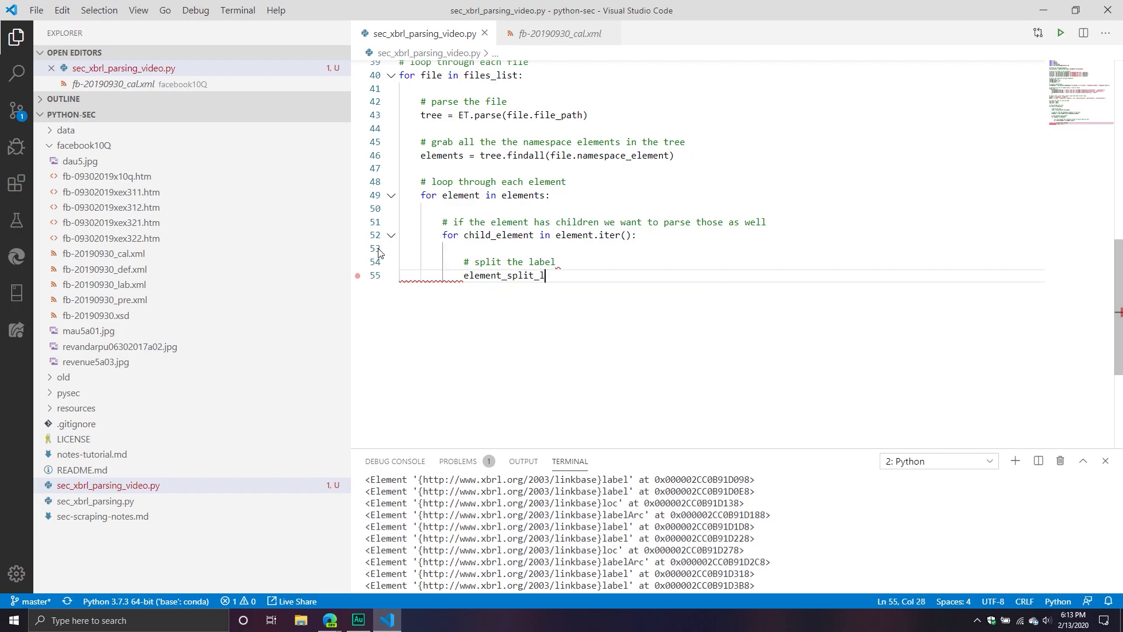
text(abel =)
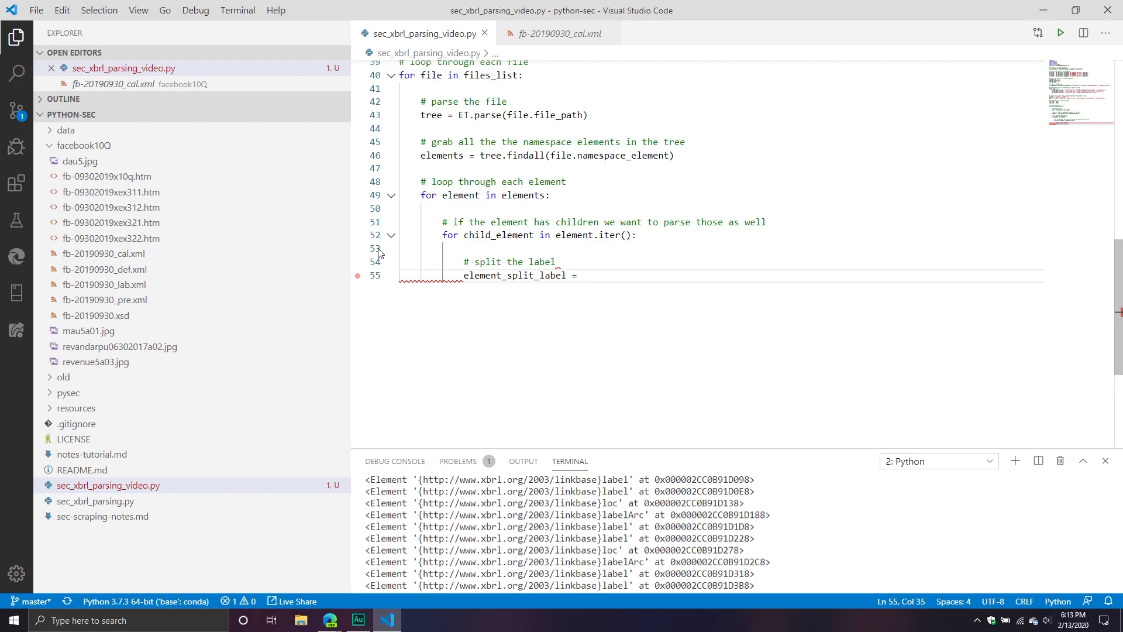
text(child_element.)
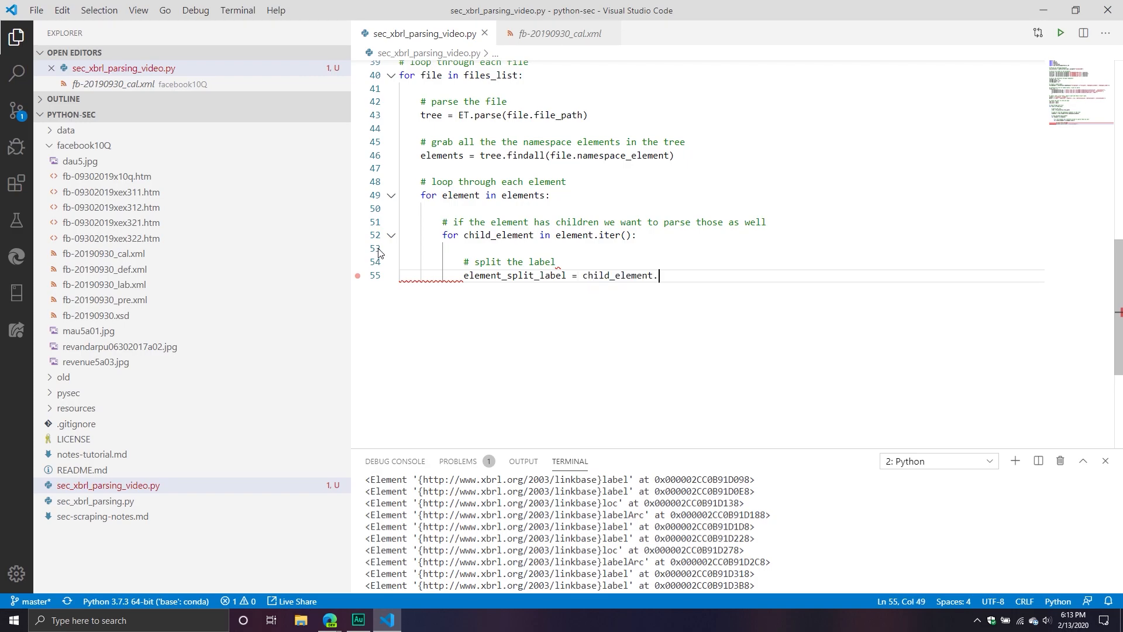
text(tag)
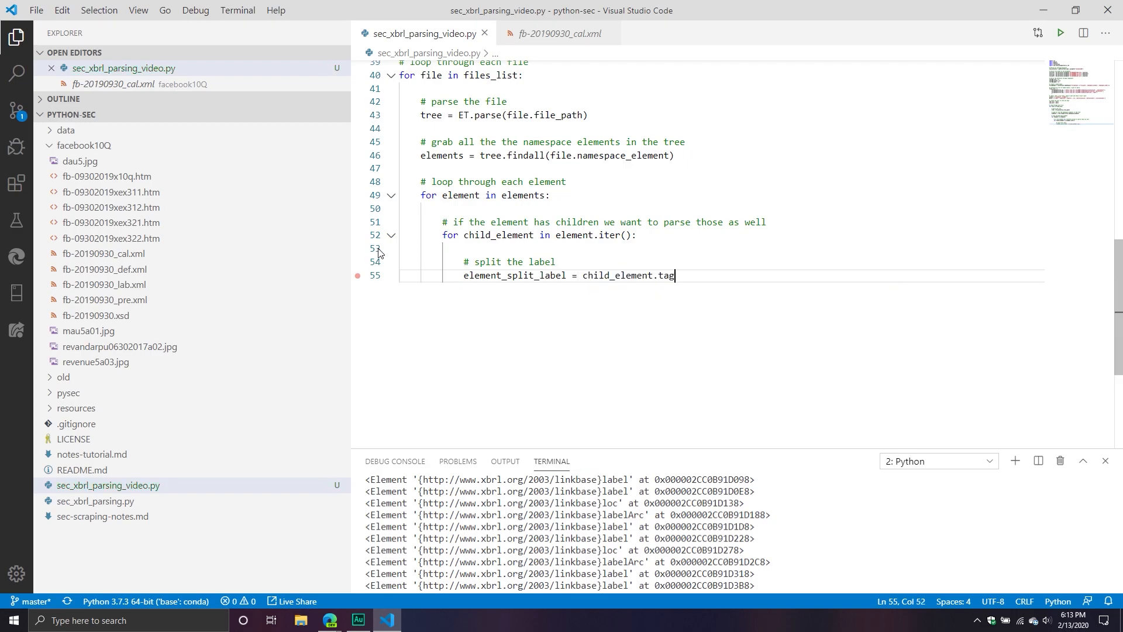
text(print(element_split_label)
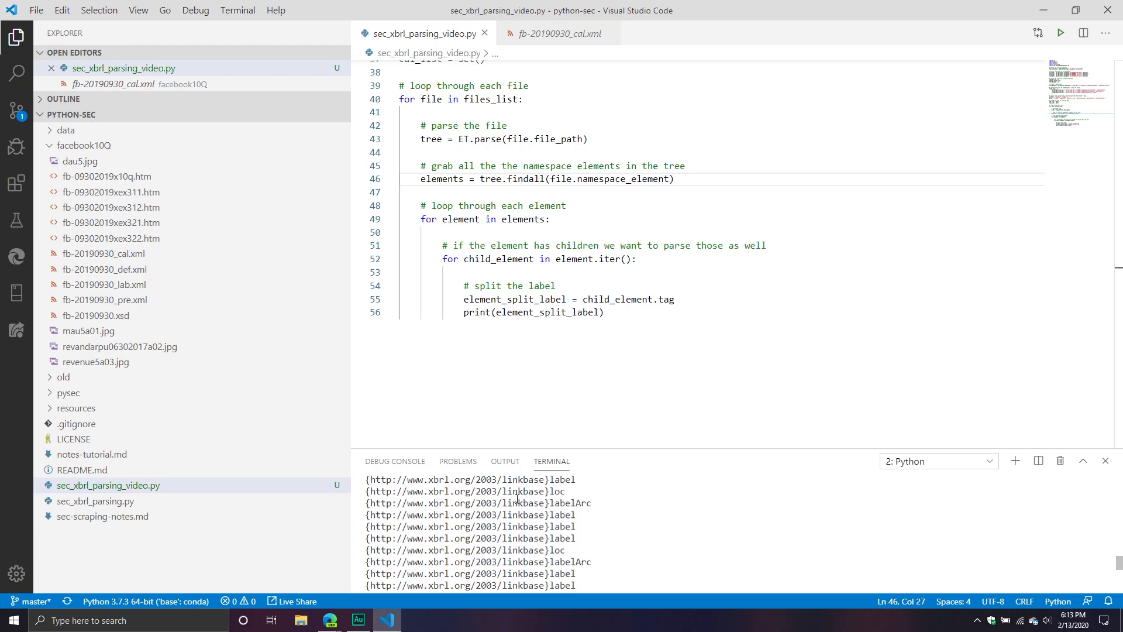
mouse_move(518, 504)
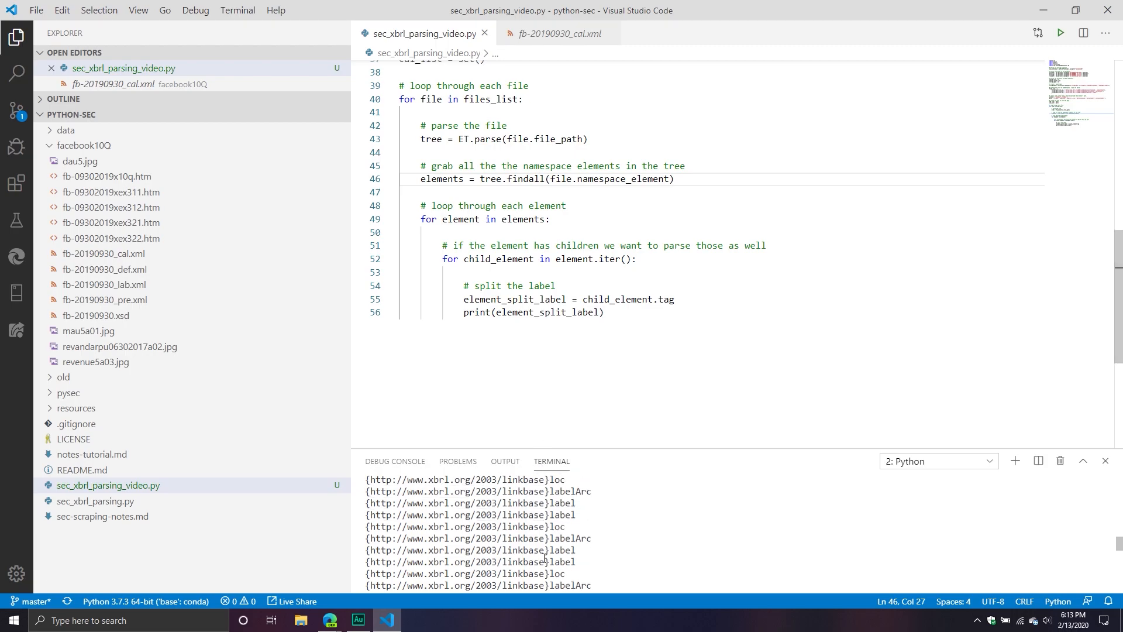
double_click(570, 490)
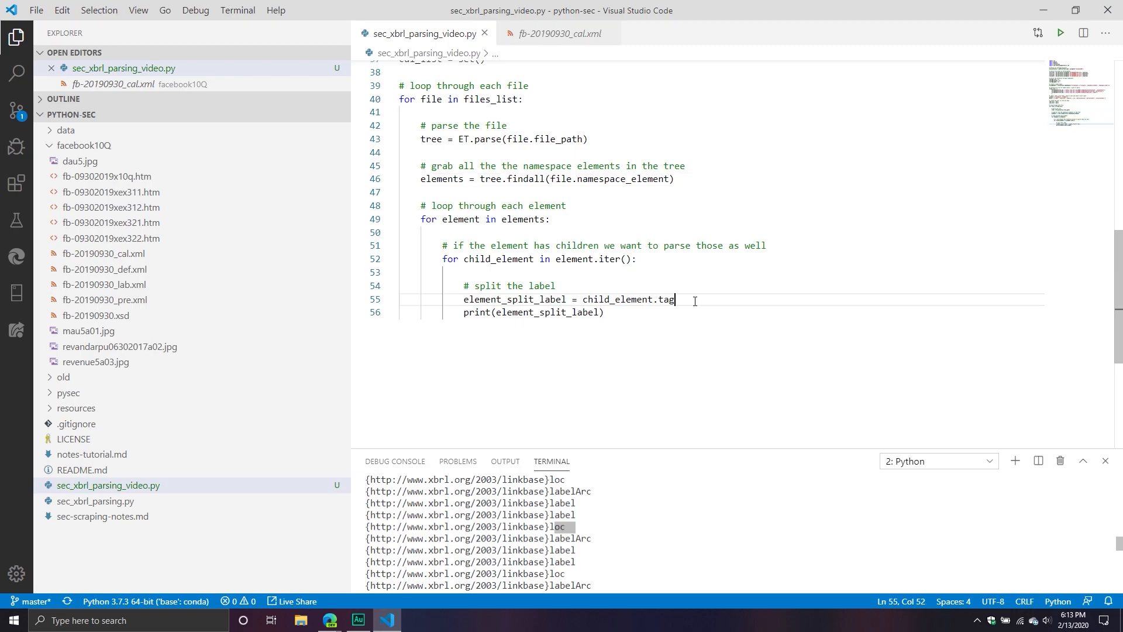
mouse_move(822, 356)
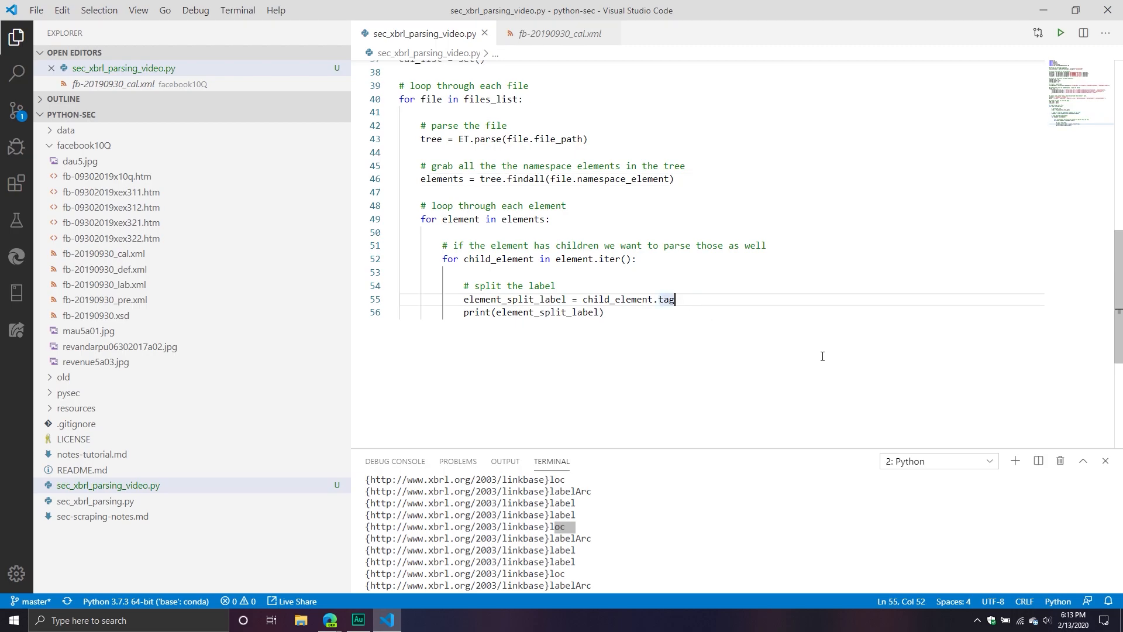
Split the tag at the closing brace into namespace [0] and label [1], print only label, and run the script.
text(.split())
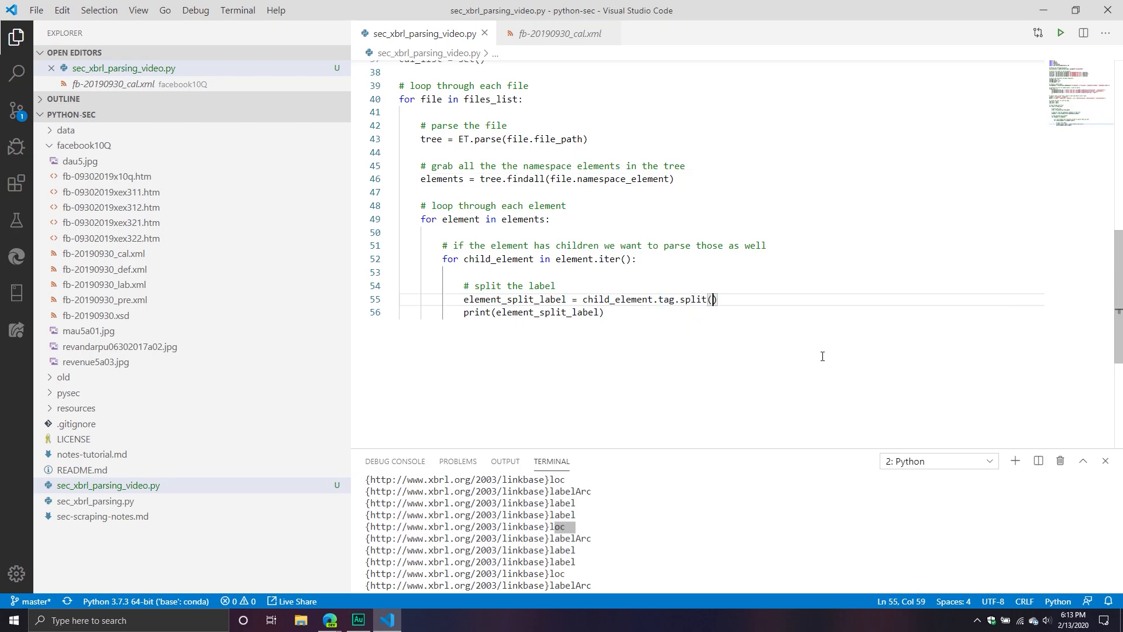
text('}')
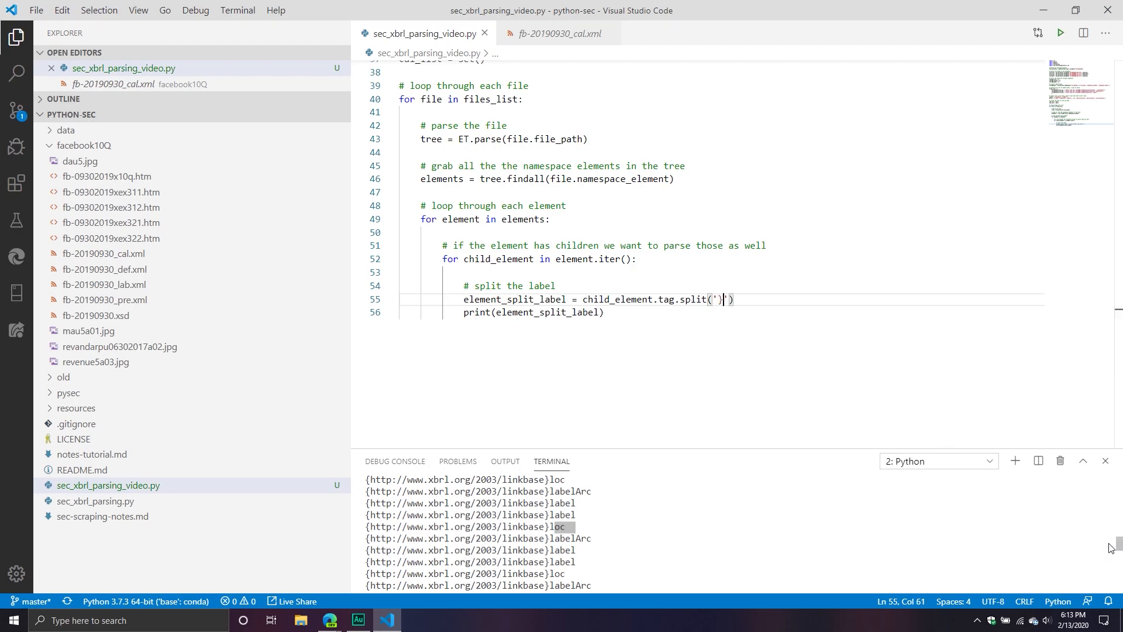
mouse_move(903, 561)
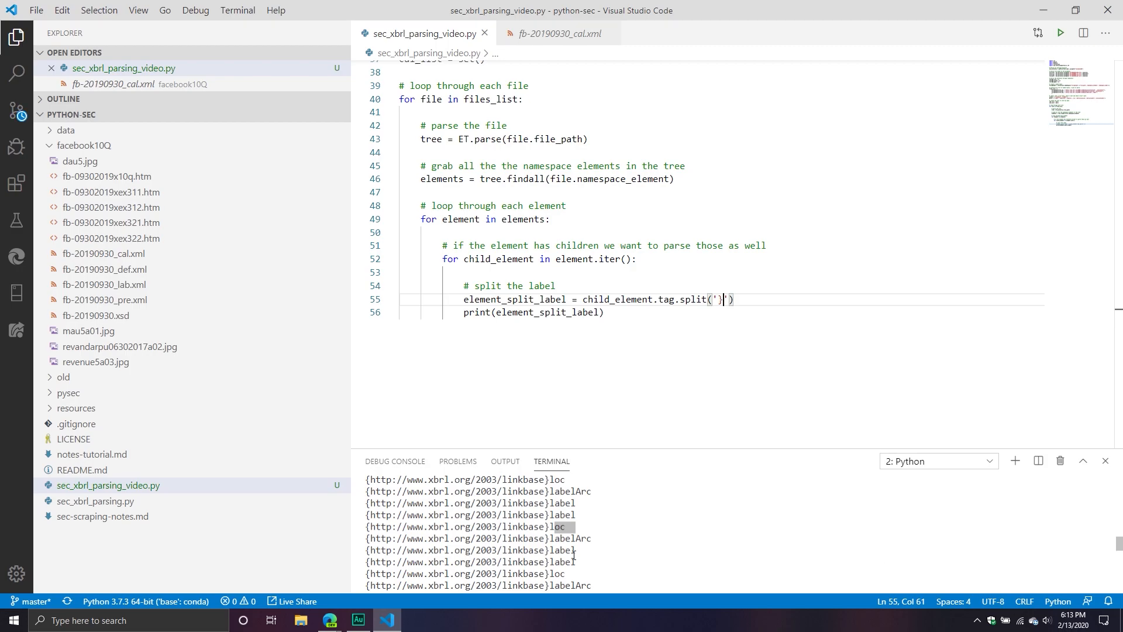
triple_click(533, 312)
text(namespace =)
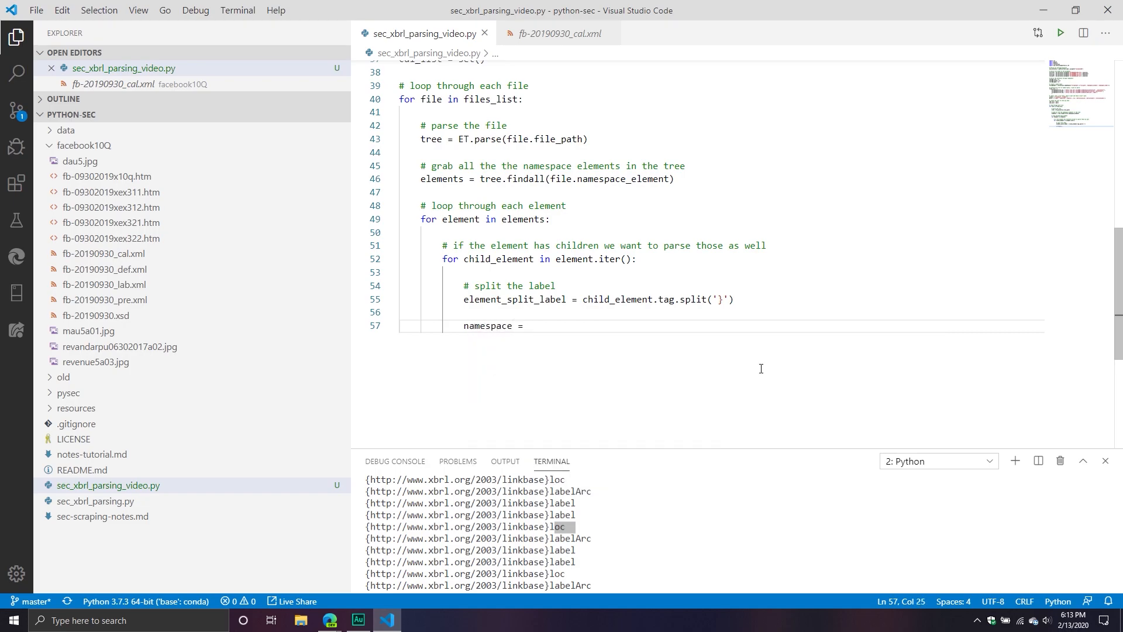
text(elemene)
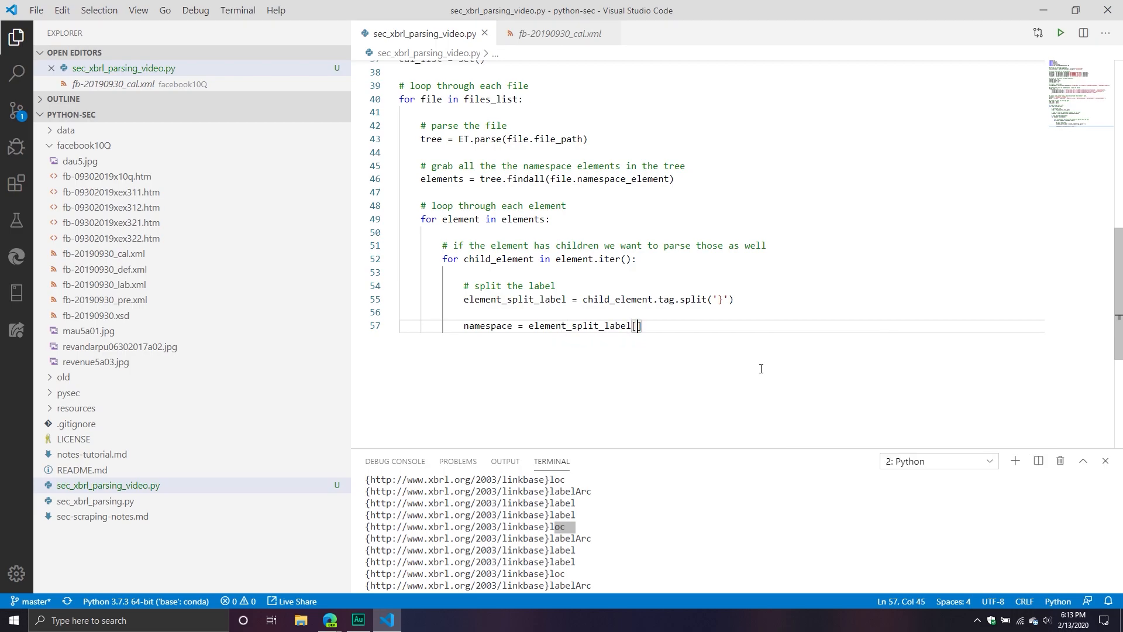
text(0)
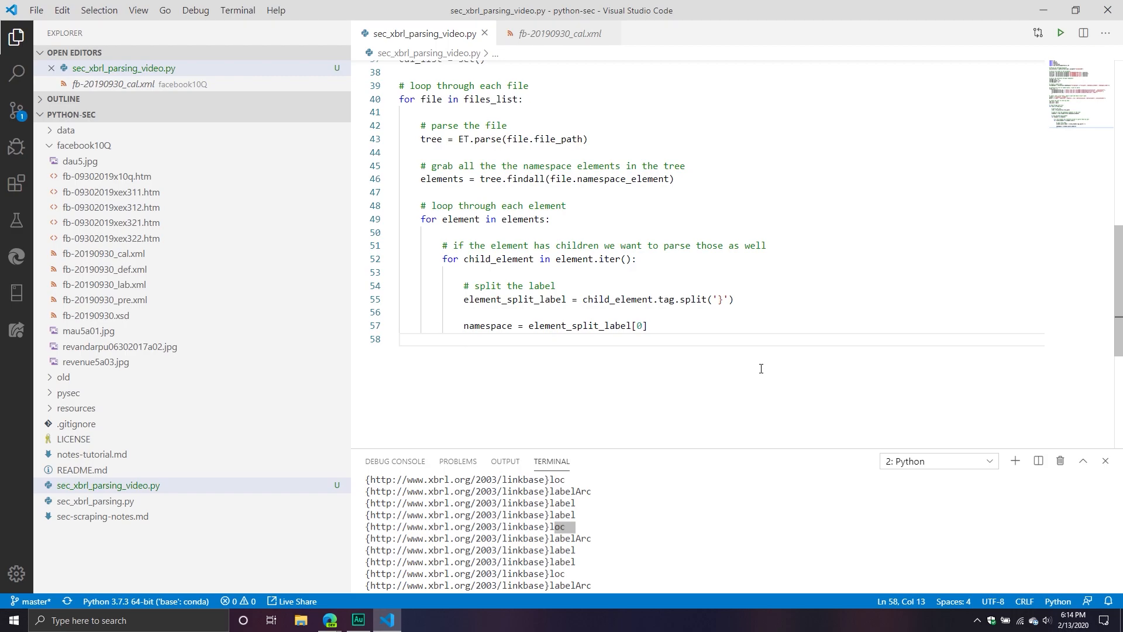
text(label = element_split_label[1)
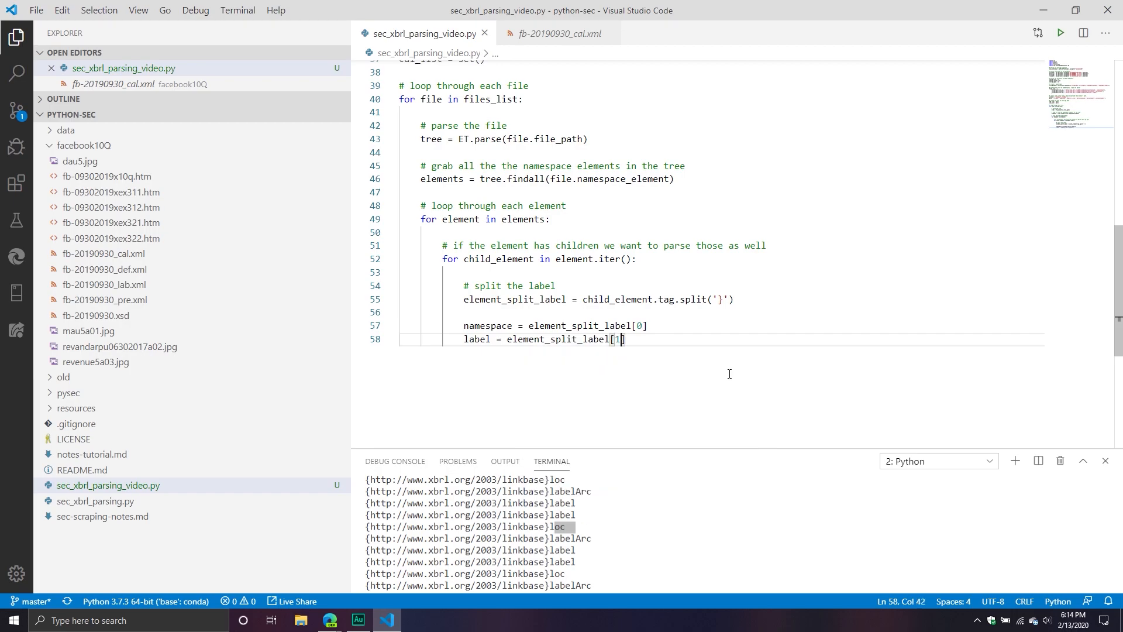
text(print(label)
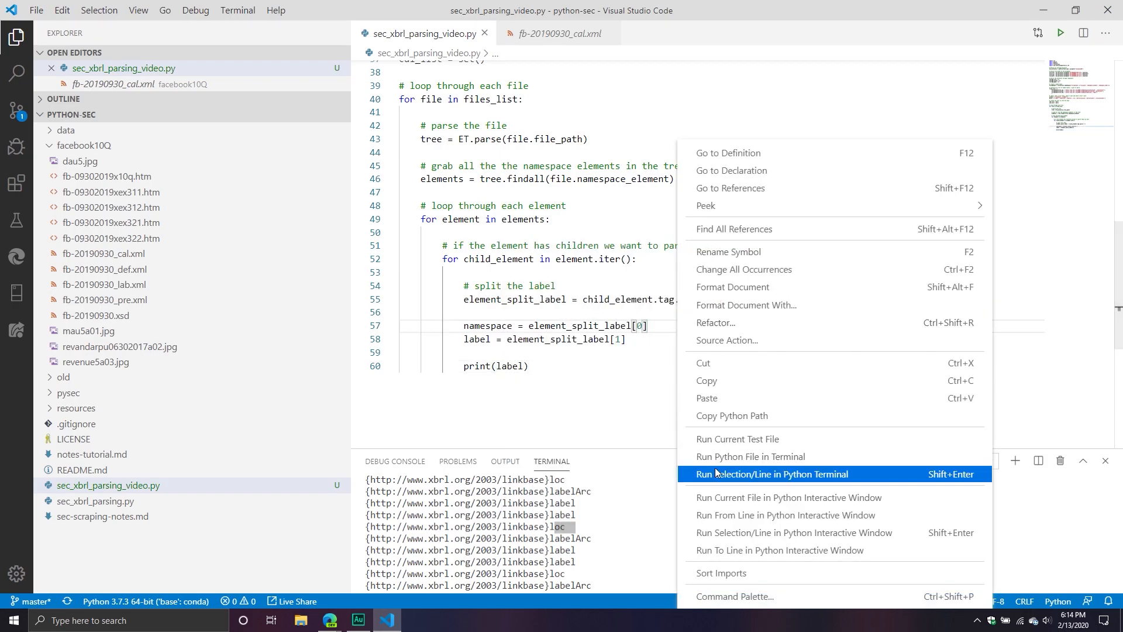
click(769, 474)
text(# split the labe)
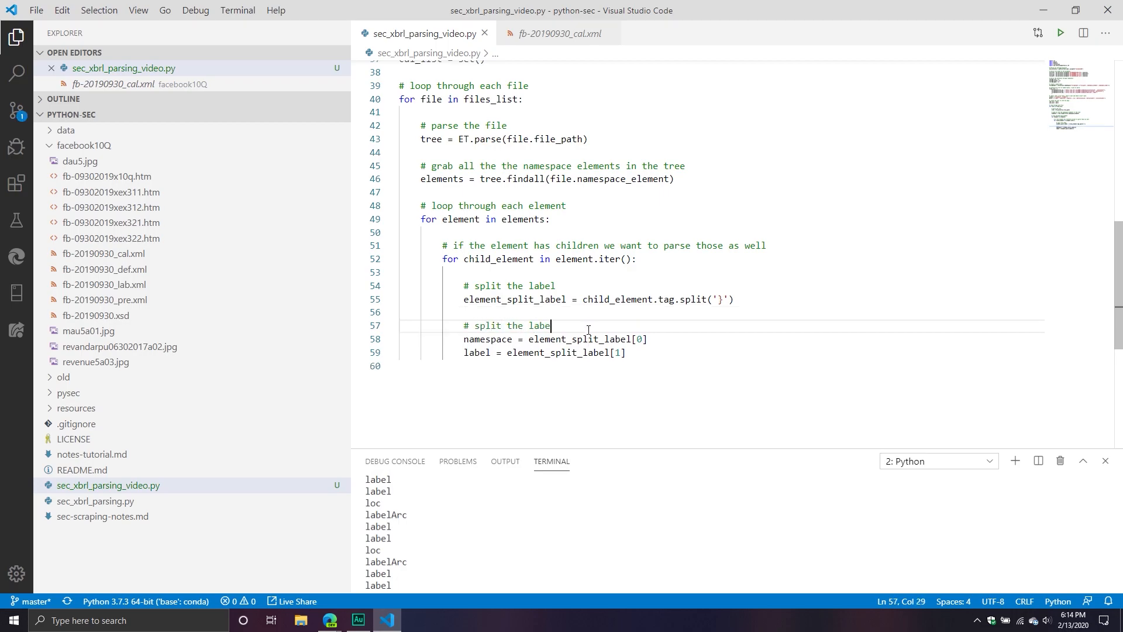
Comment the split as 'get the label parts', drop print(label), and begin an 'if label in parse' check.
key(BackSpace)
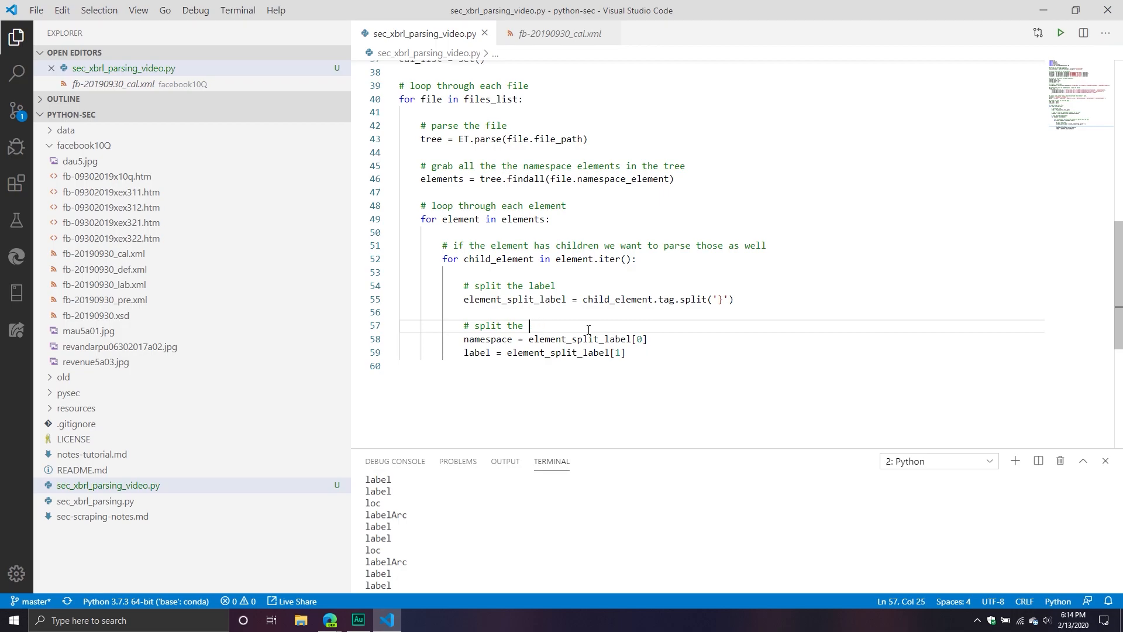
text(get)
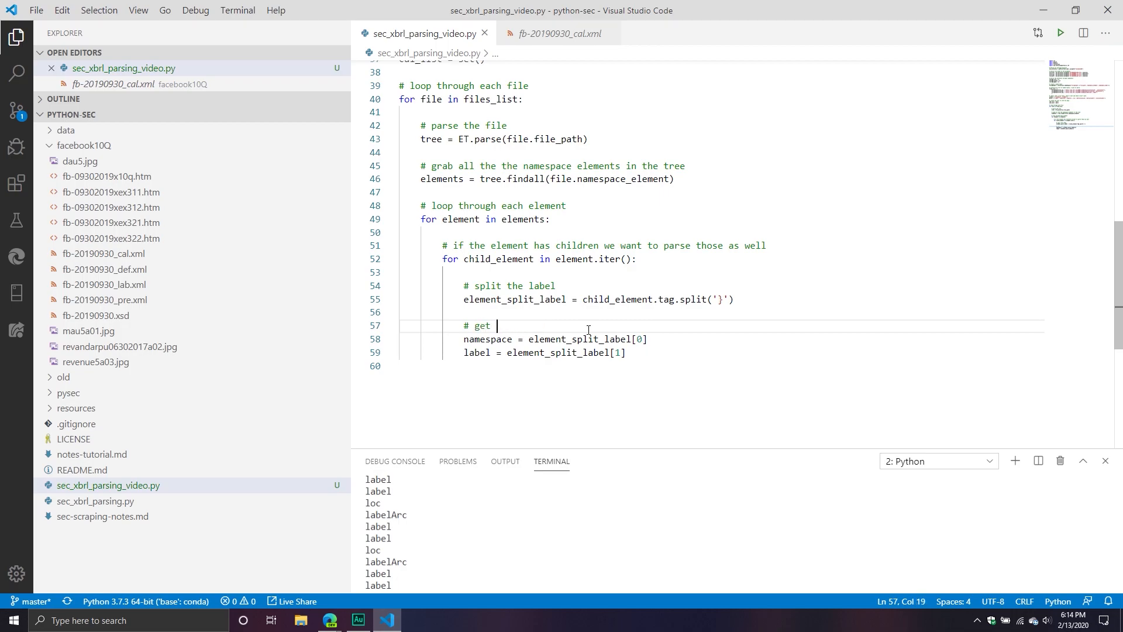
text(the label parts)
text(#)
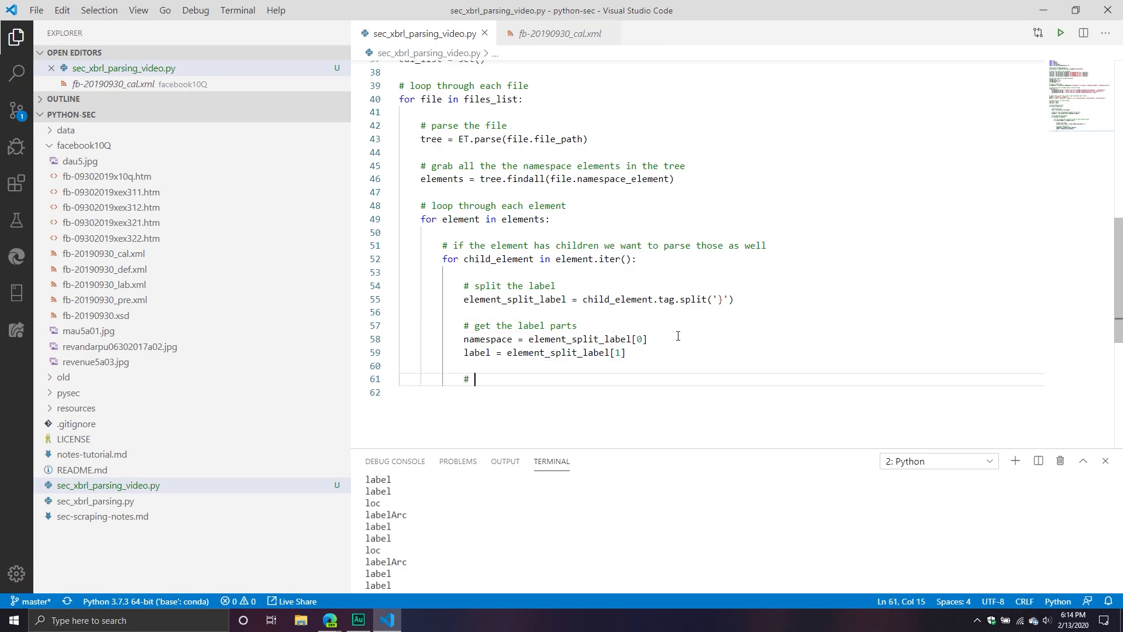
text(is)
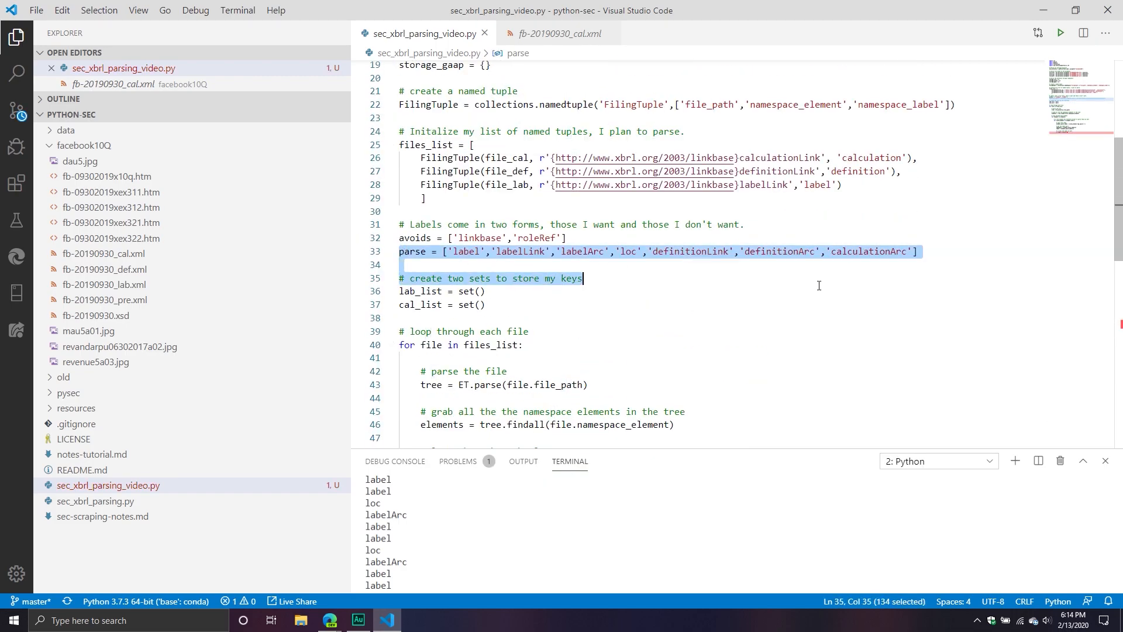
scroll(down, 3)
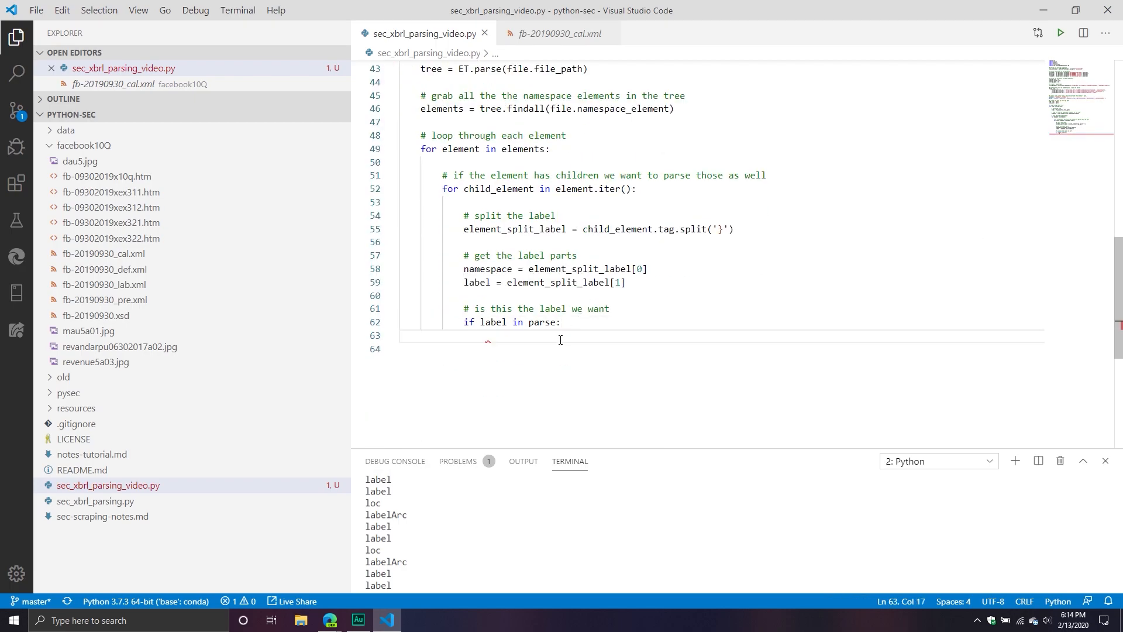
mouse_move(449, 344)
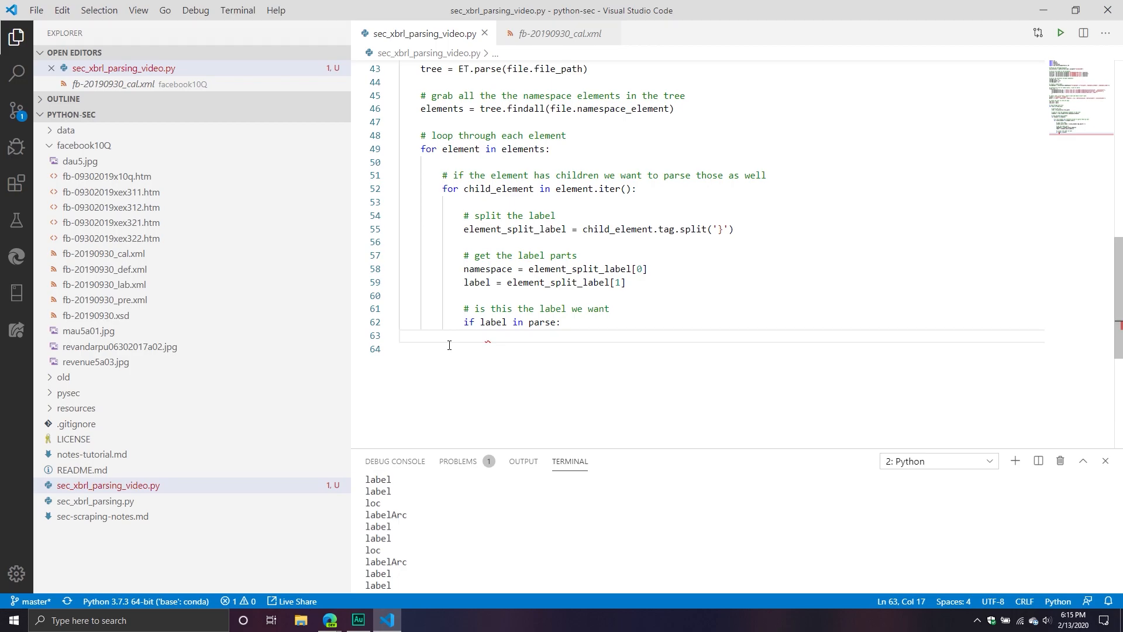
Add the comment '# define the item type label' inside the parse check.
text(#)
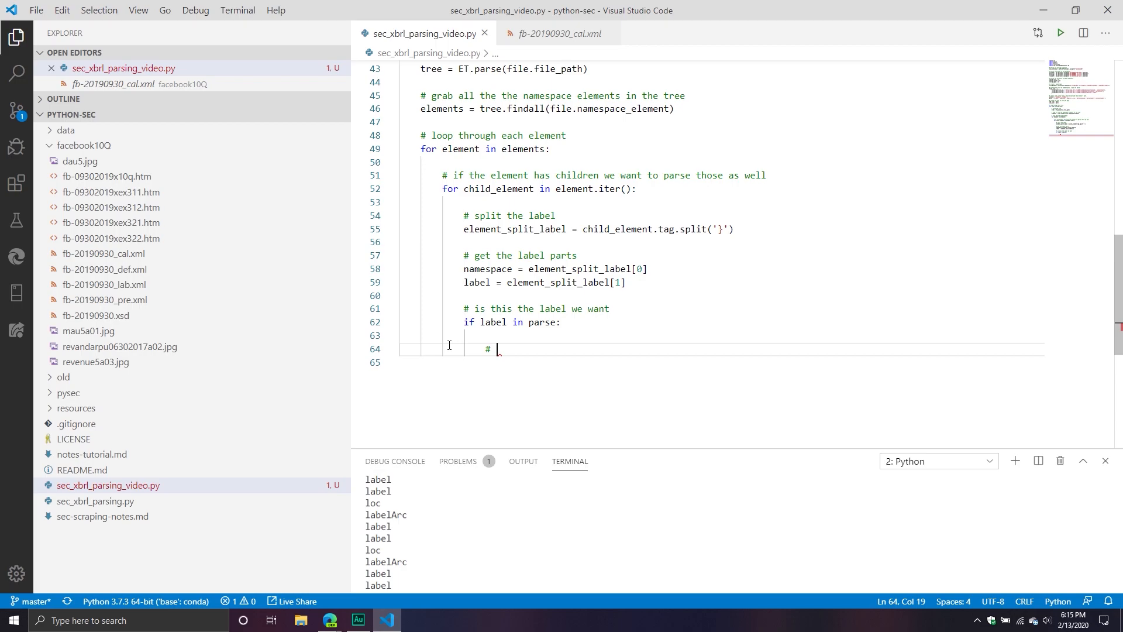
text(define the ite)
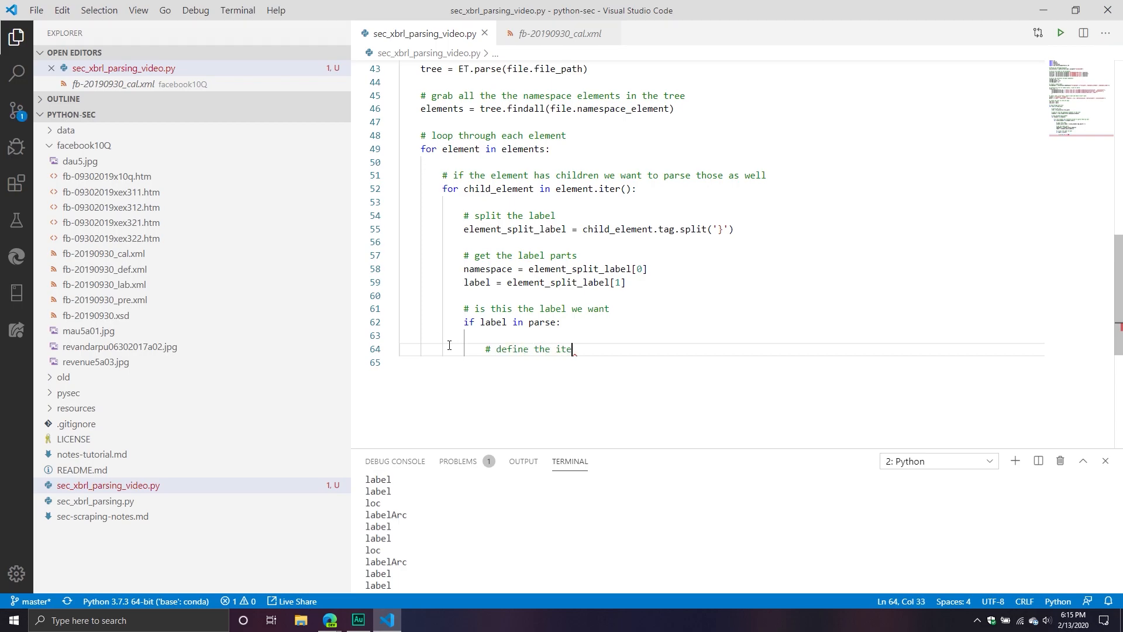
text(m type label)
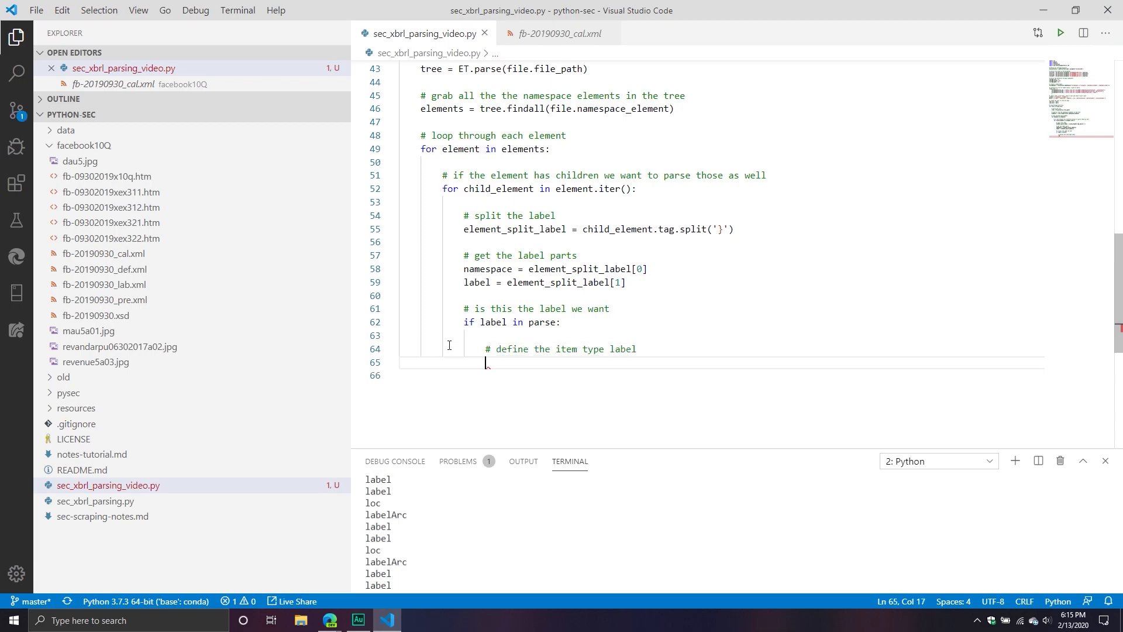
Set element_type_label to file.namespace_label + '_' + label and print element_type_label.
text(element_T)
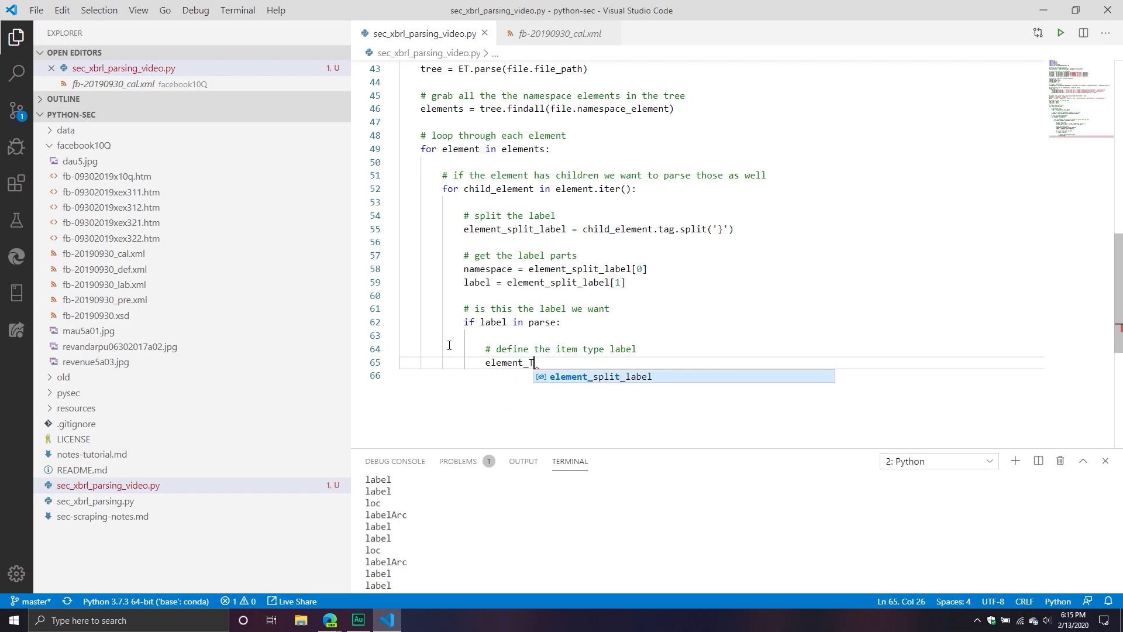
text(ype_label = file)
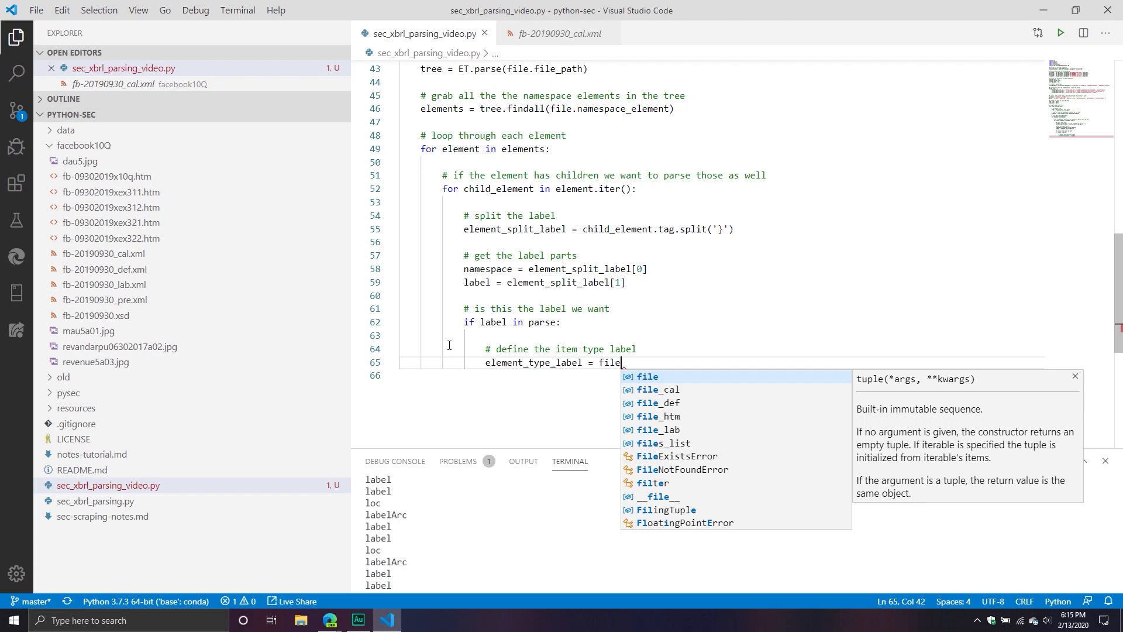
text(.n)
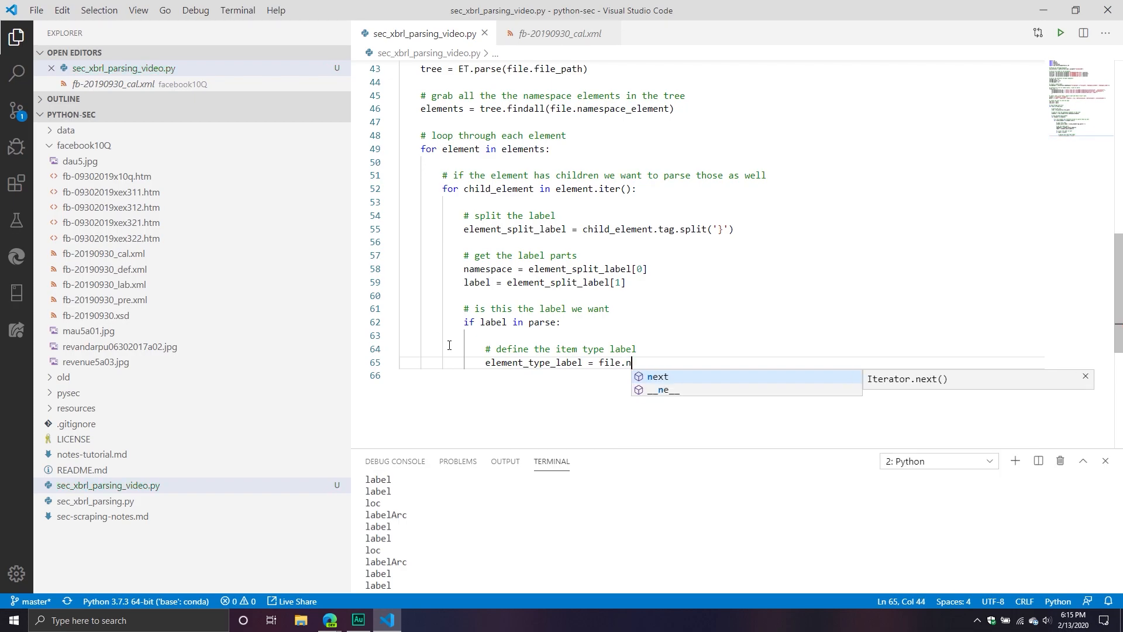
text(amespace_l)
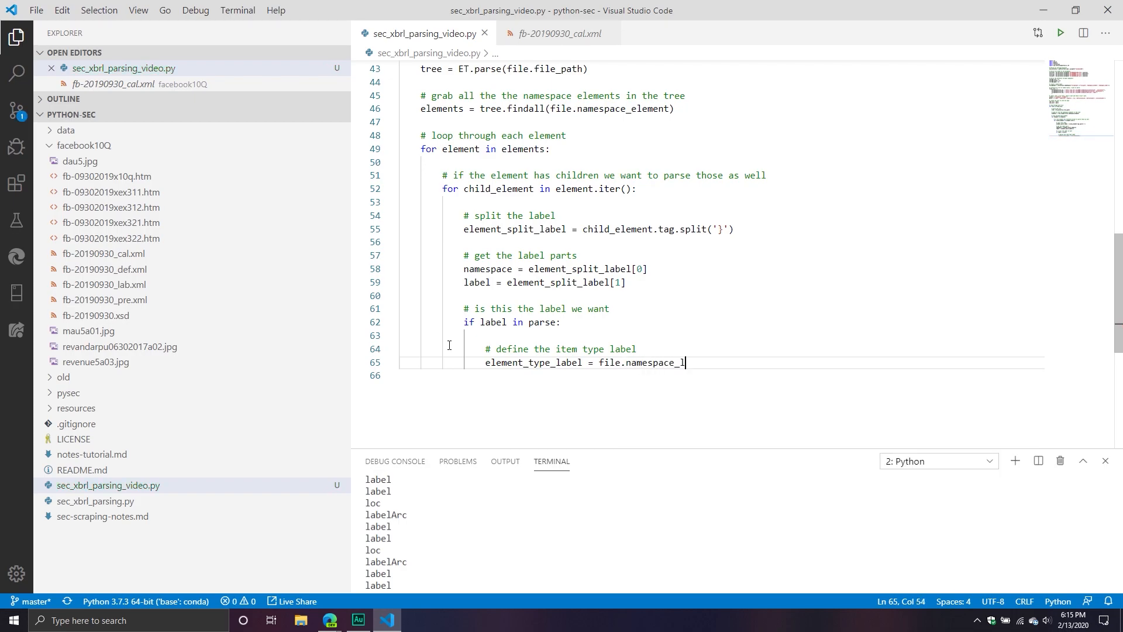
text(abel)
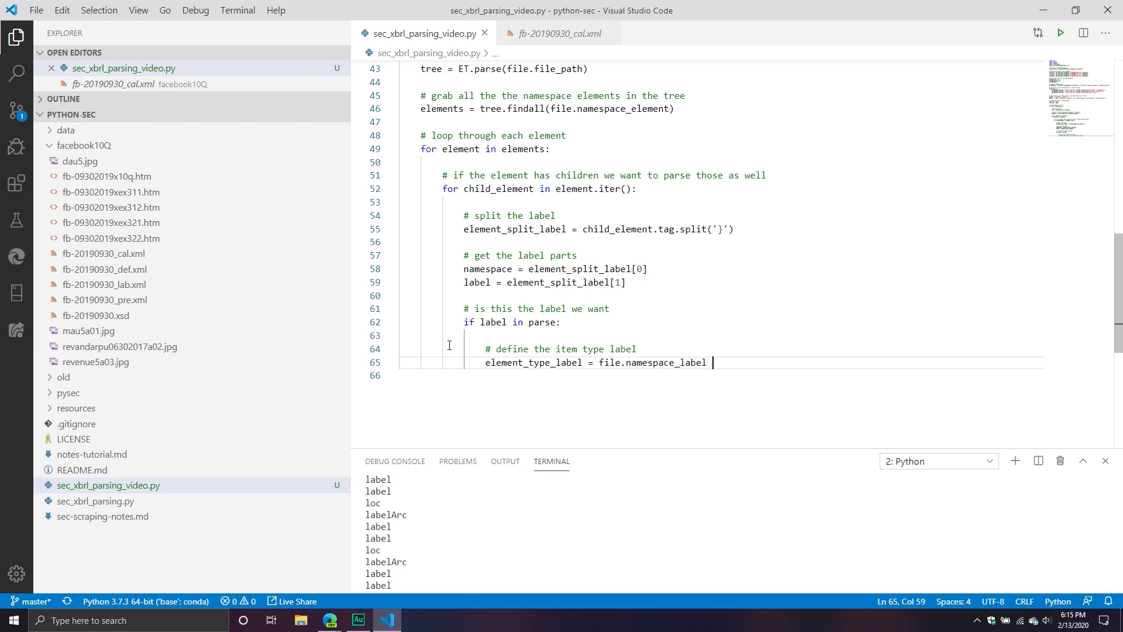
text(+)
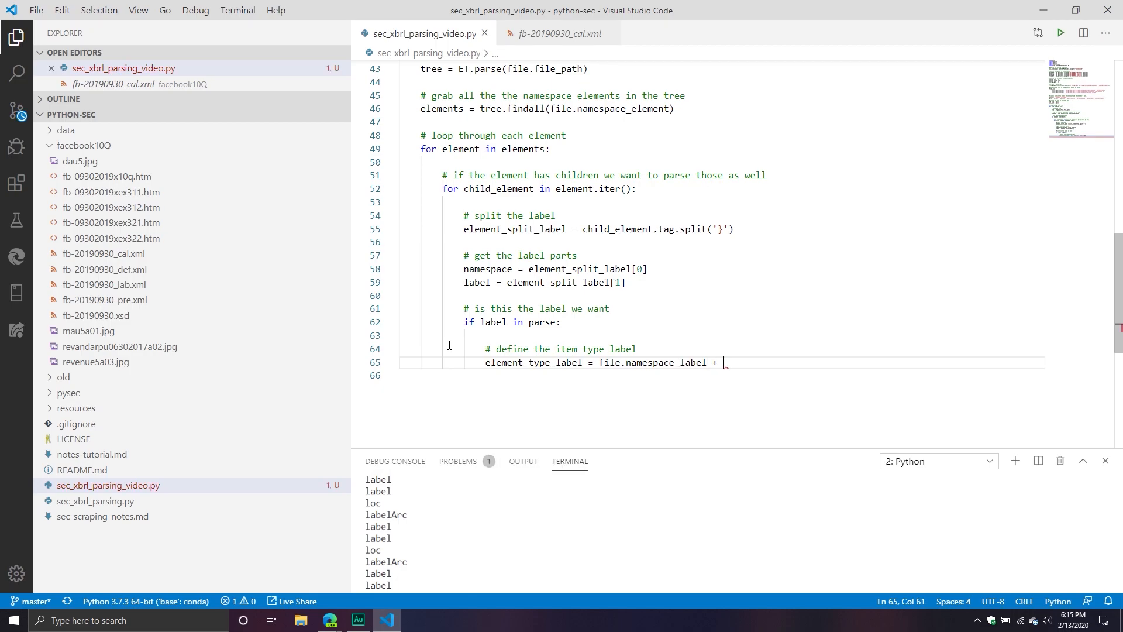
text('_')
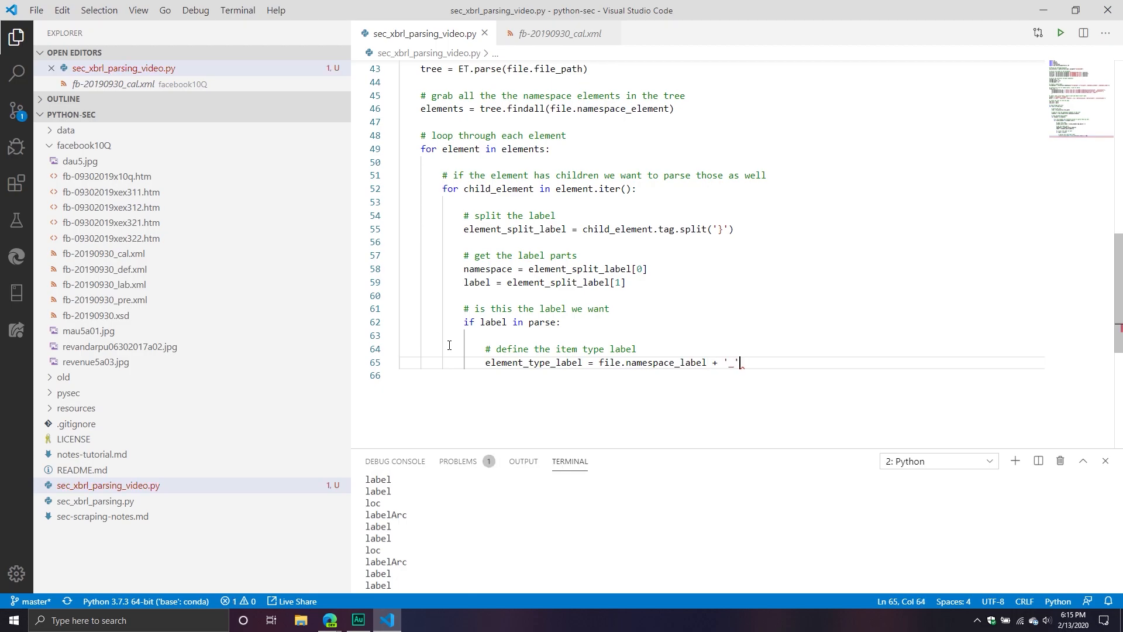
text(+ label)
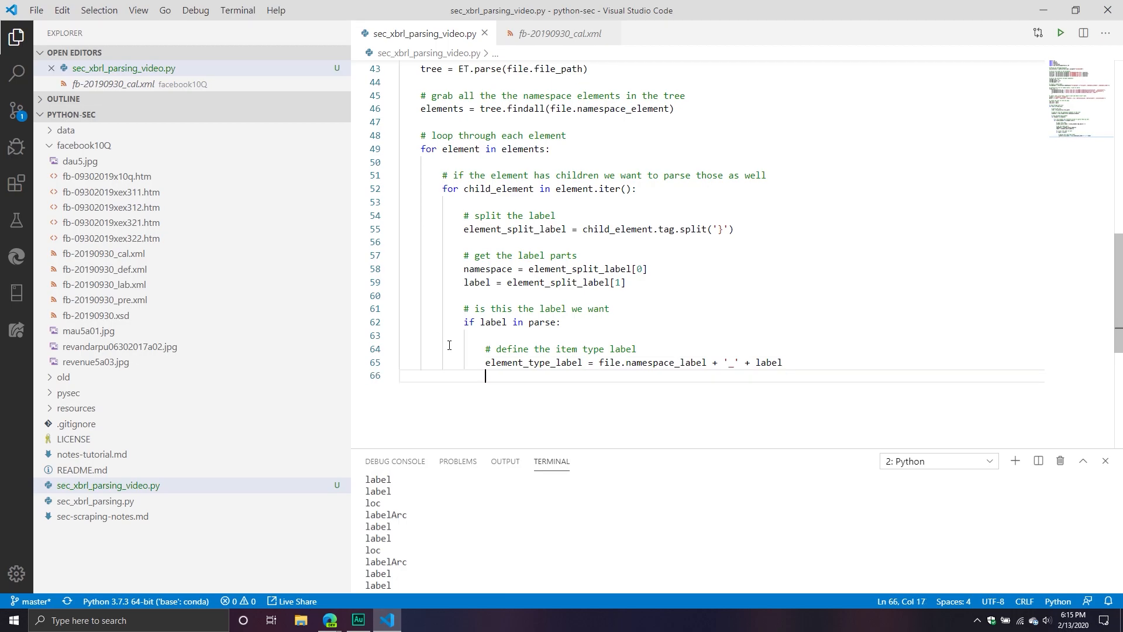
text(print)
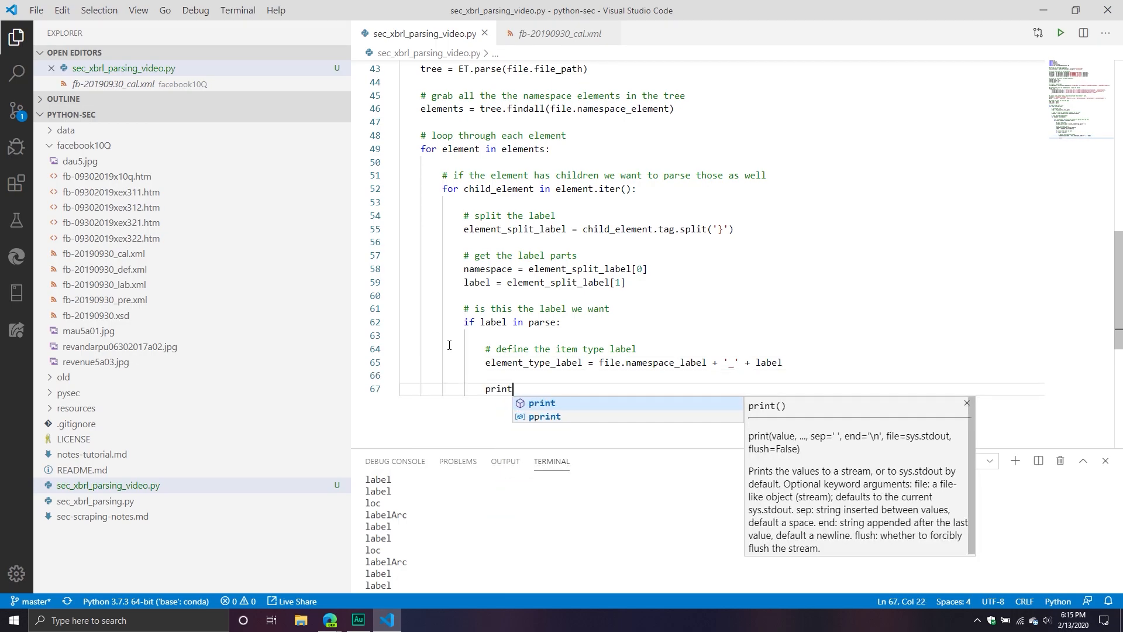
text((element_type_label)
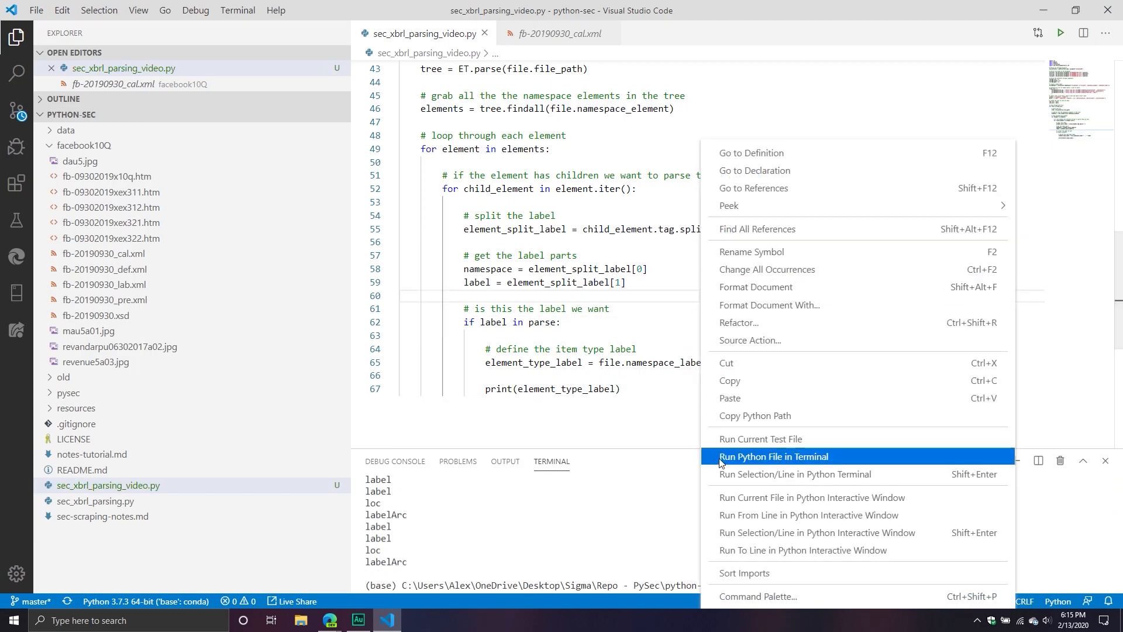
Run the script to see combined labels like label_loc and label_labelArc, then remove the print line.
click(774, 456)
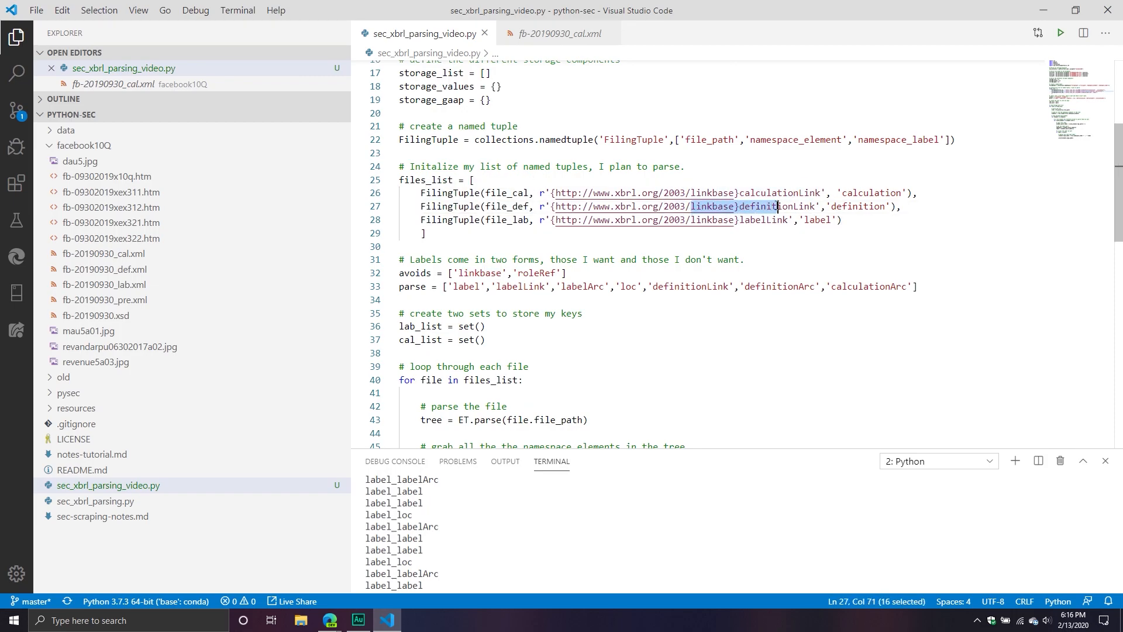
scroll(down, 3)
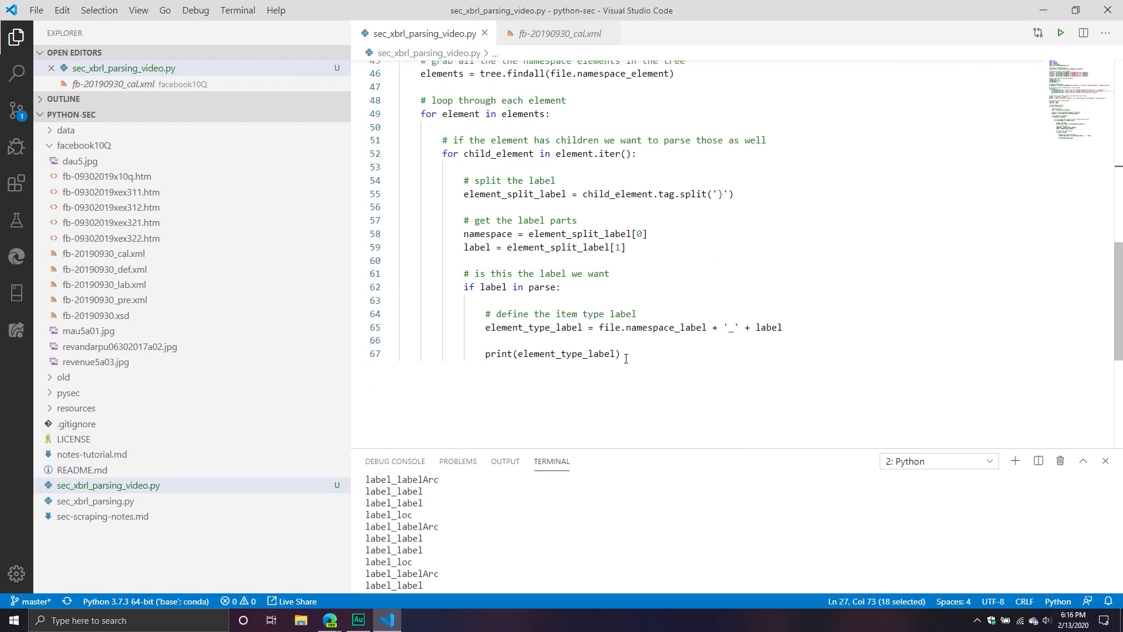
key(Delete)
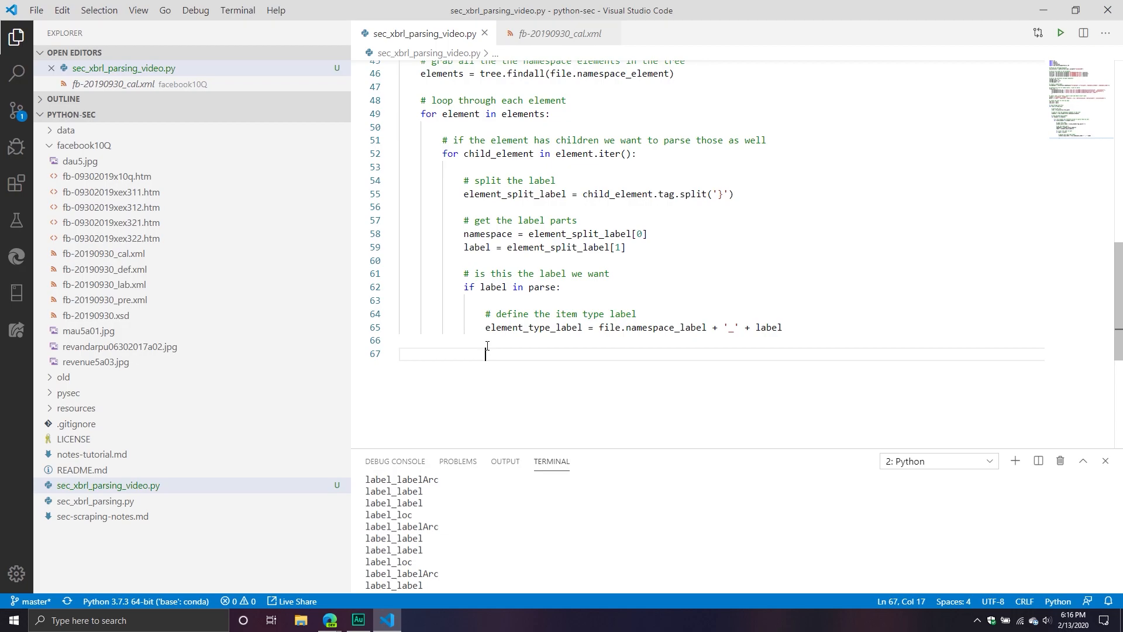
Under '# initalize smaller dictionary', create an empty dict_storage and set dict_storage['item_type'] to element_type_label.
text(# inital)
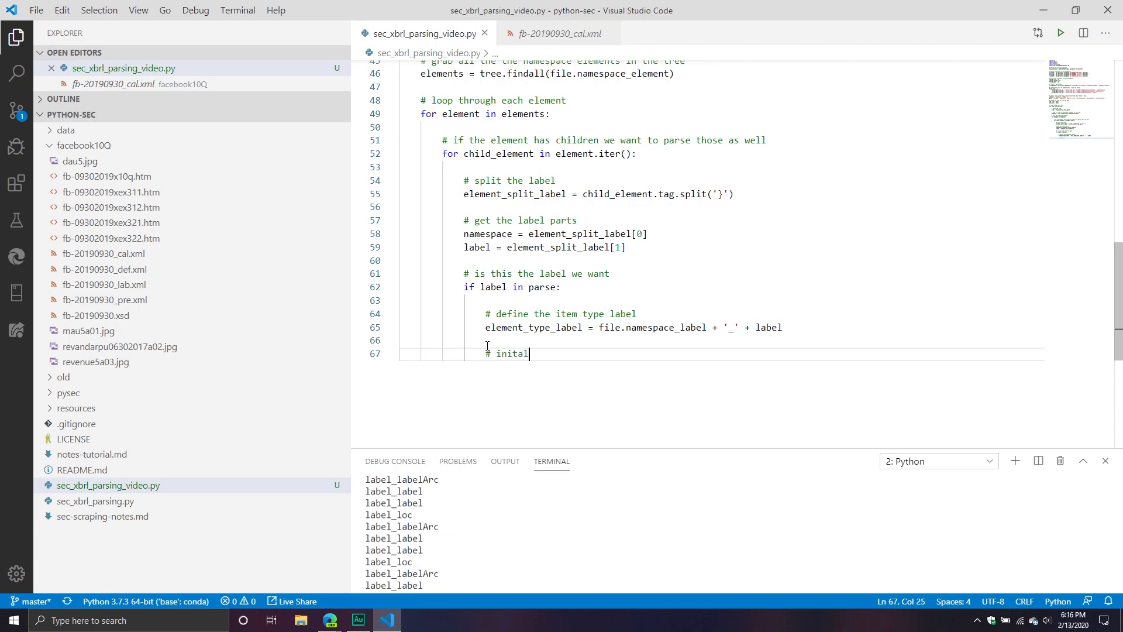
text(ize smaller dictionary)
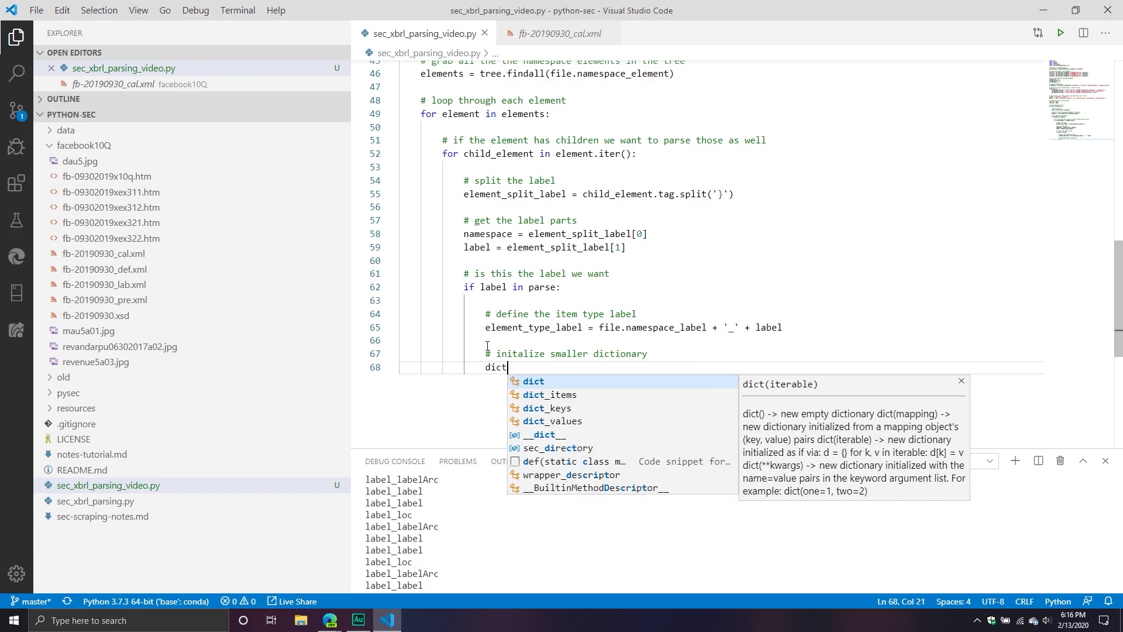
text(_storage =)
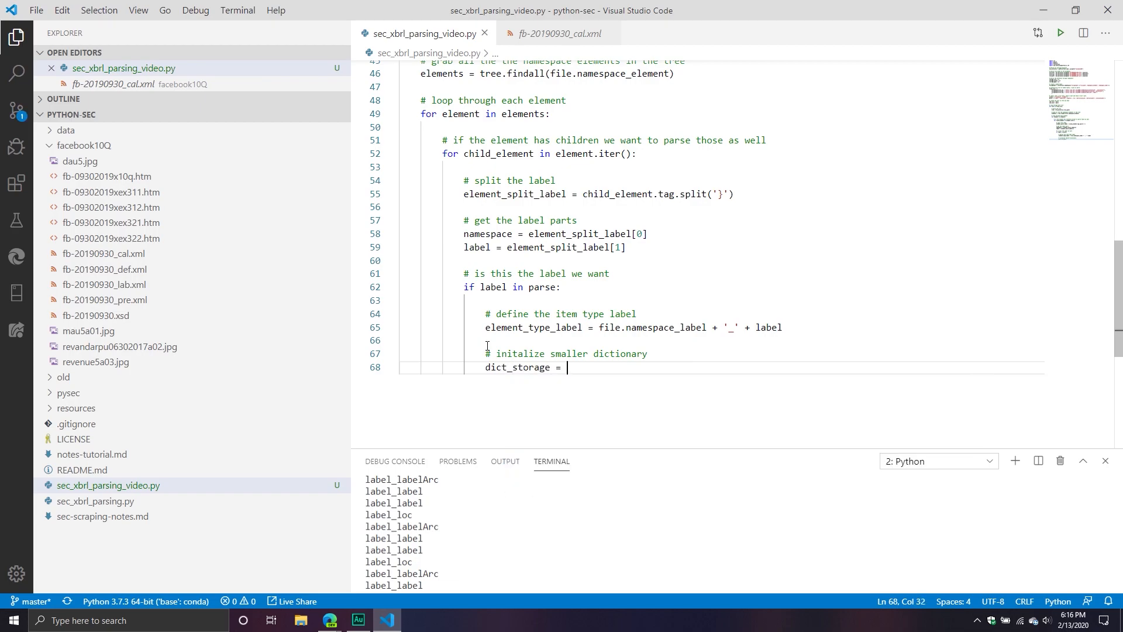
text({})
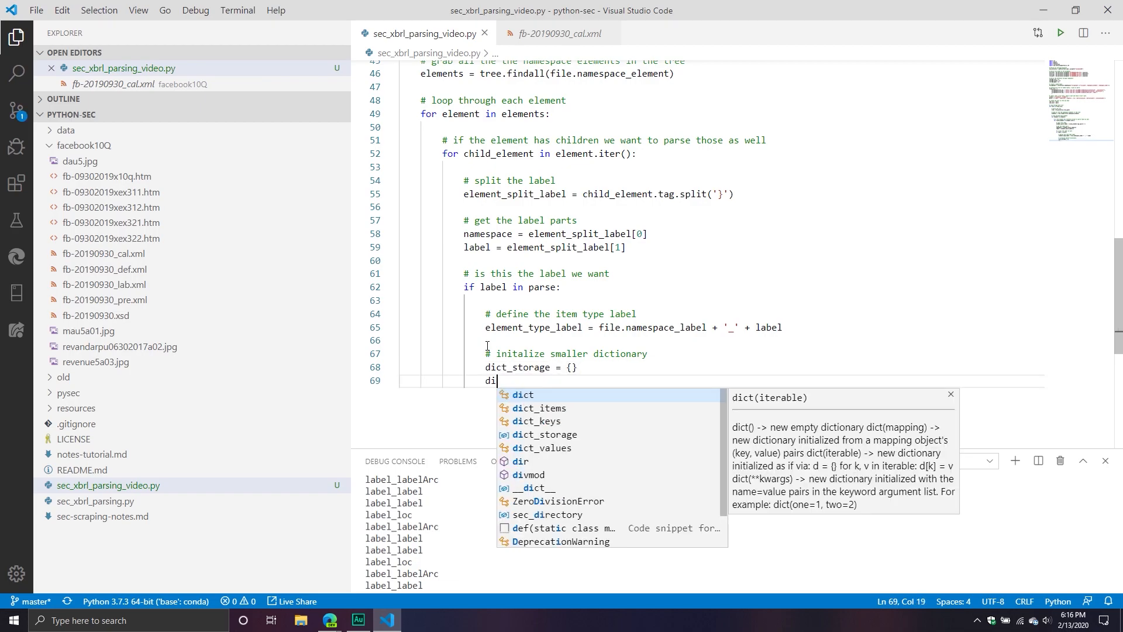
text(ct)
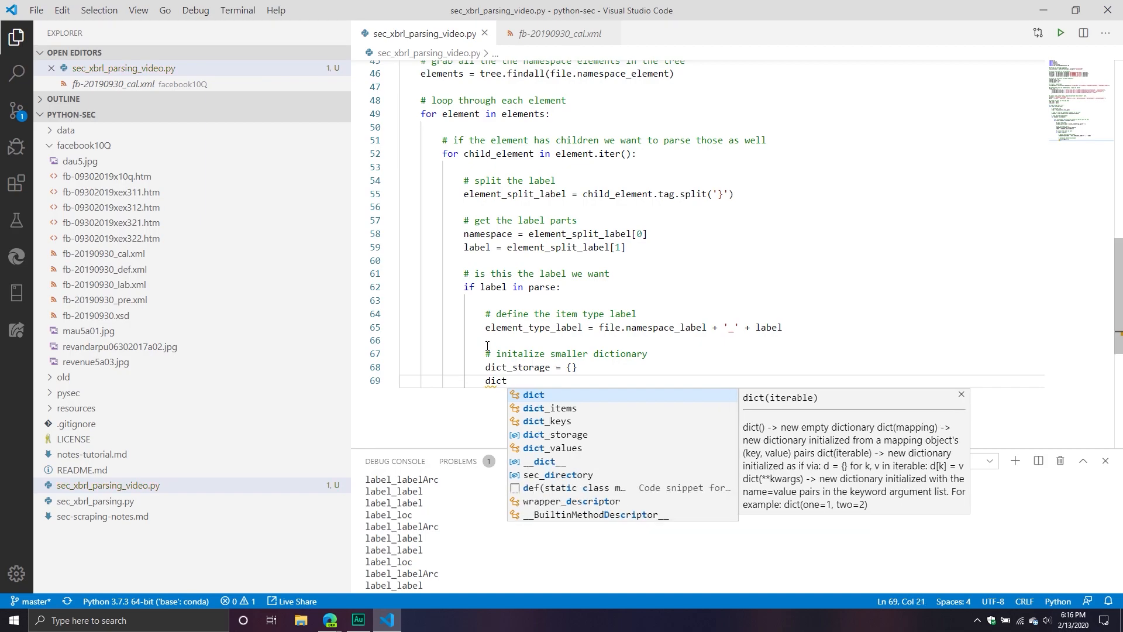
text(_storage)
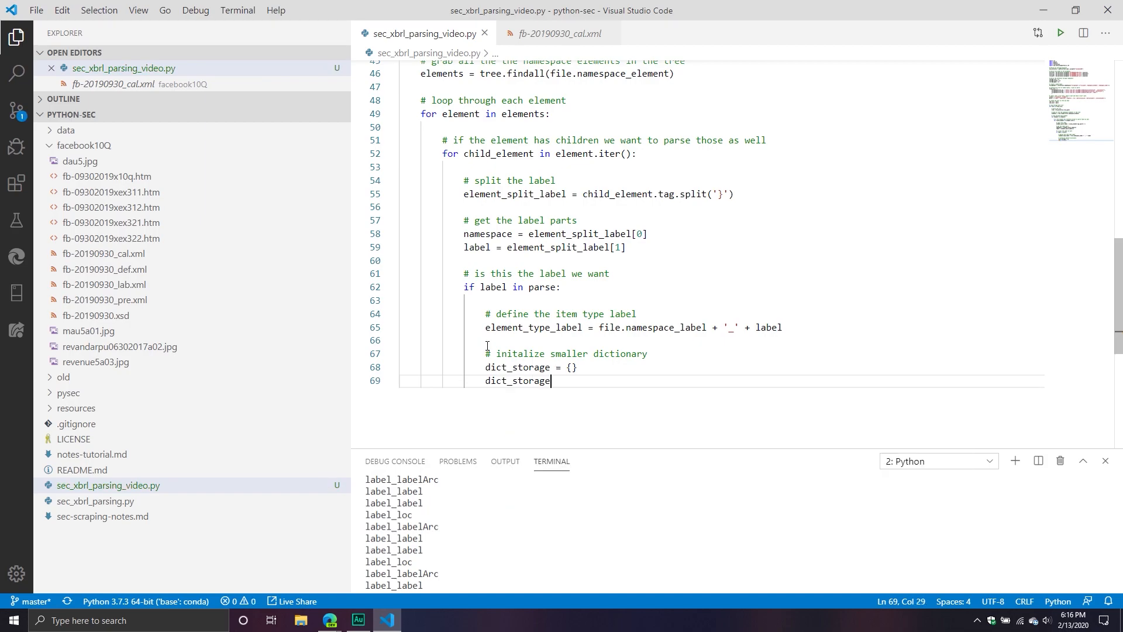
text(['item'])
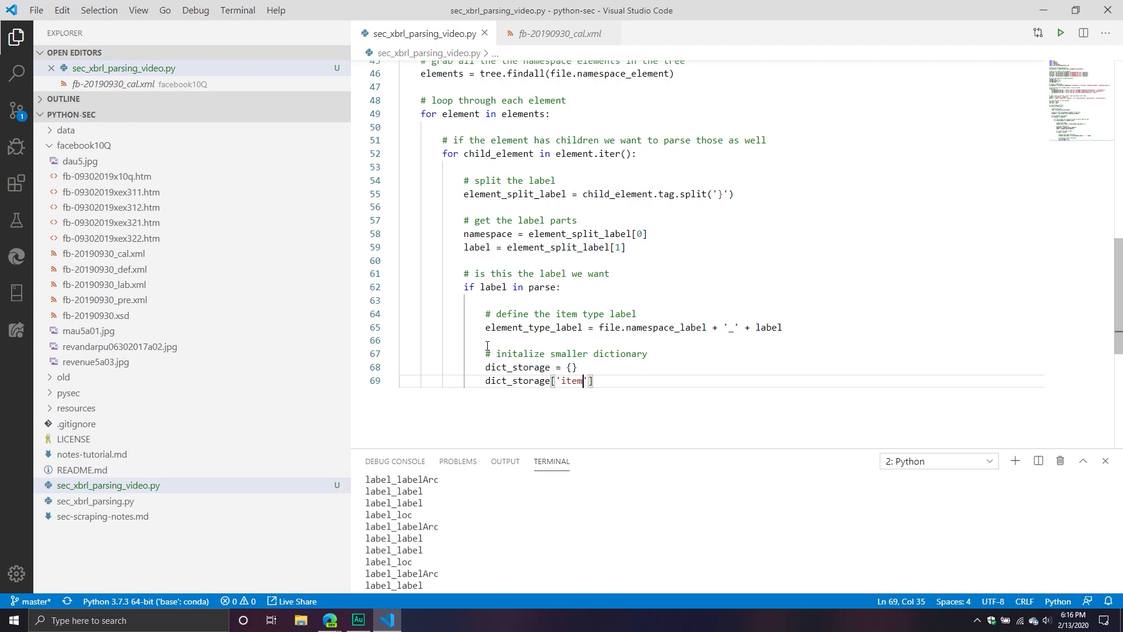
text(_type)
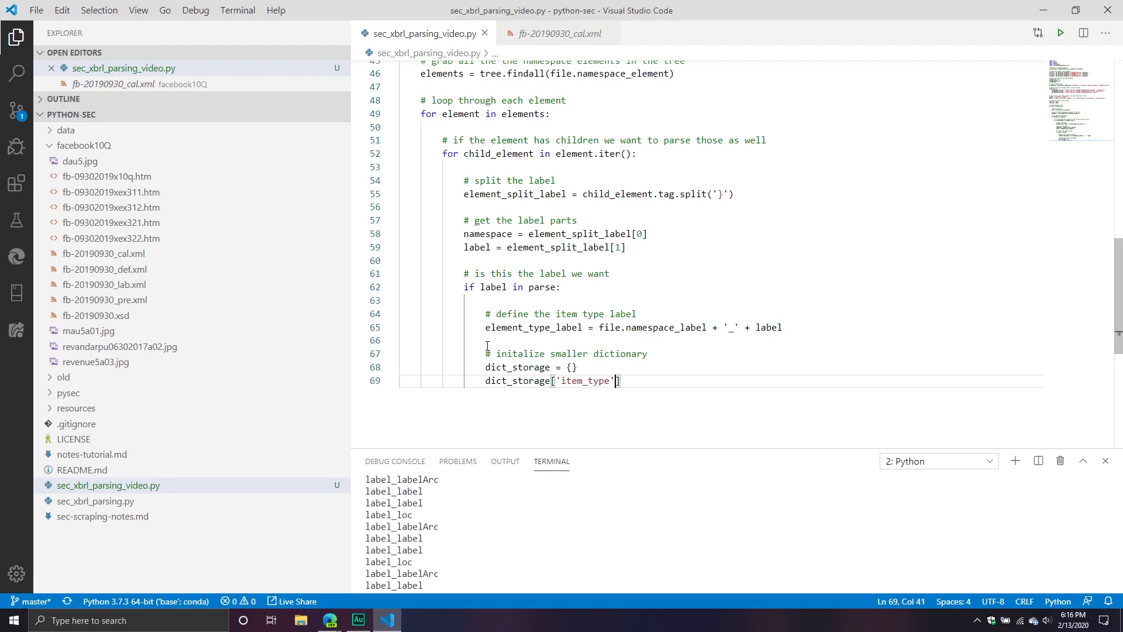
text(= element_type_label)
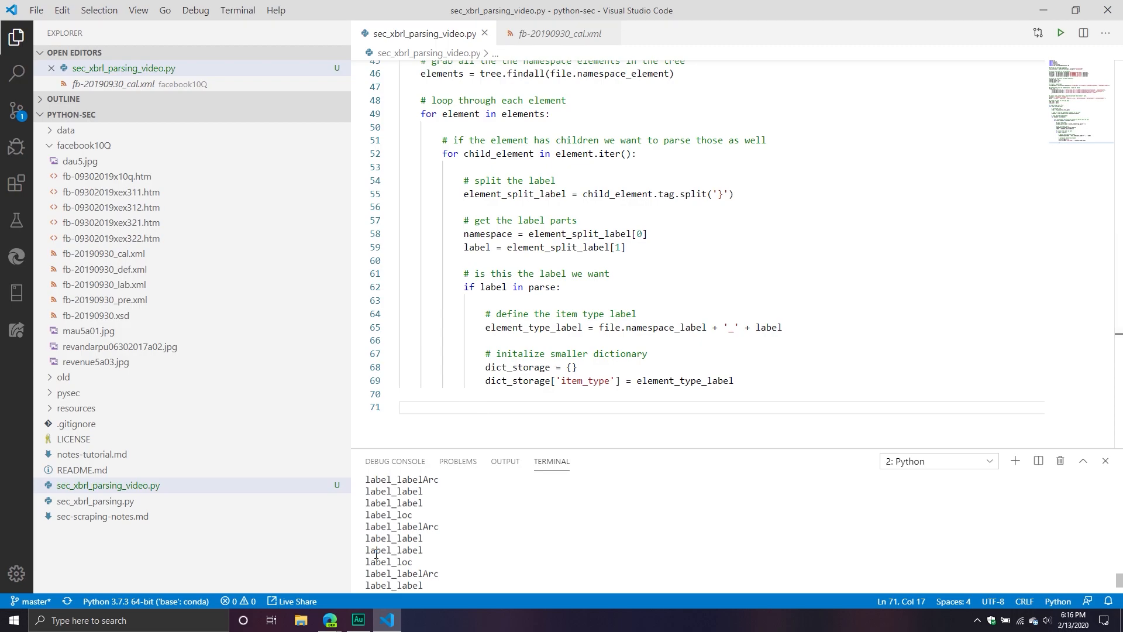
Under '# grab all the attribute keys', set cal_keys to child_element.keys() and print cal_keys.
text(#)
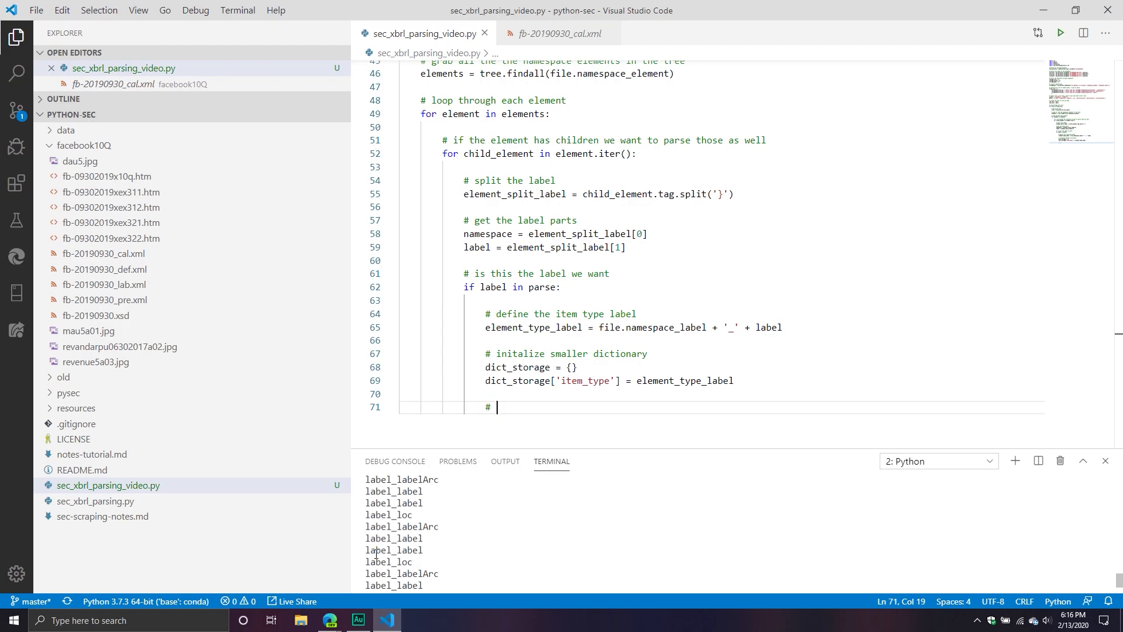
text(grab all the)
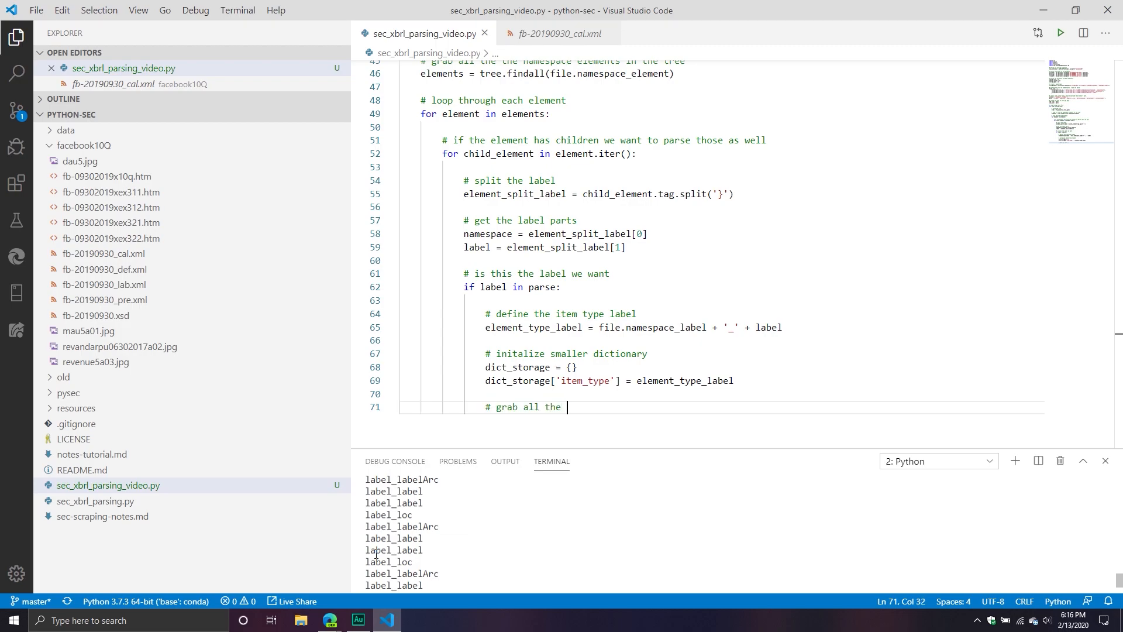
text(attribute key)
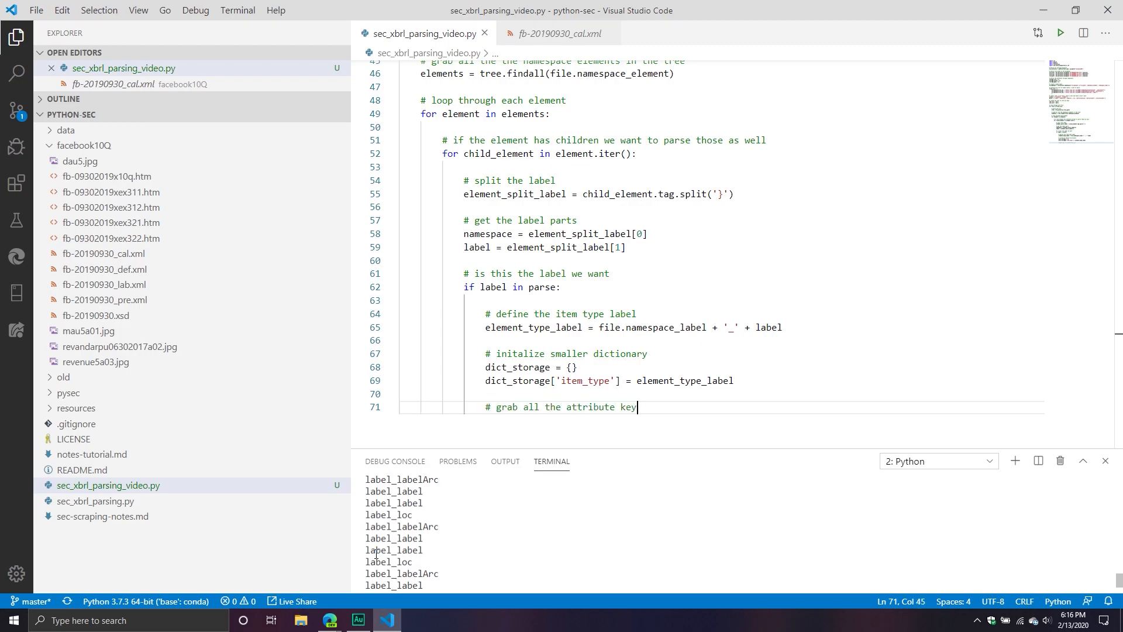
text(cal_)
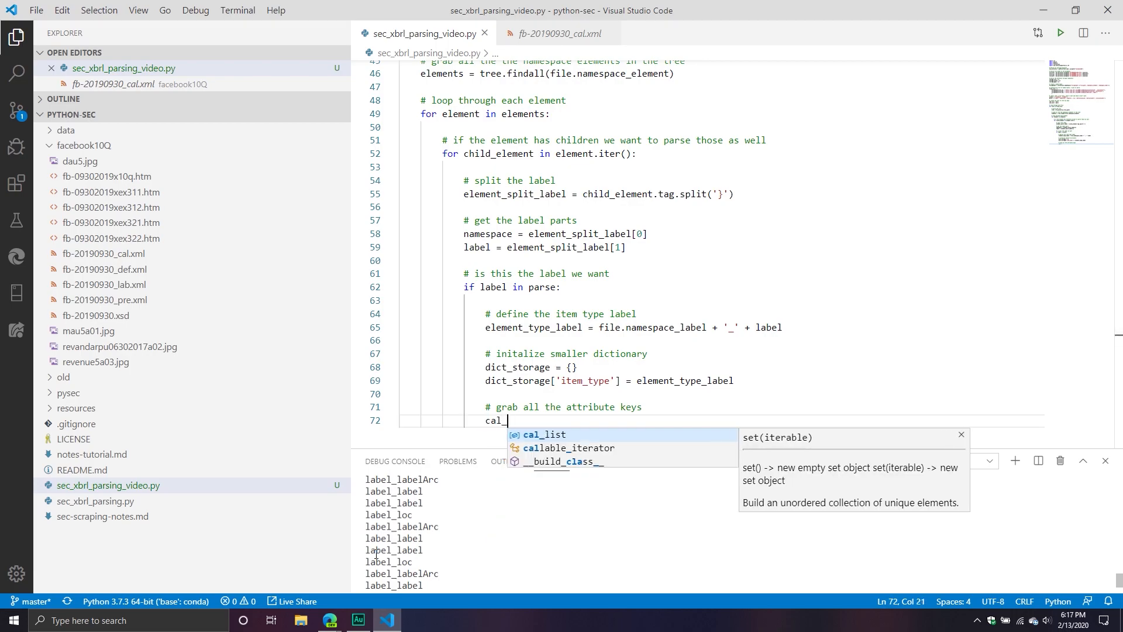
text(keys =)
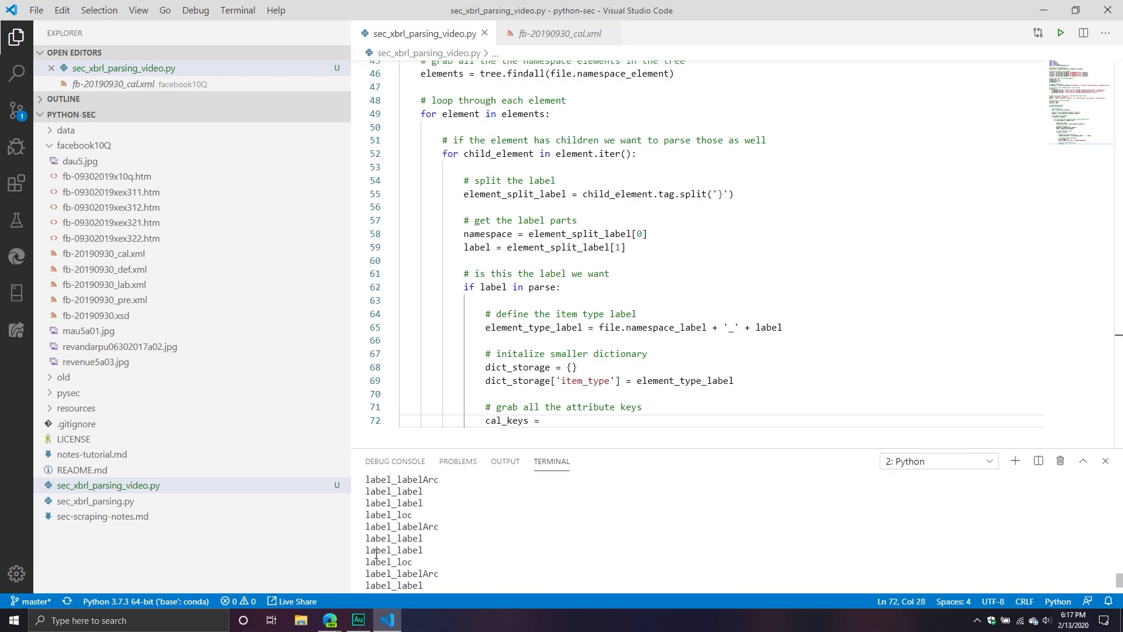
text(child_element.l)
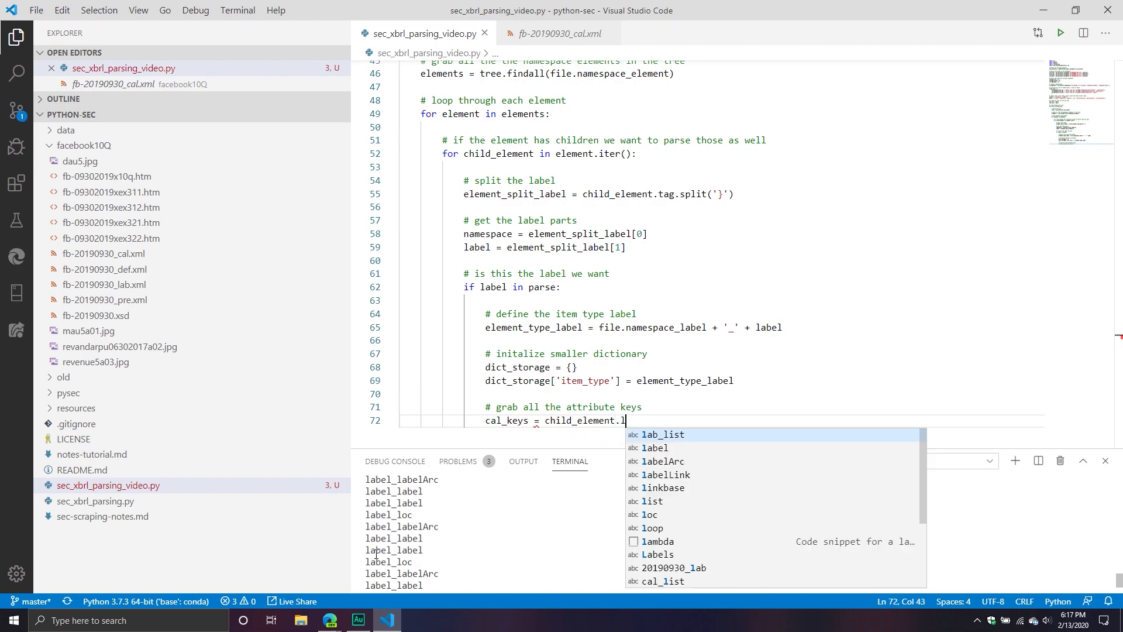
text(keys())
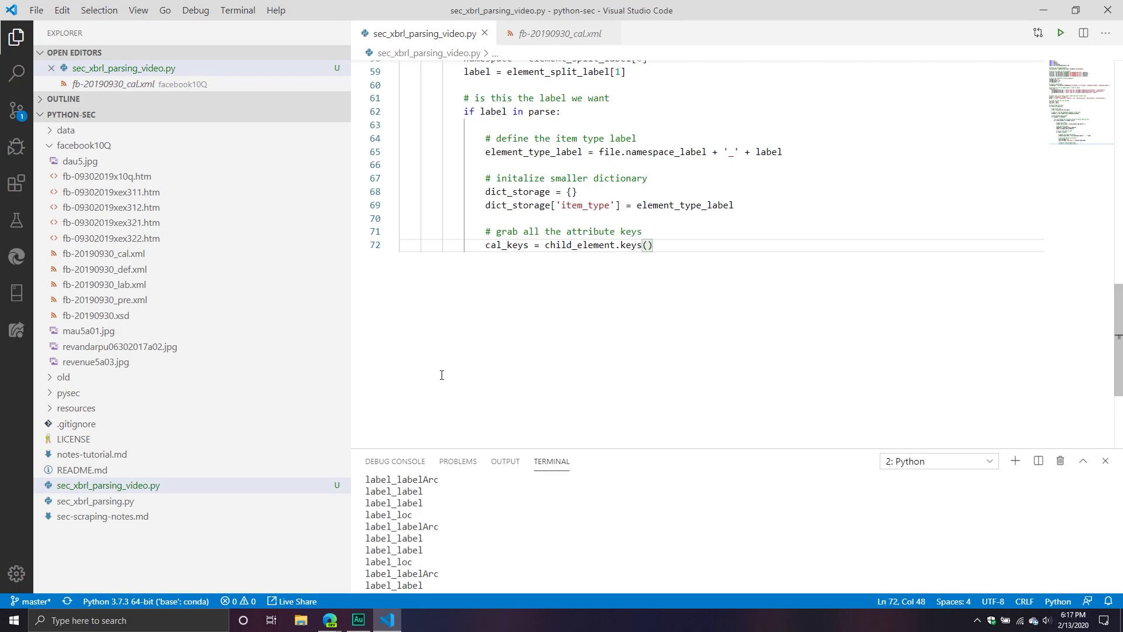
key(Enter)
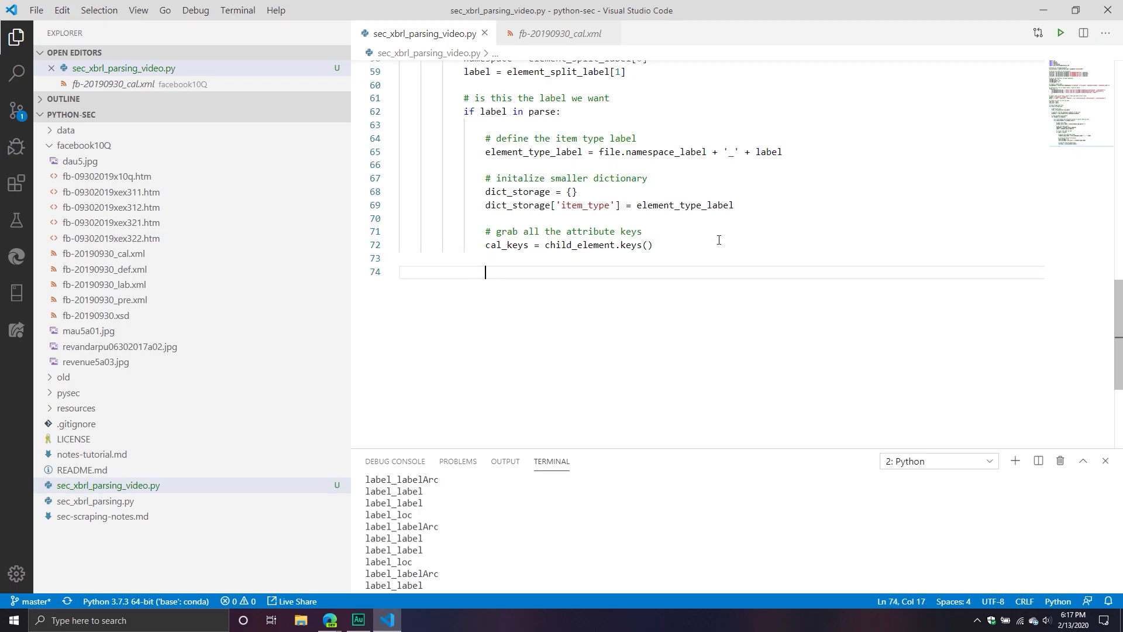
text(print(cal_keys)
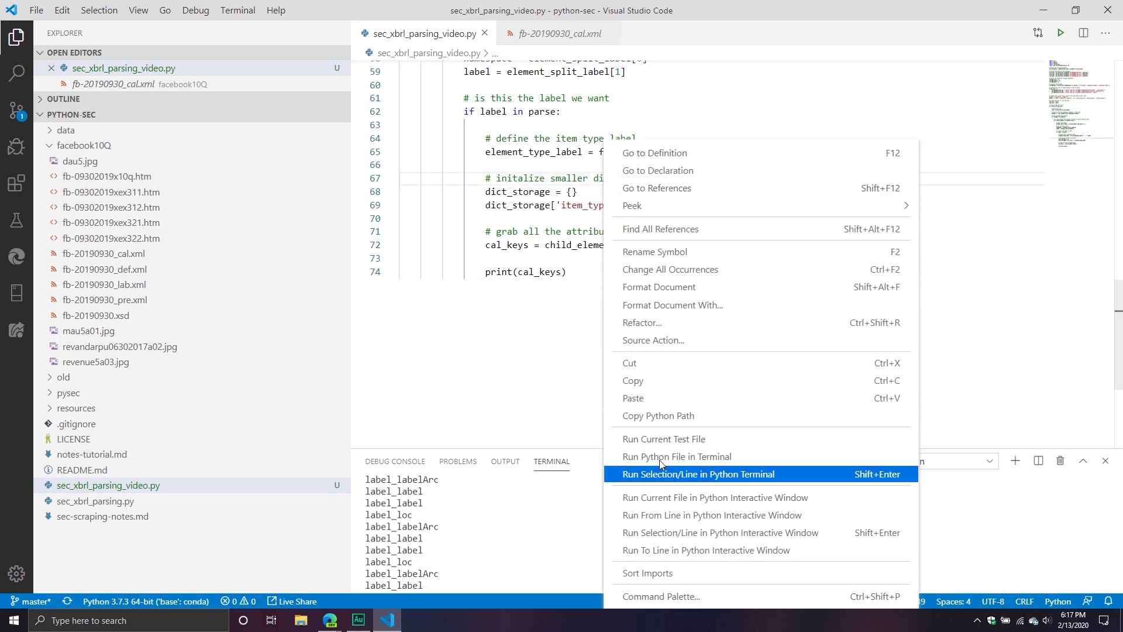
Run the script and inspect the printed attribute keys such as id, label and order.
click(698, 474)
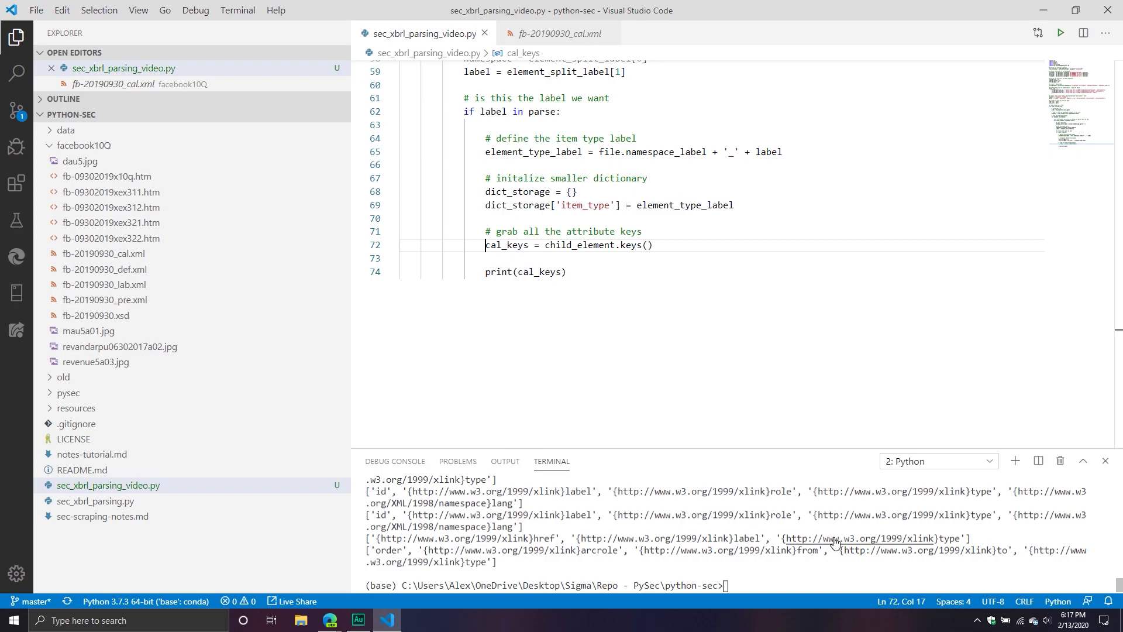
double_click(388, 549)
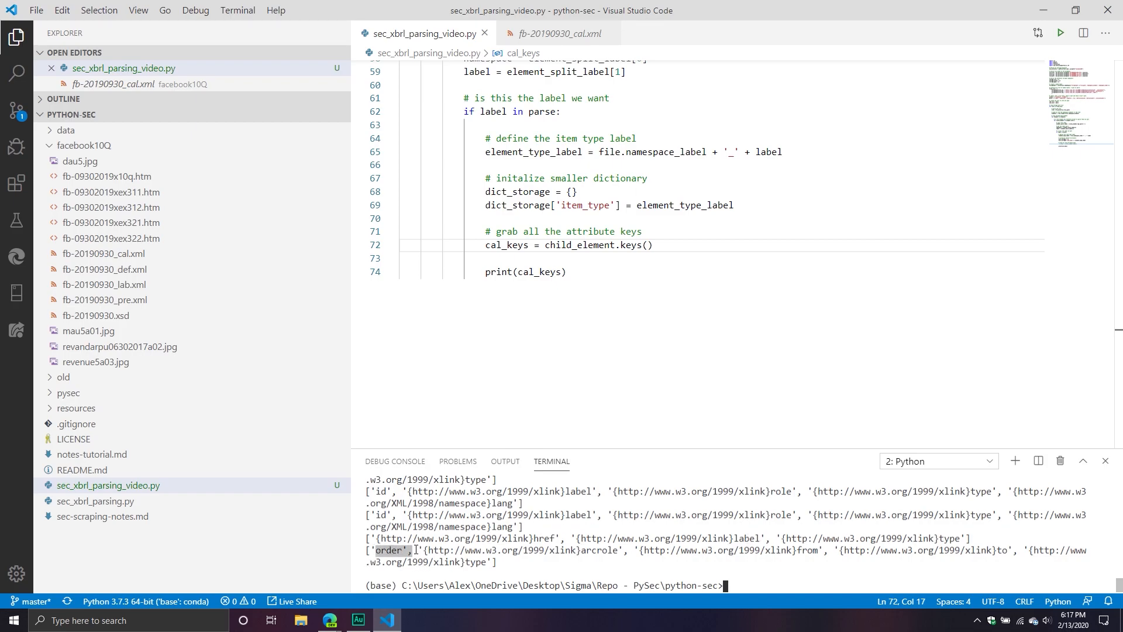
mouse_move(594, 349)
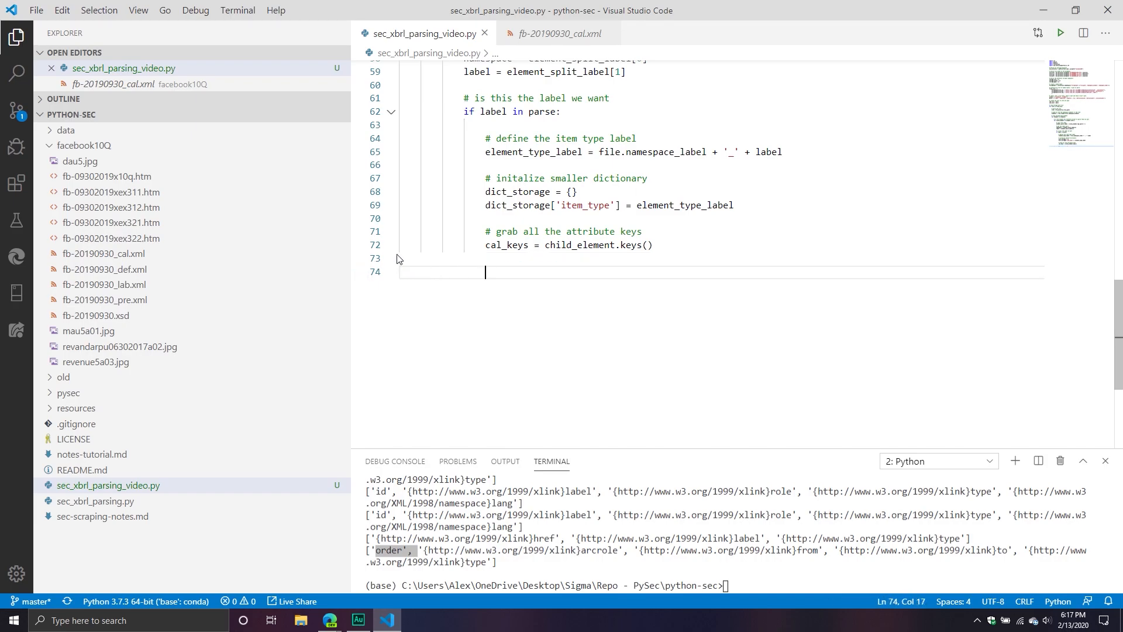
Add a comment and a 'for key in cal_keys:' loop with an if checking for the closing brace in the key.
text(# for eh)
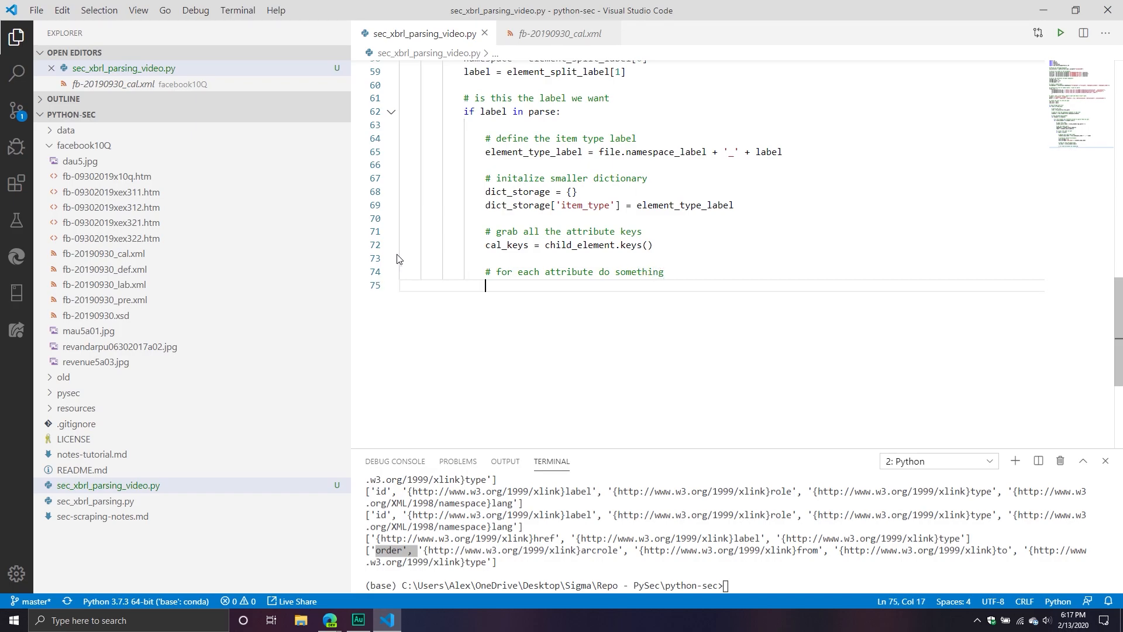
text(for key in)
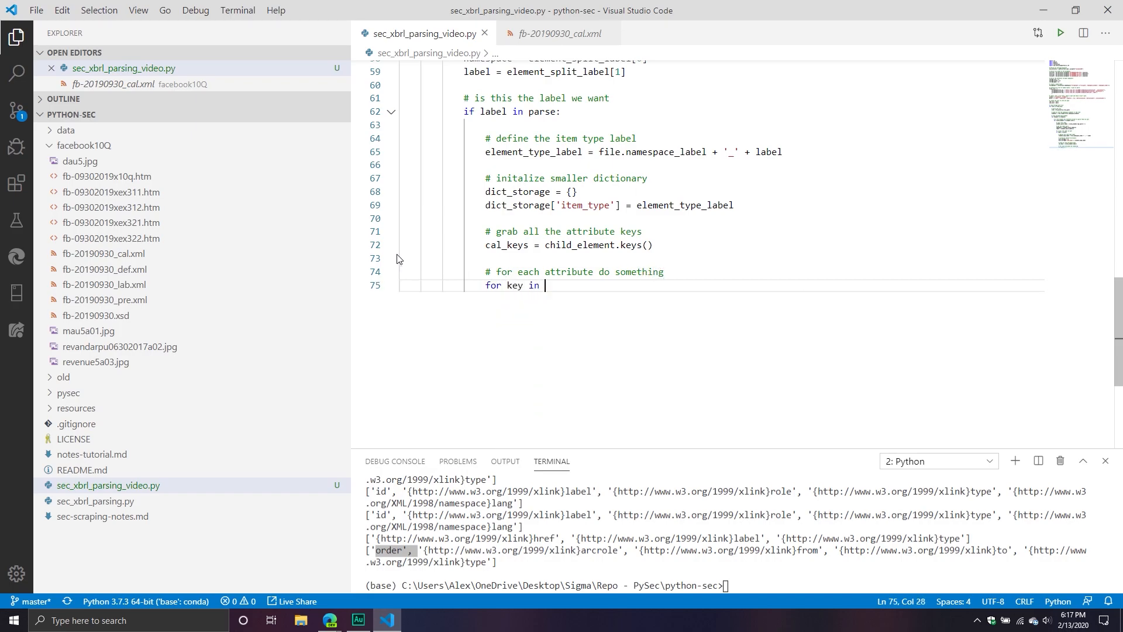
text(cal_keys:")
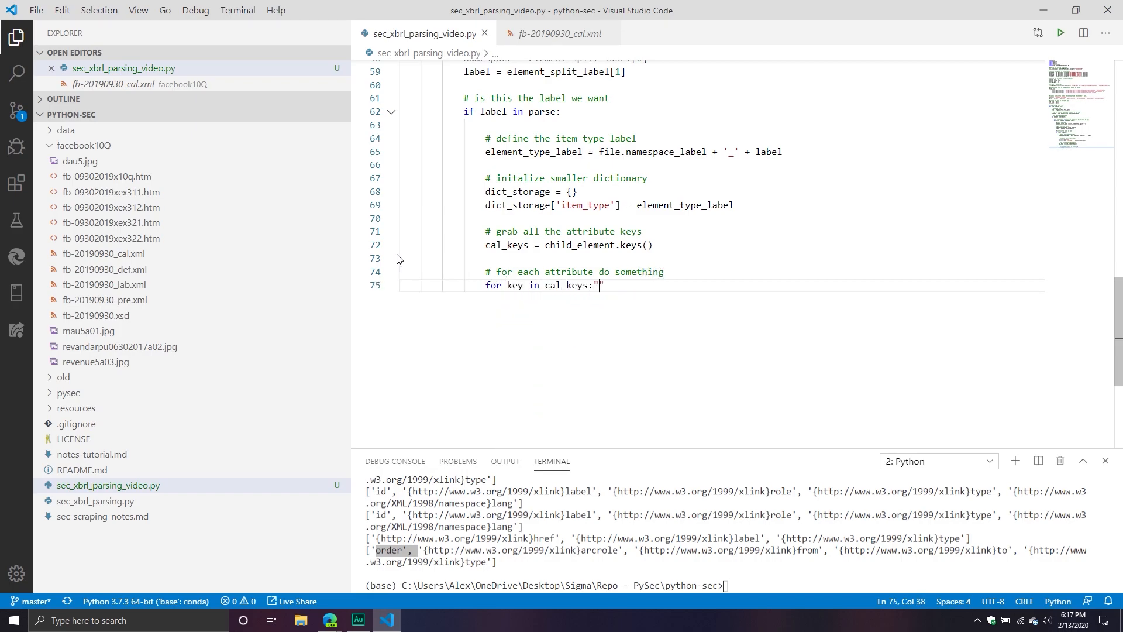
text(if)
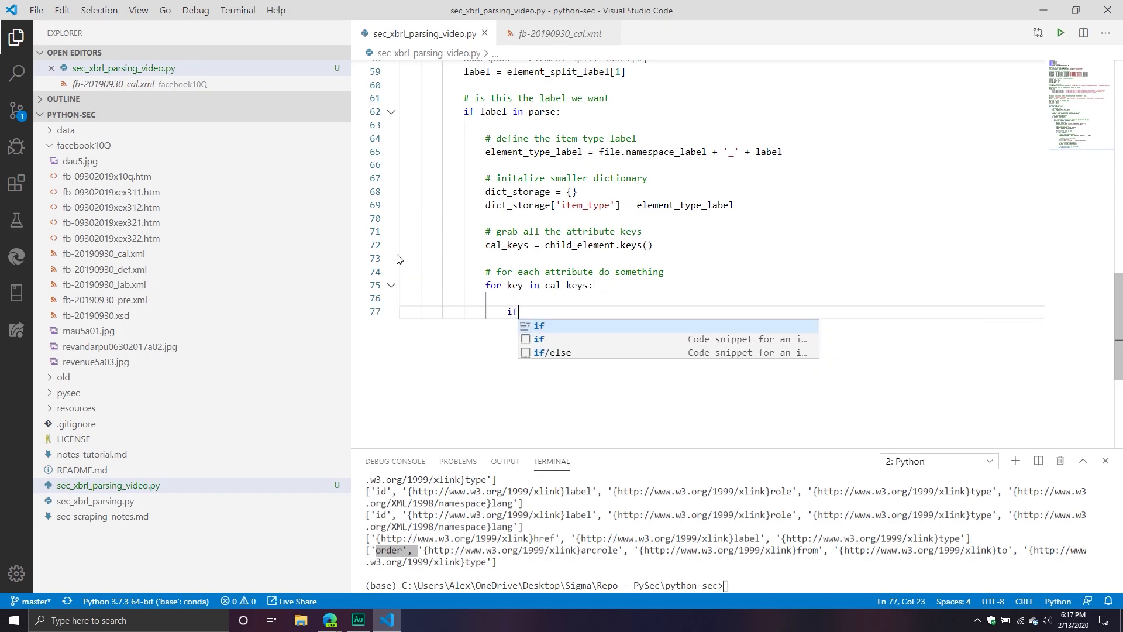
text('}' in key)
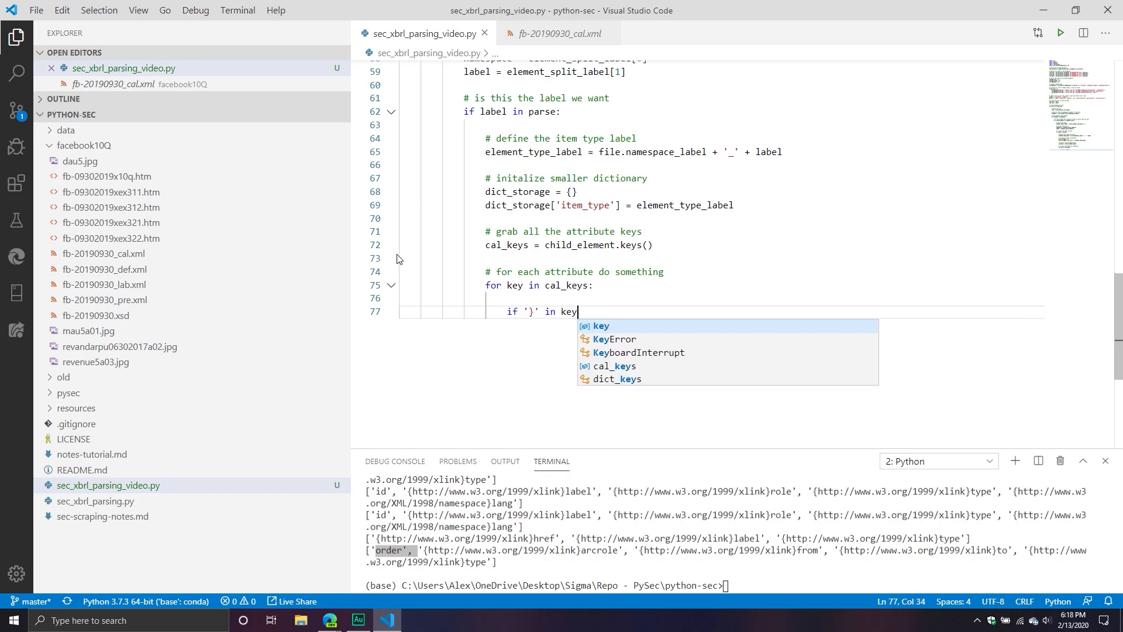
key(enter)
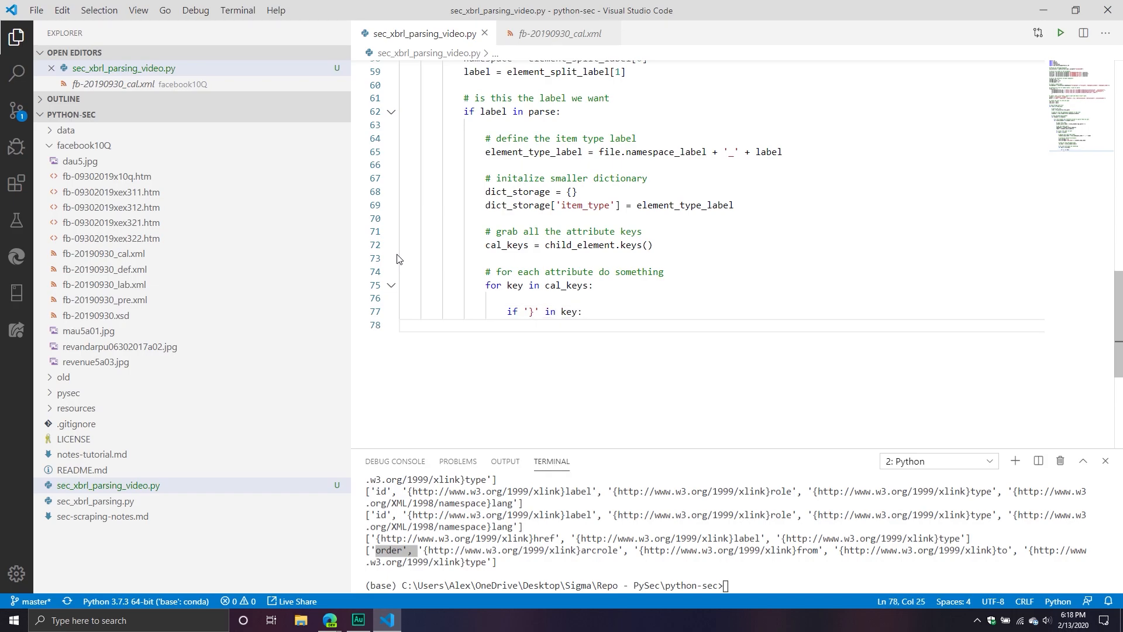
Inside the if, set new_key to key.split on the closing brace, index 1.
text(new_key = k)
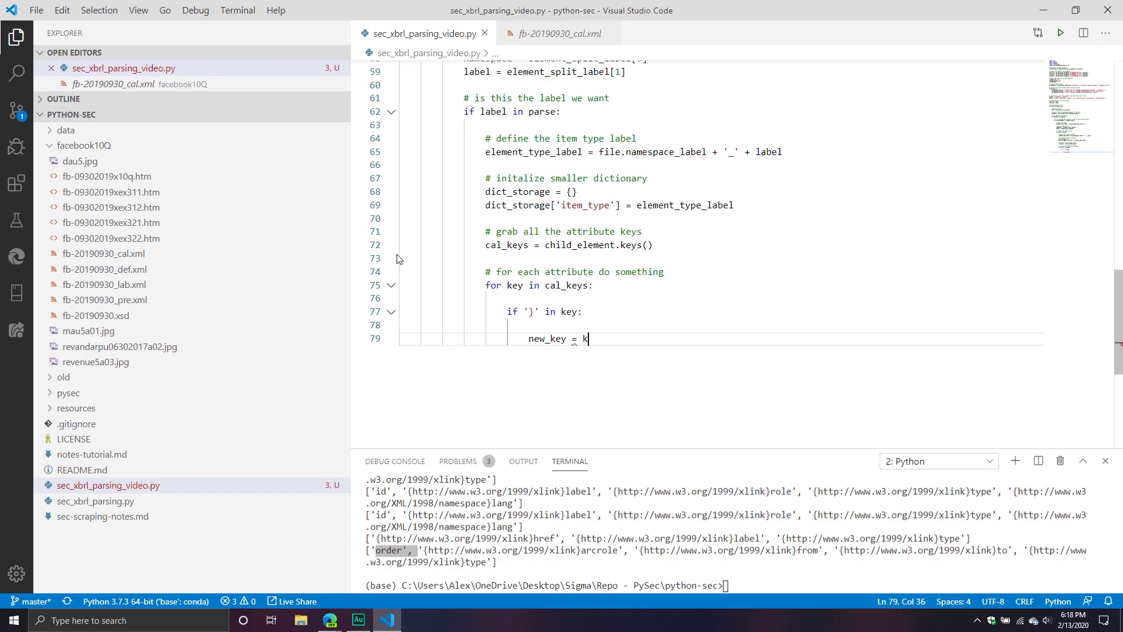
text(ey.split()
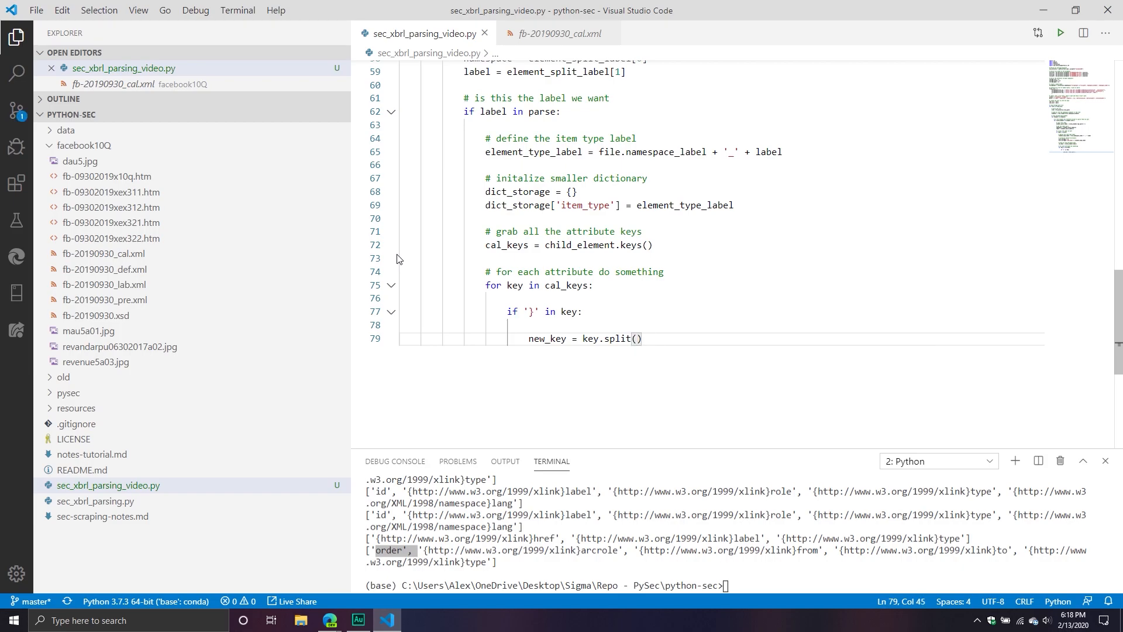
text('}')
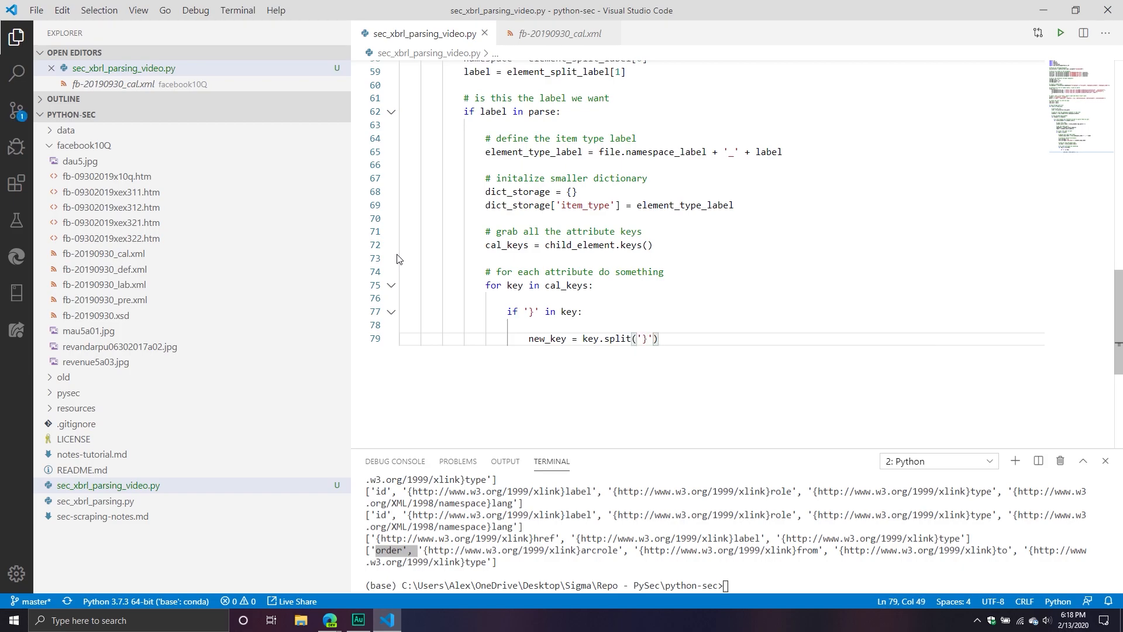
text([])
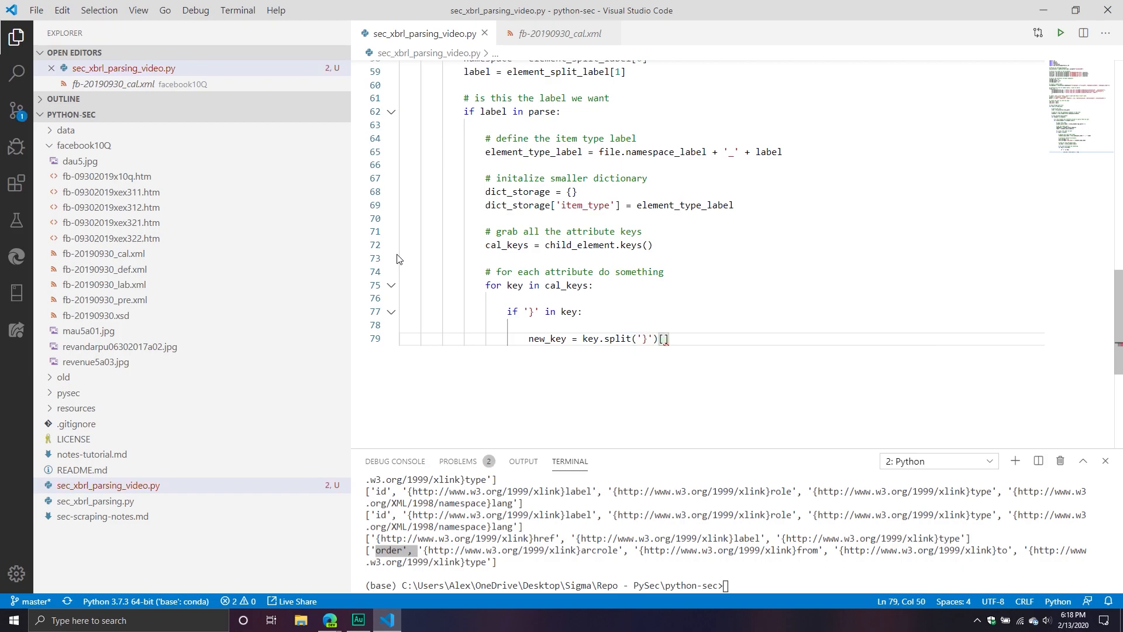
text(1)
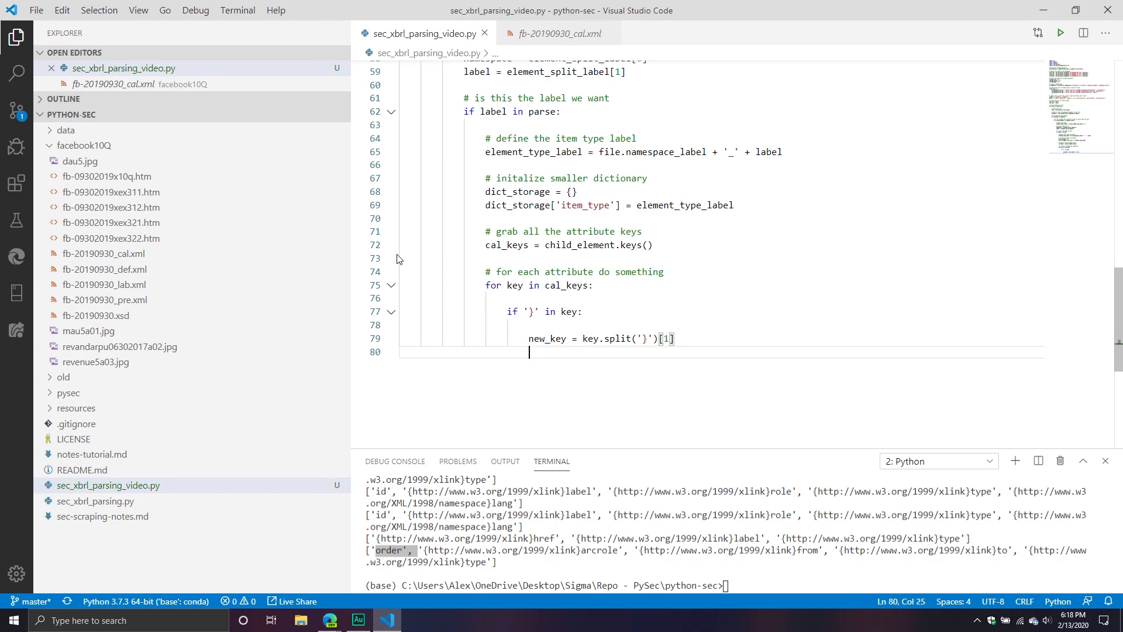
Assign dict_storage[new_key] = child_element.attrib[key].
text(dict)
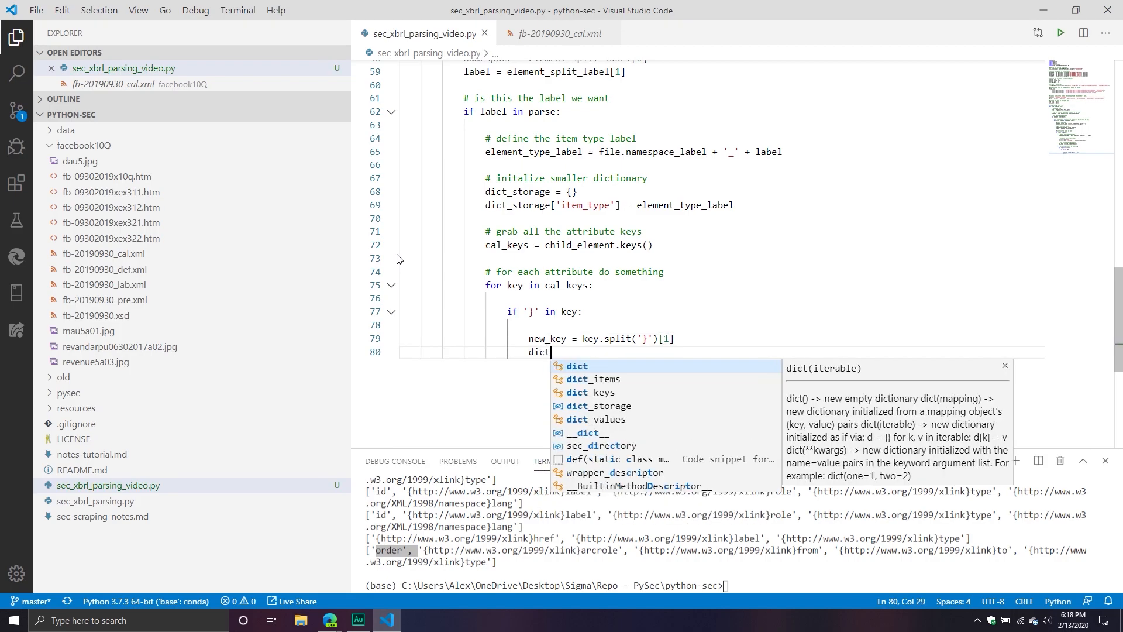
text(_storage)
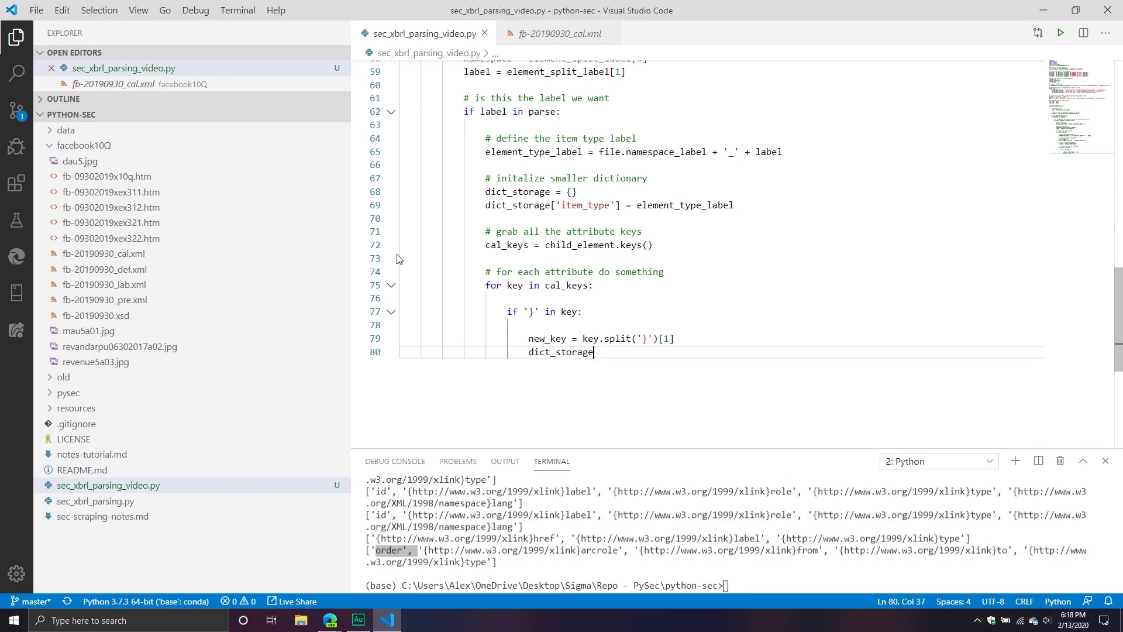
text([new_key] = chid)
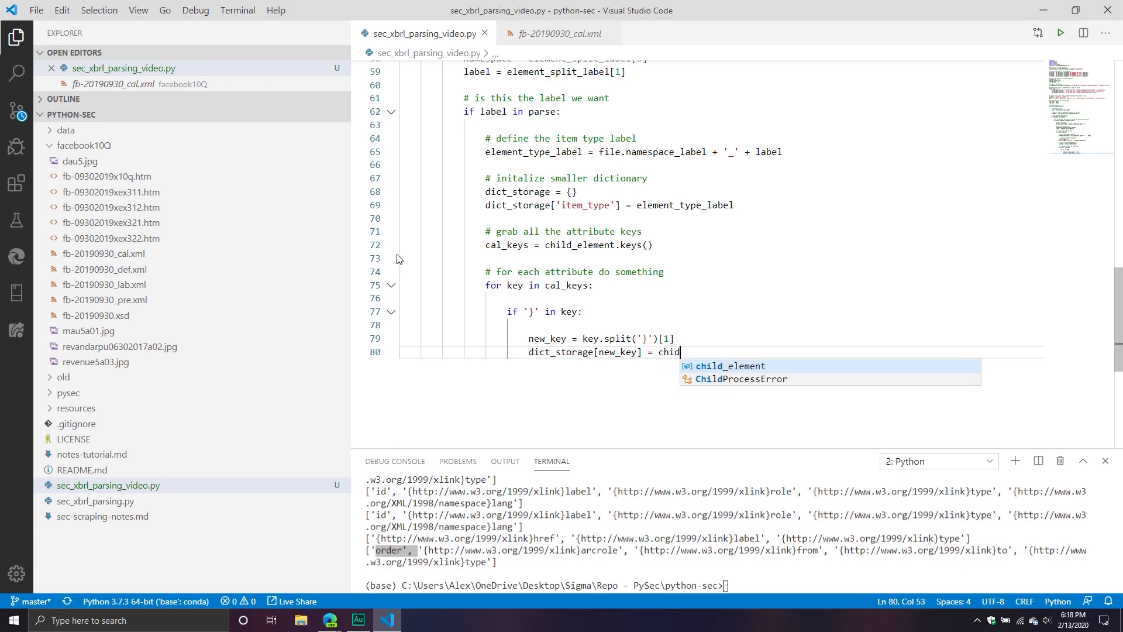
text(_element.a)
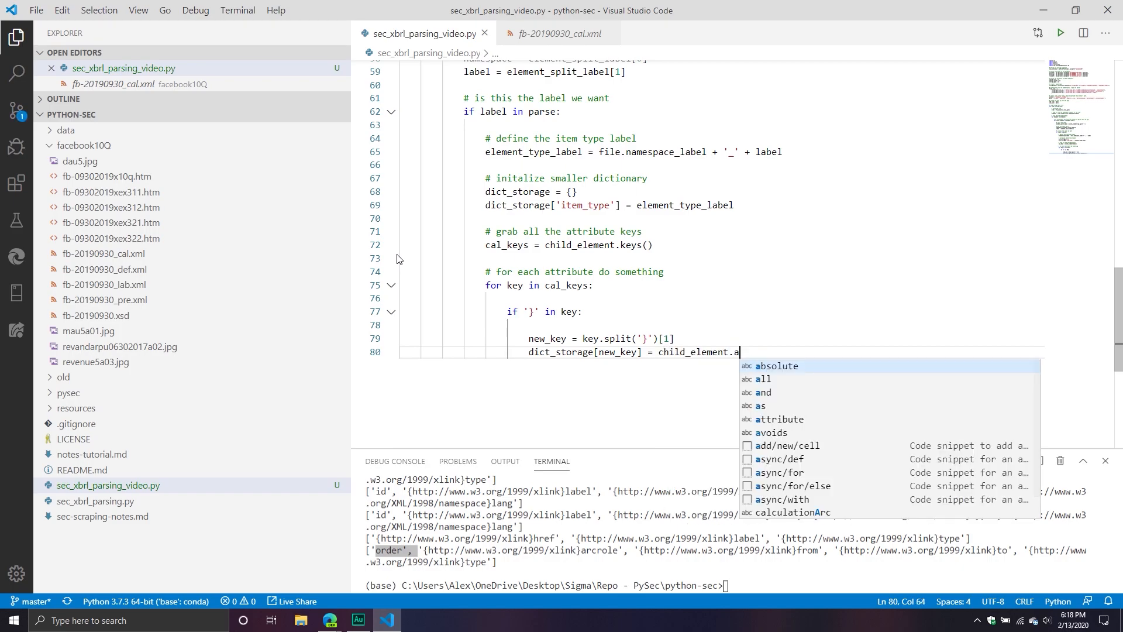
text(ttrib)
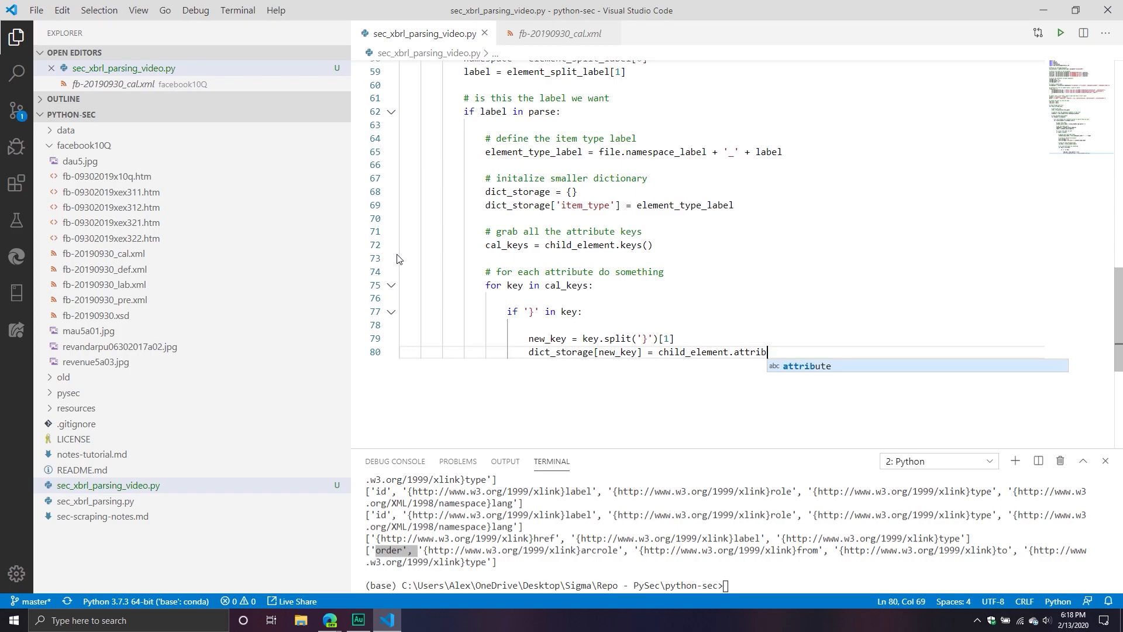
key(BackSpace)
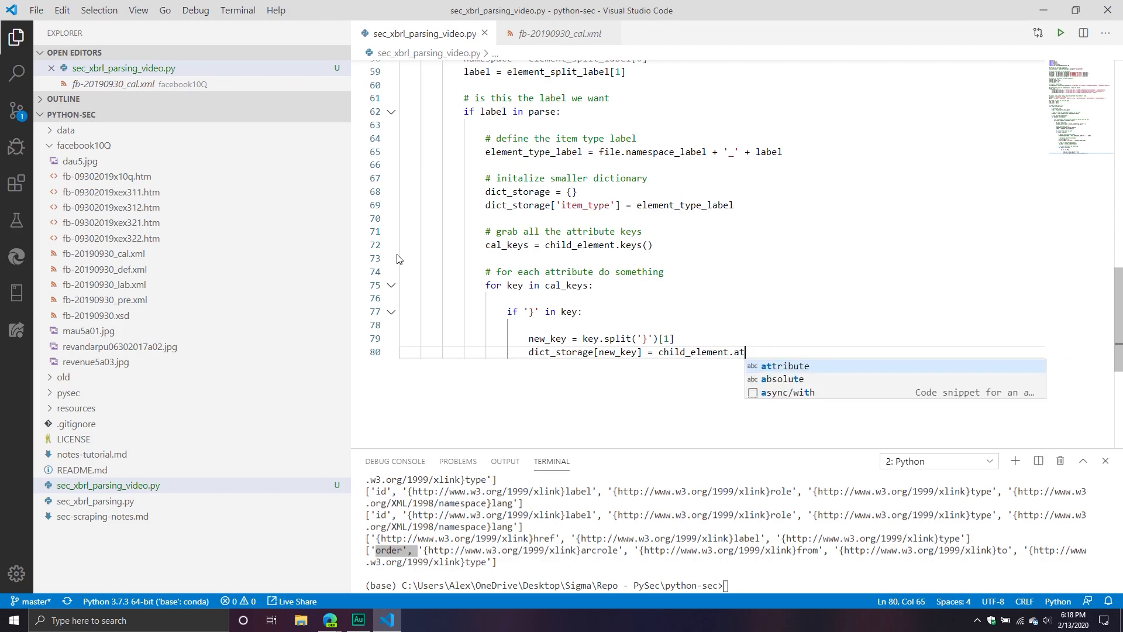
text(rib)
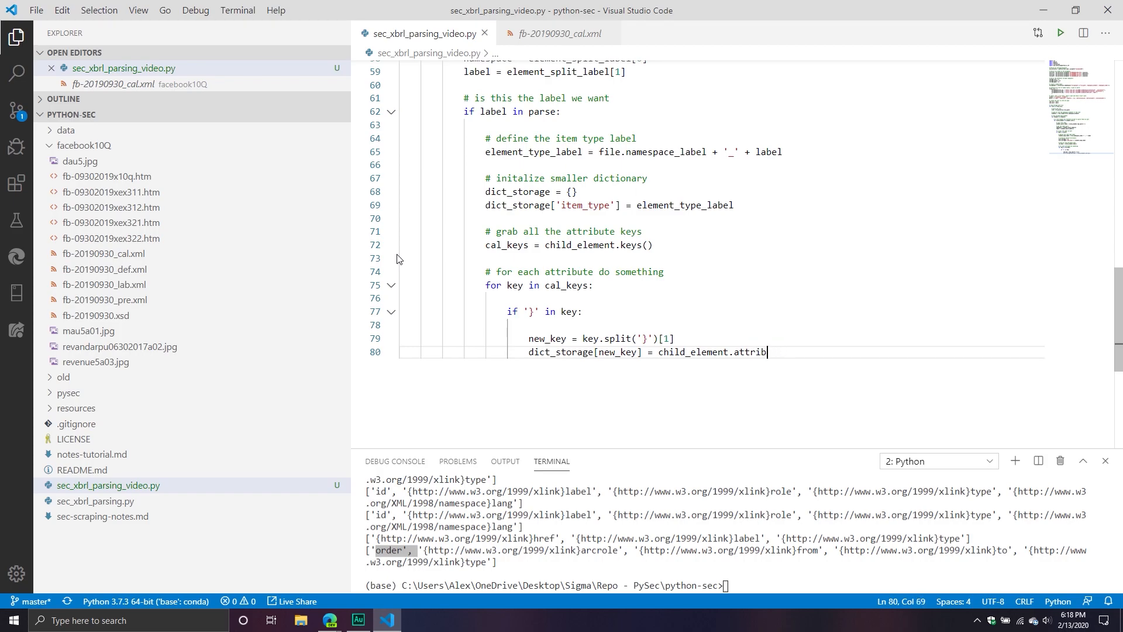
text([key)
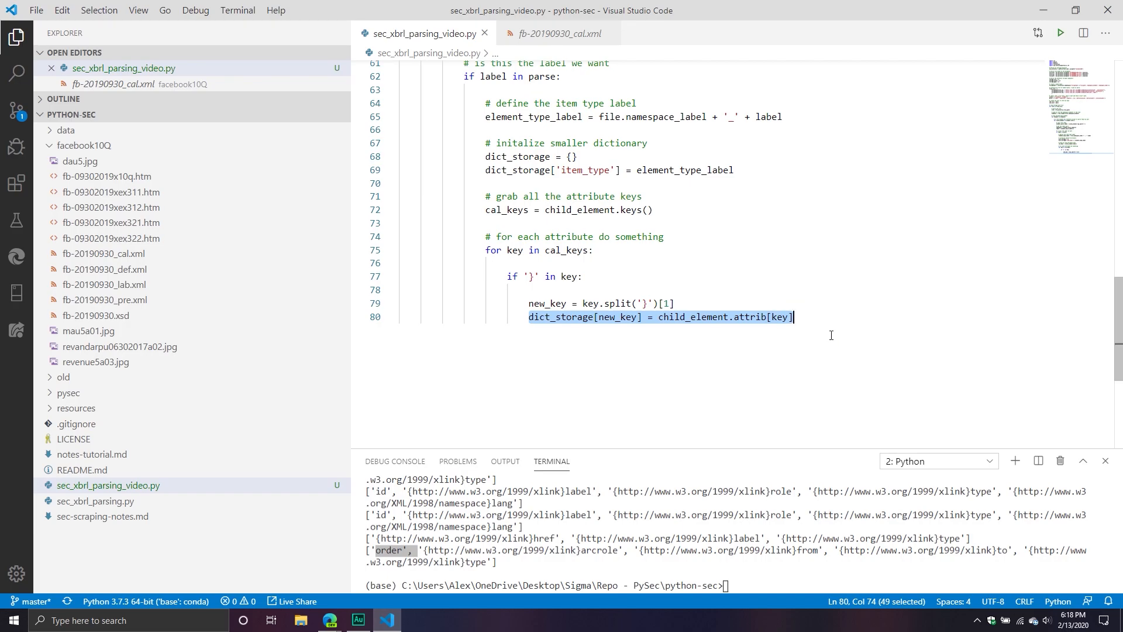
Add an else branch setting dict_storage[key] = child_element.attrib[key] and remove the blank lines.
text(else:)
text(dic)
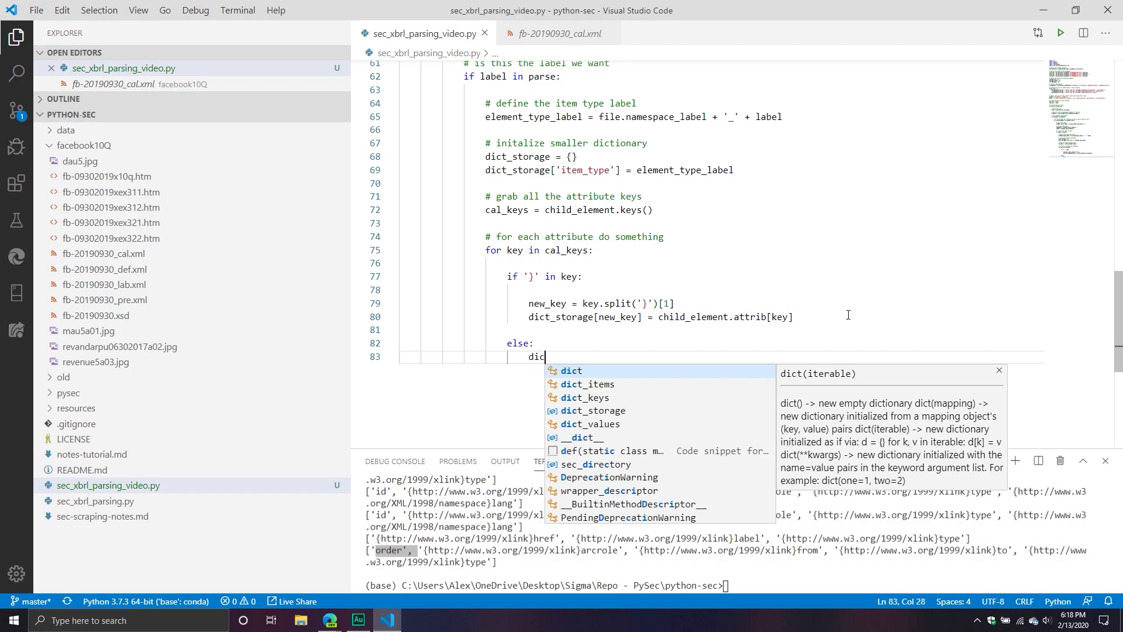
text(t_storage)
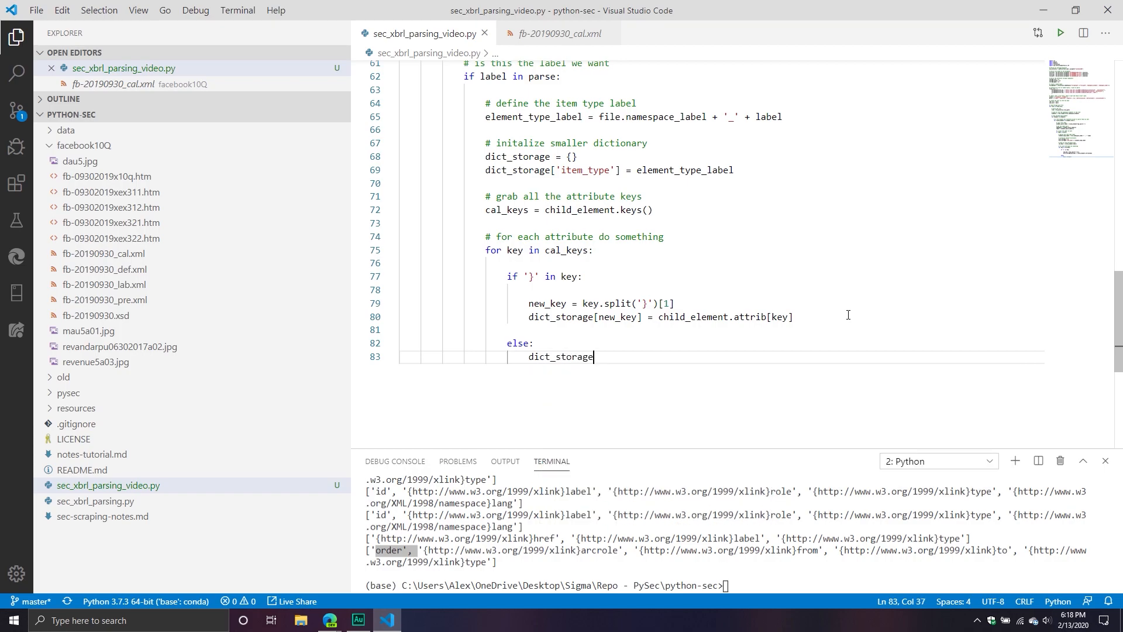
text([])
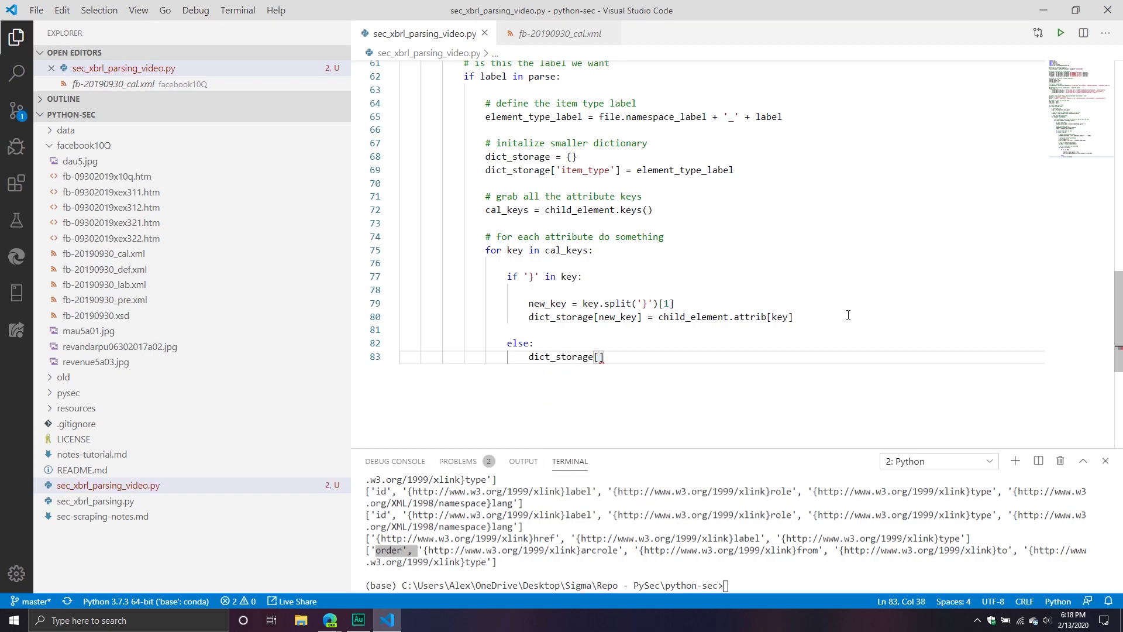
text(key)
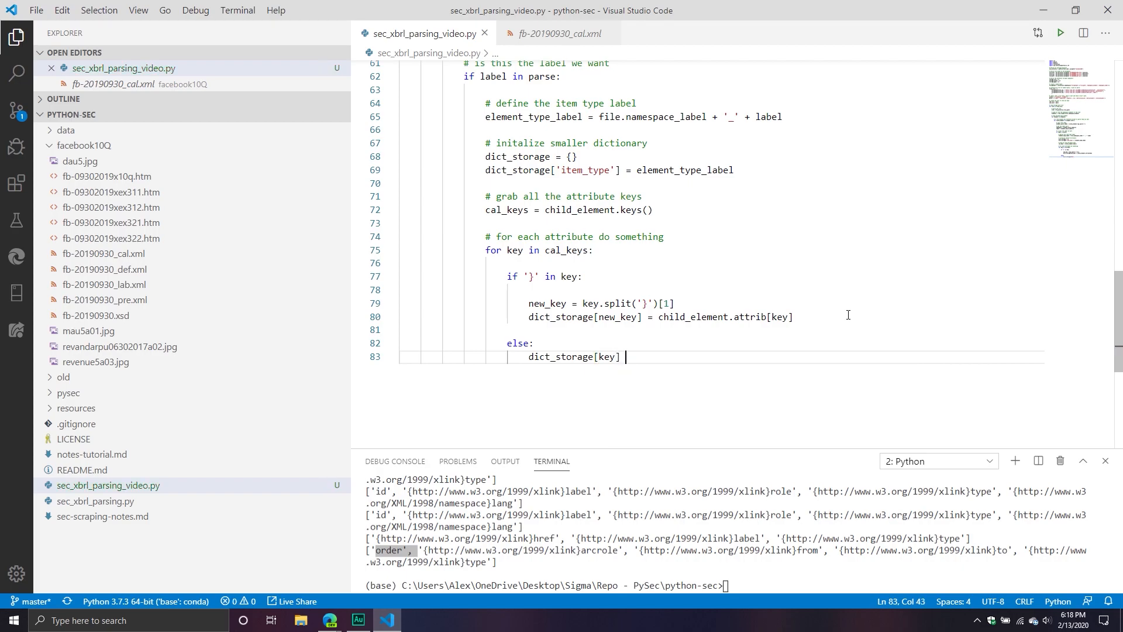
text(= child_element.attrib[key)
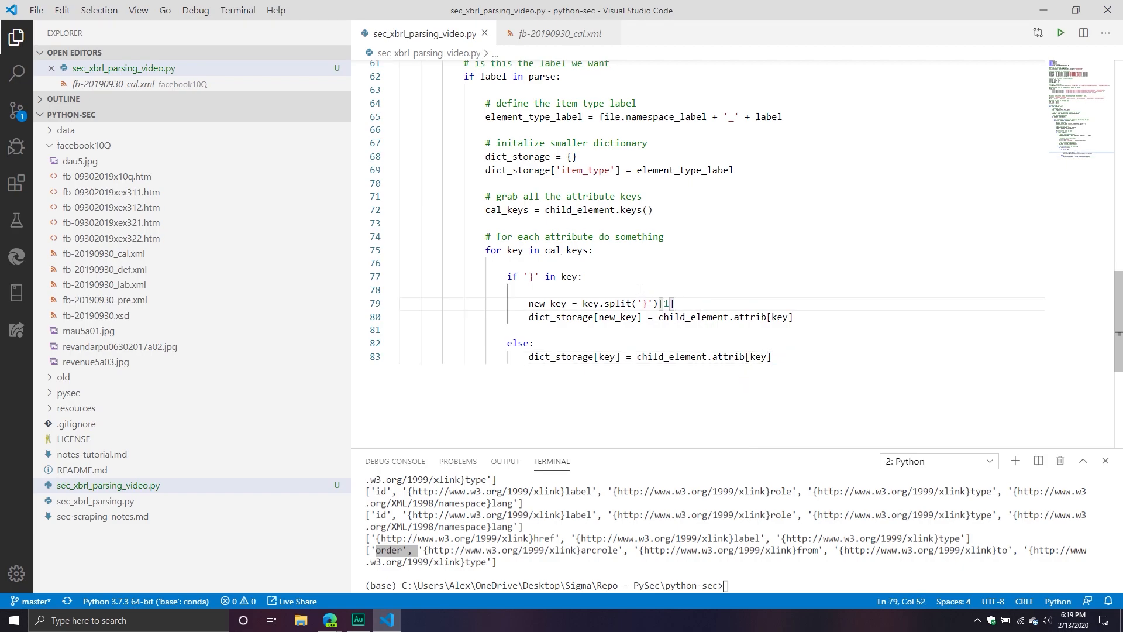
key(Backspace)
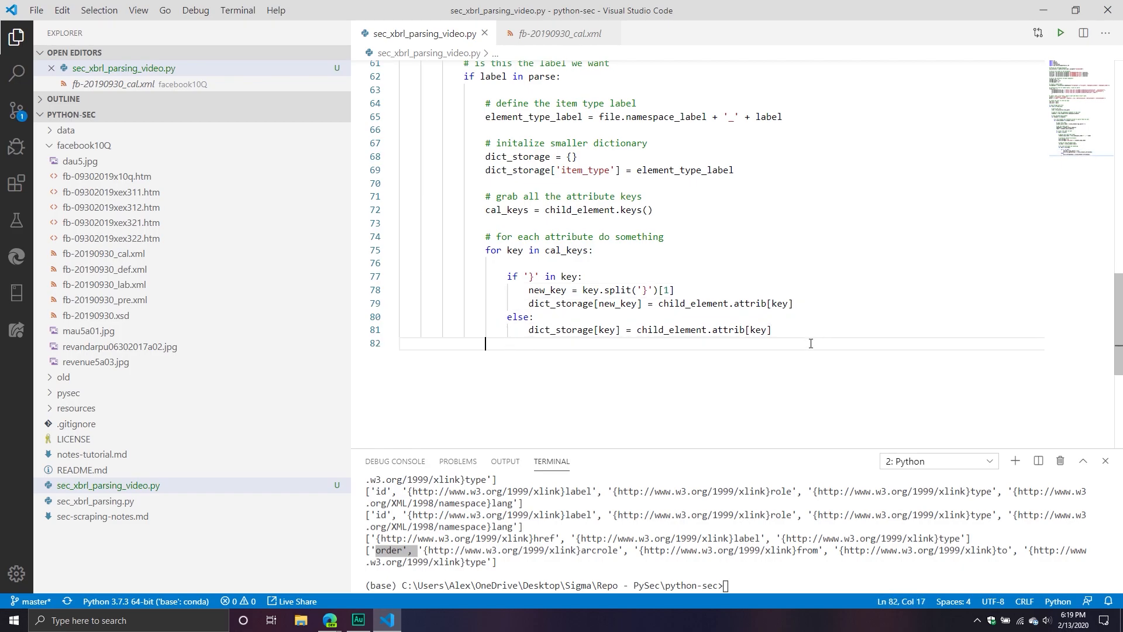
Add print(dict_storage) after the loop, run the script, then remove the print line again.
text(print(d)
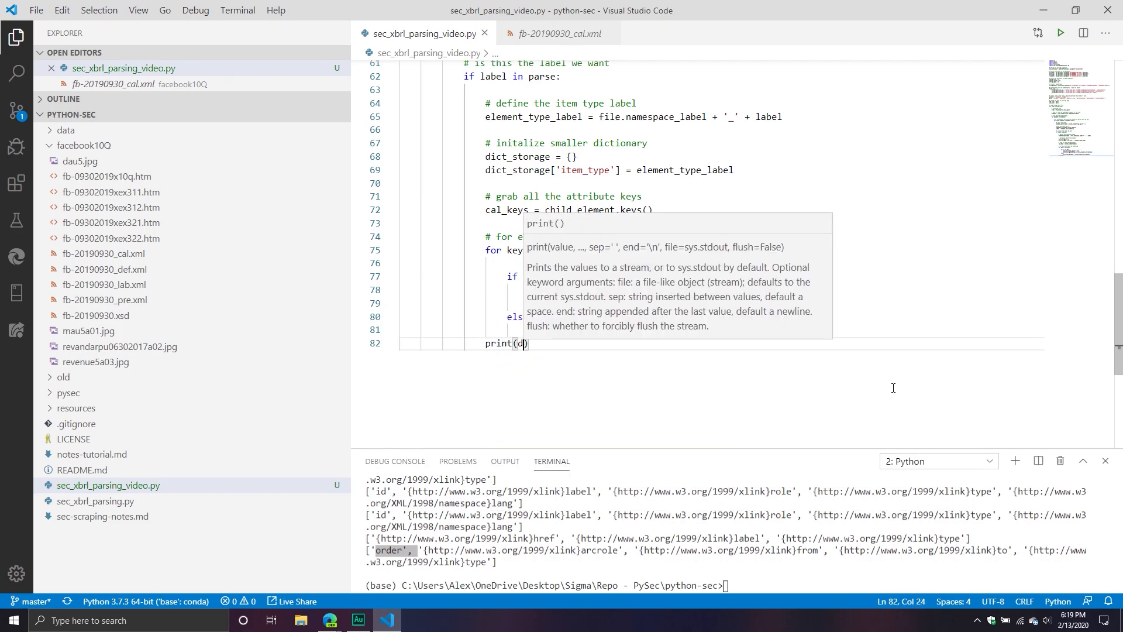
text(ict)
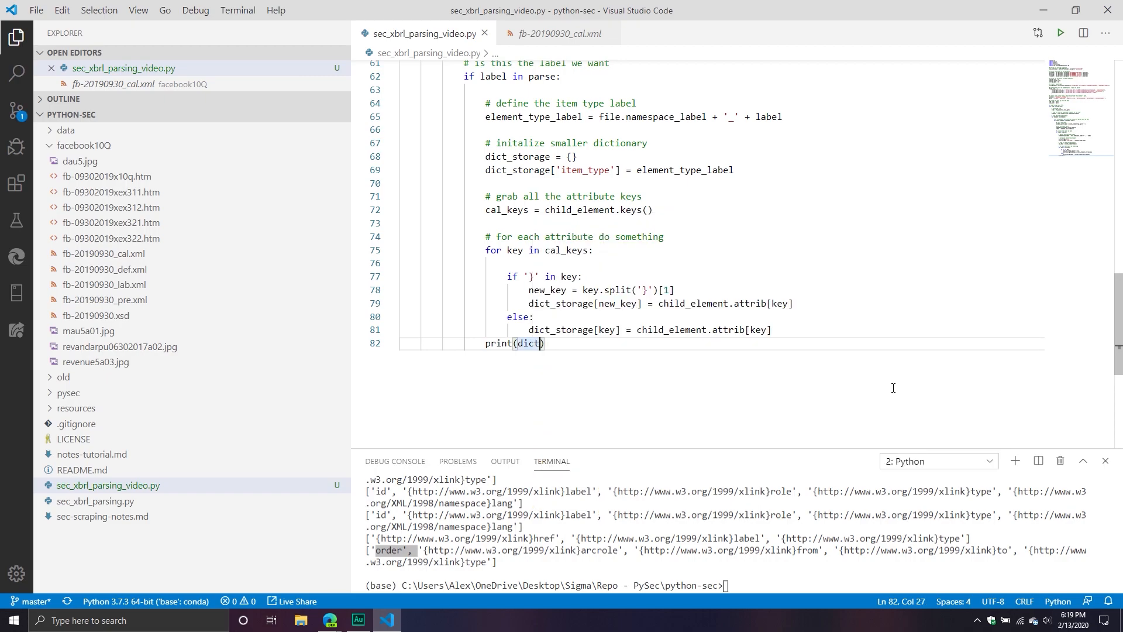
text(_storage)
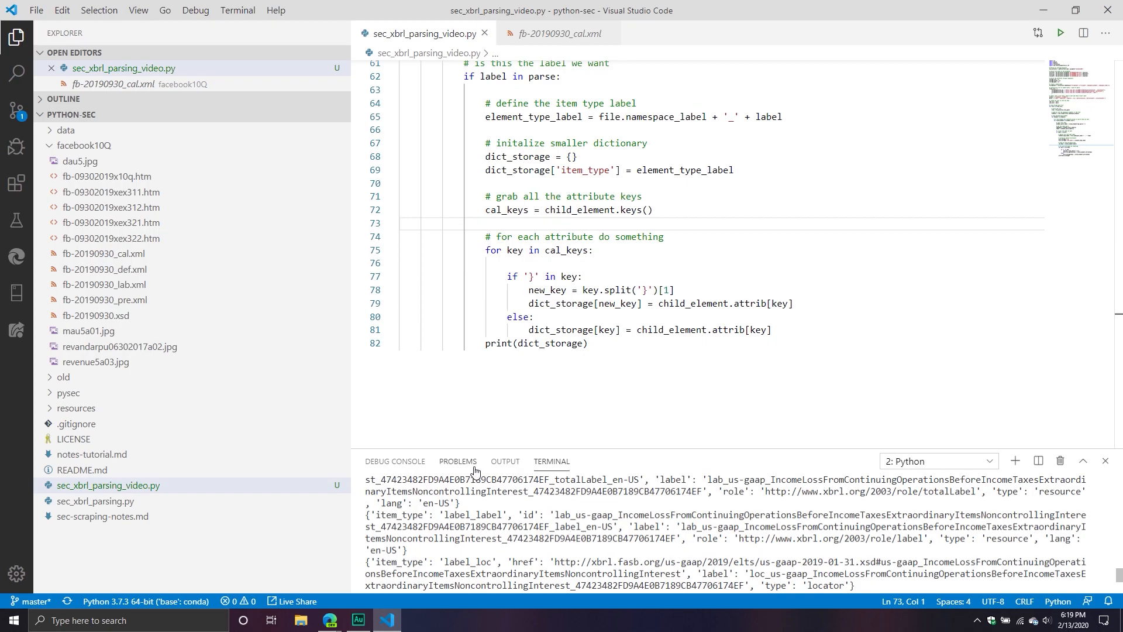
mouse_move(457, 461)
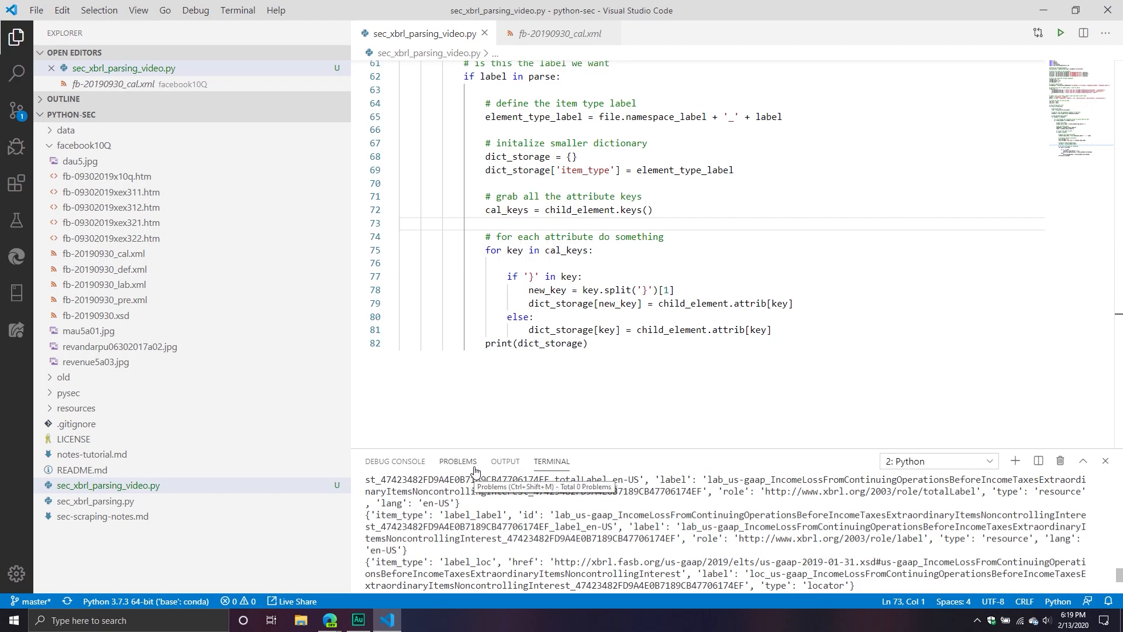
click(639, 250)
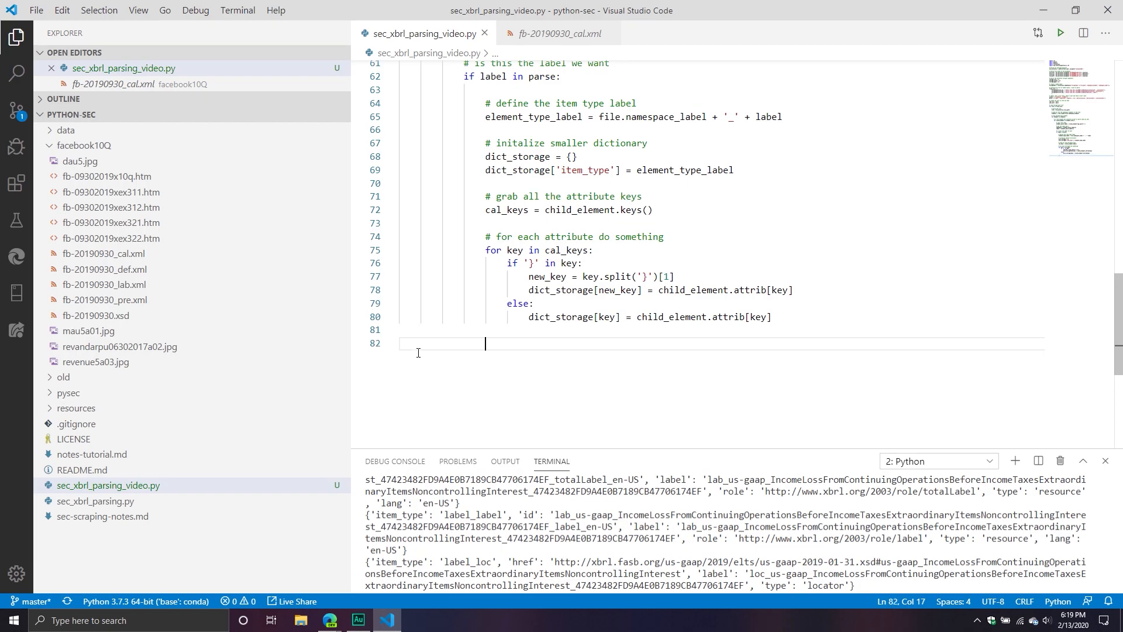
Add an if block for element_type_label == 'label_label' assigning key_store = dict_storage['label'].
text(if element_type_label == 'label_label':)
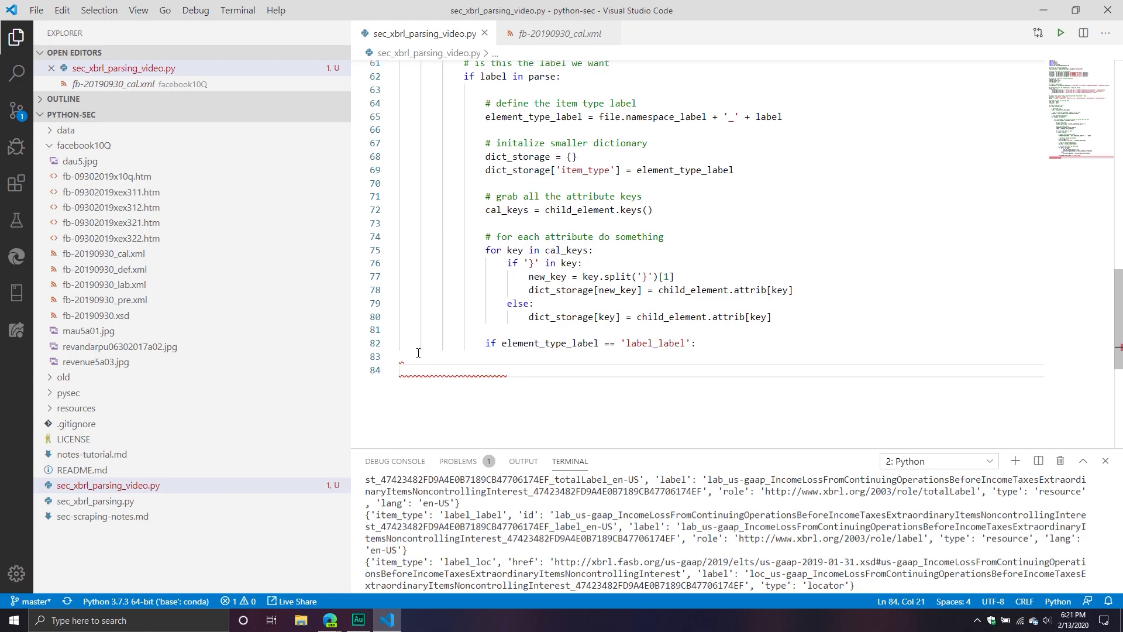
text(k)
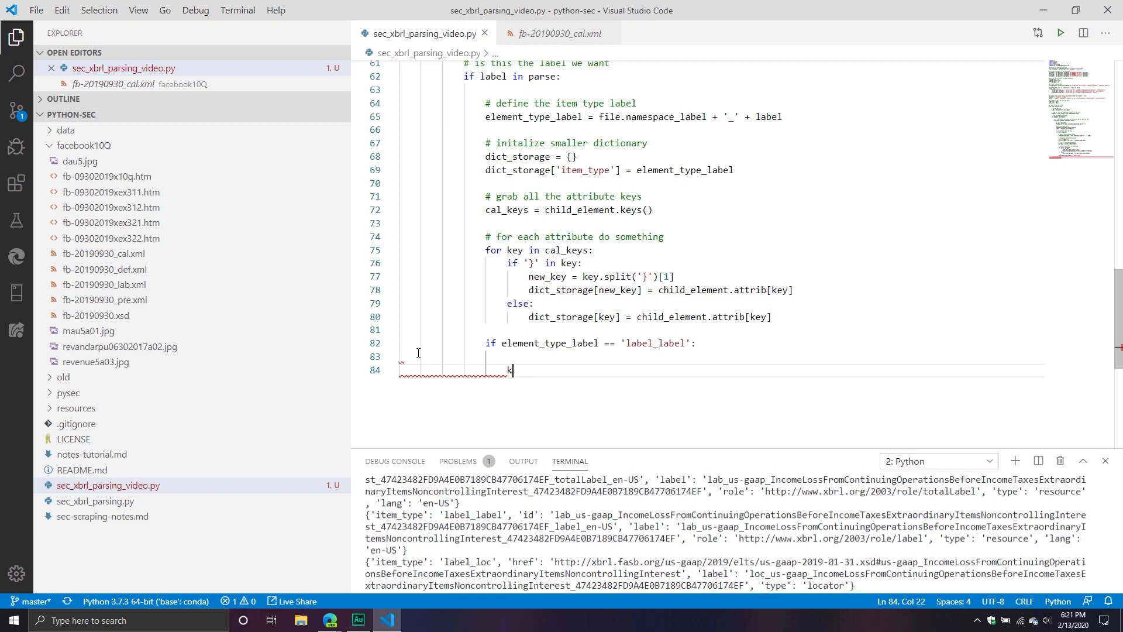
text(ey_store =)
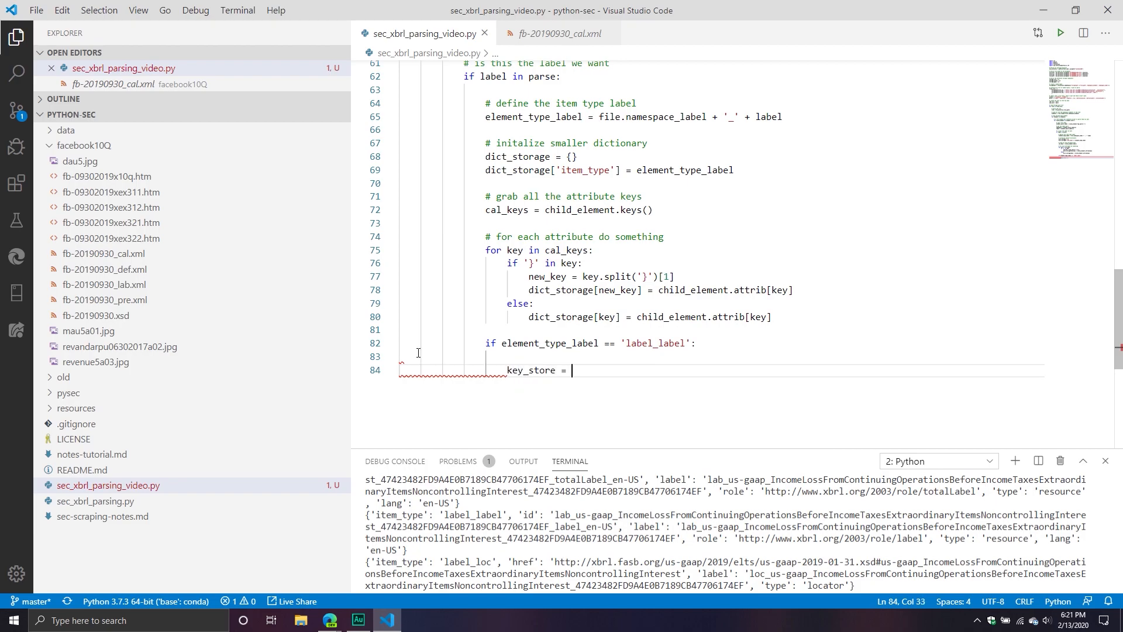
text(dict_storage)
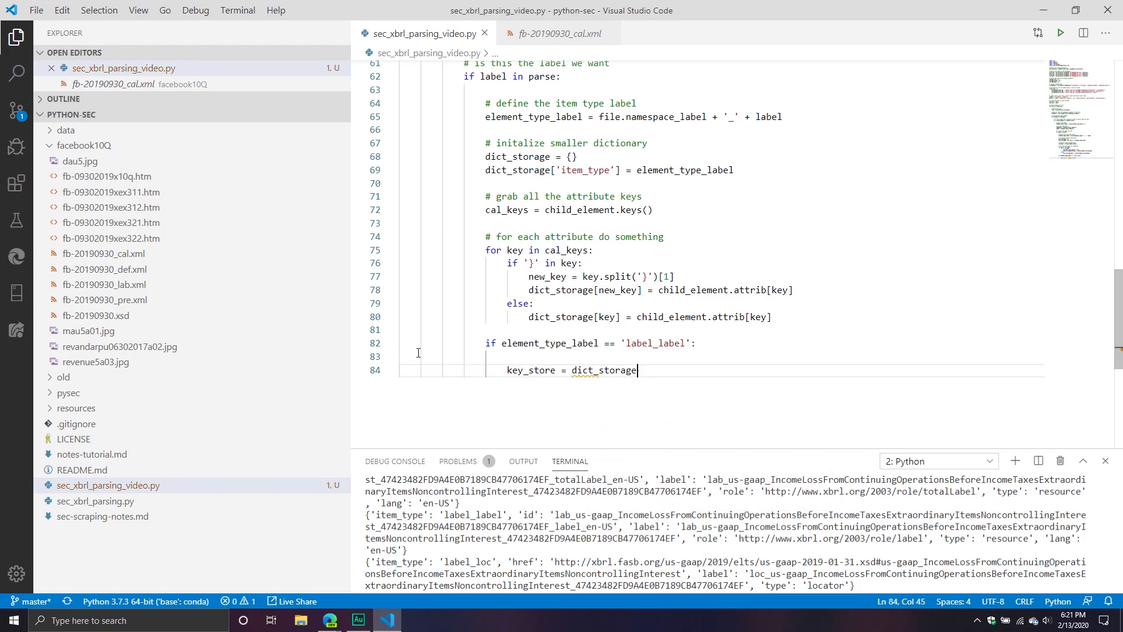
text(['lab'])
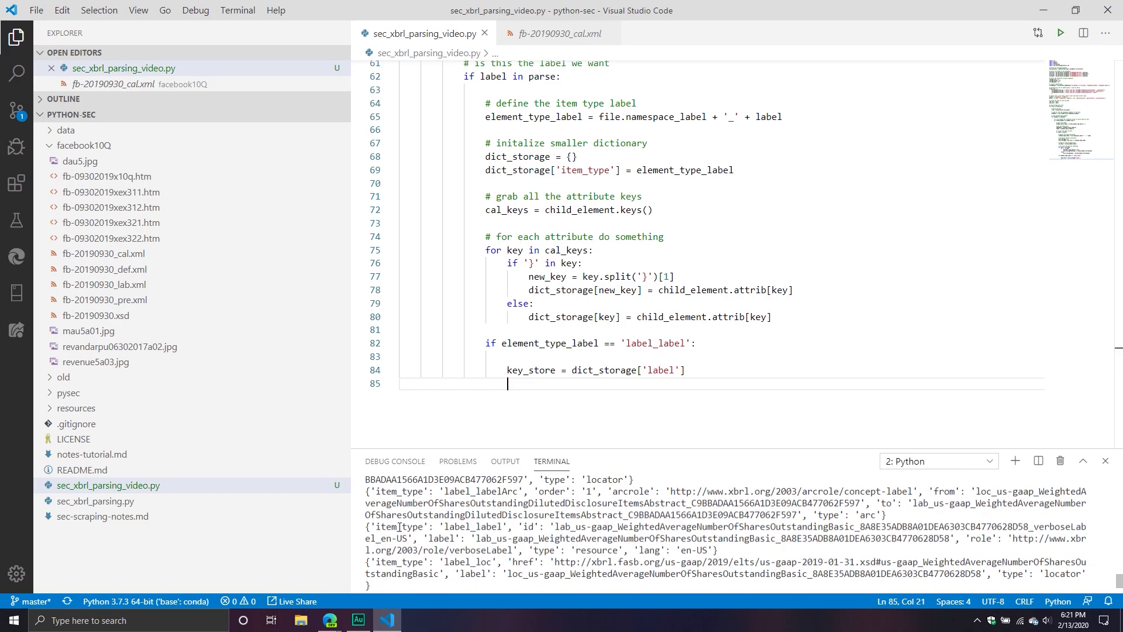
mouse_move(1089, 573)
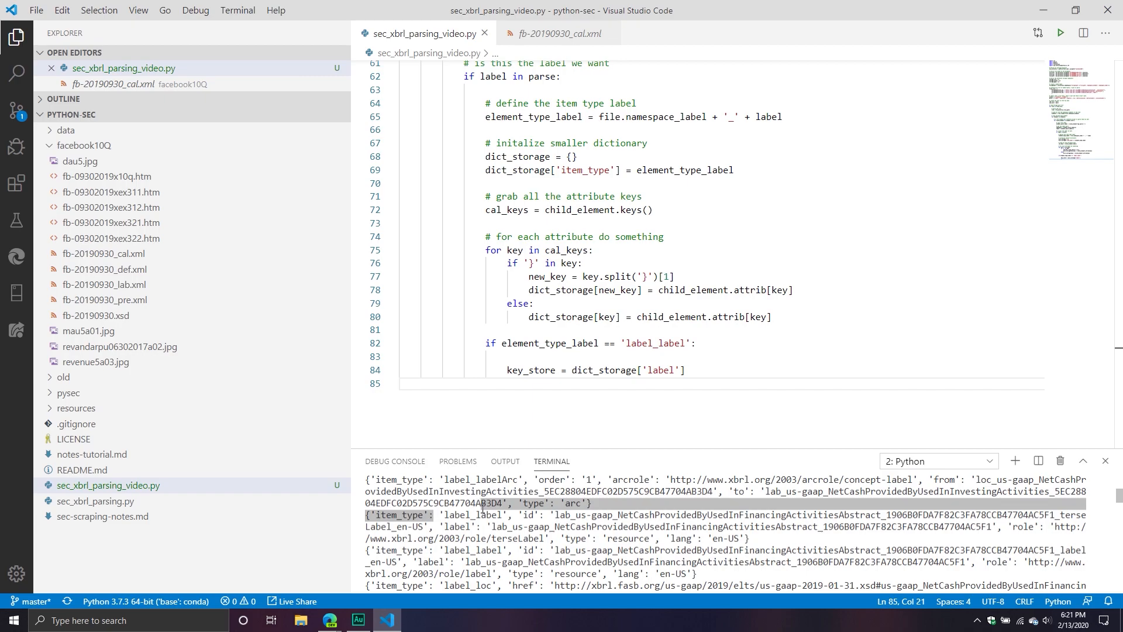
double_click(476, 515)
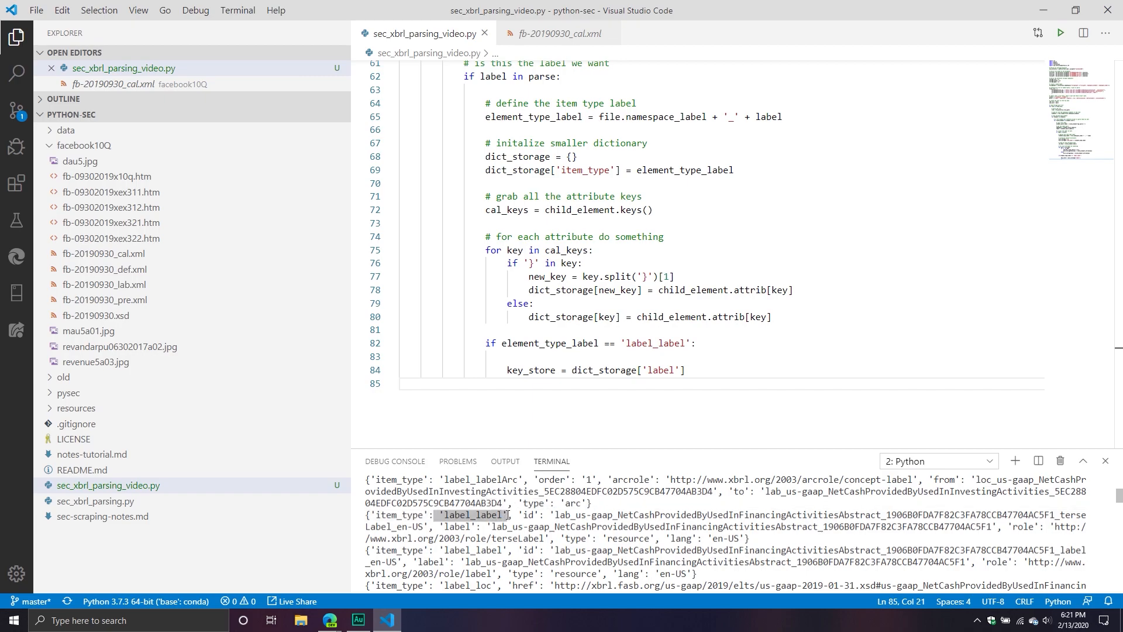
mouse_move(720, 529)
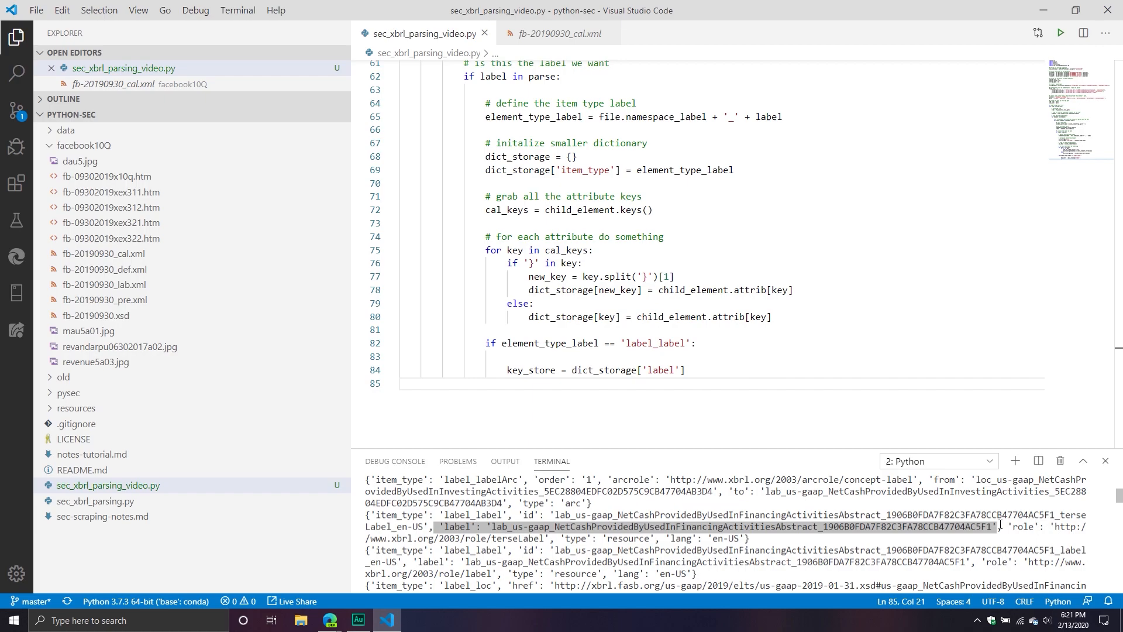
click(493, 526)
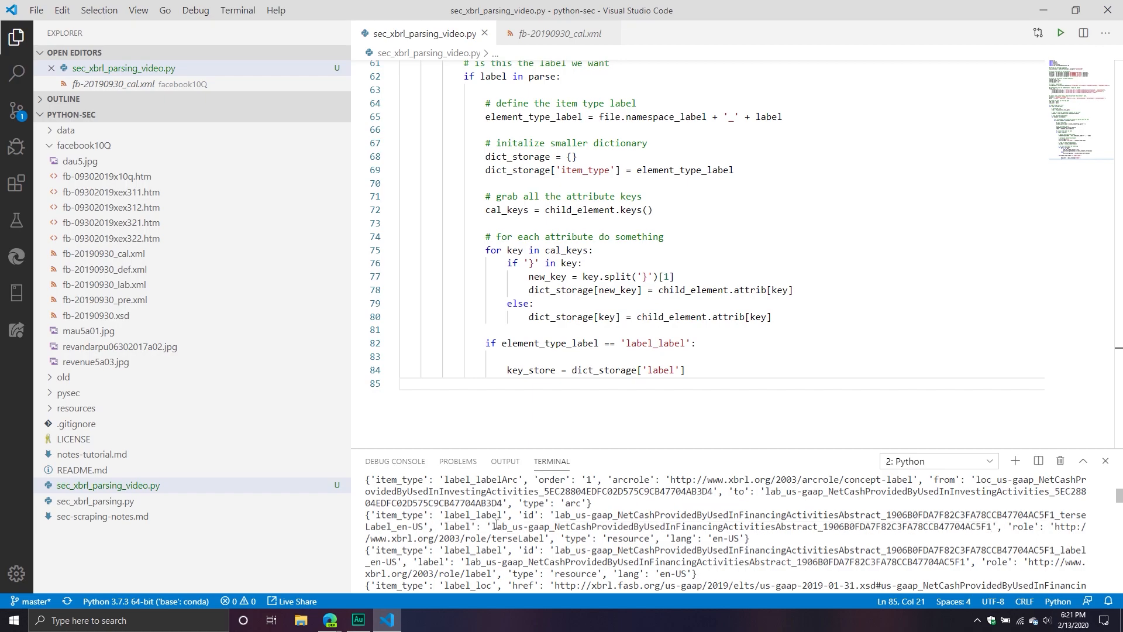
double_click(741, 526)
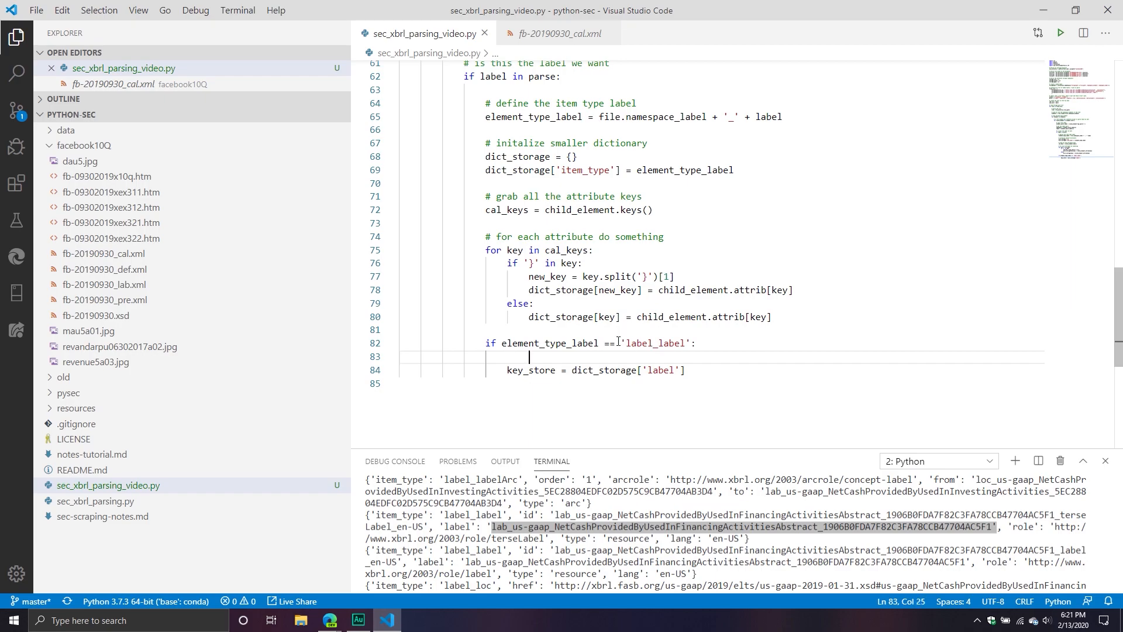
Add the comment '# grab the label key' above the key_store assignment.
text(# grba th)
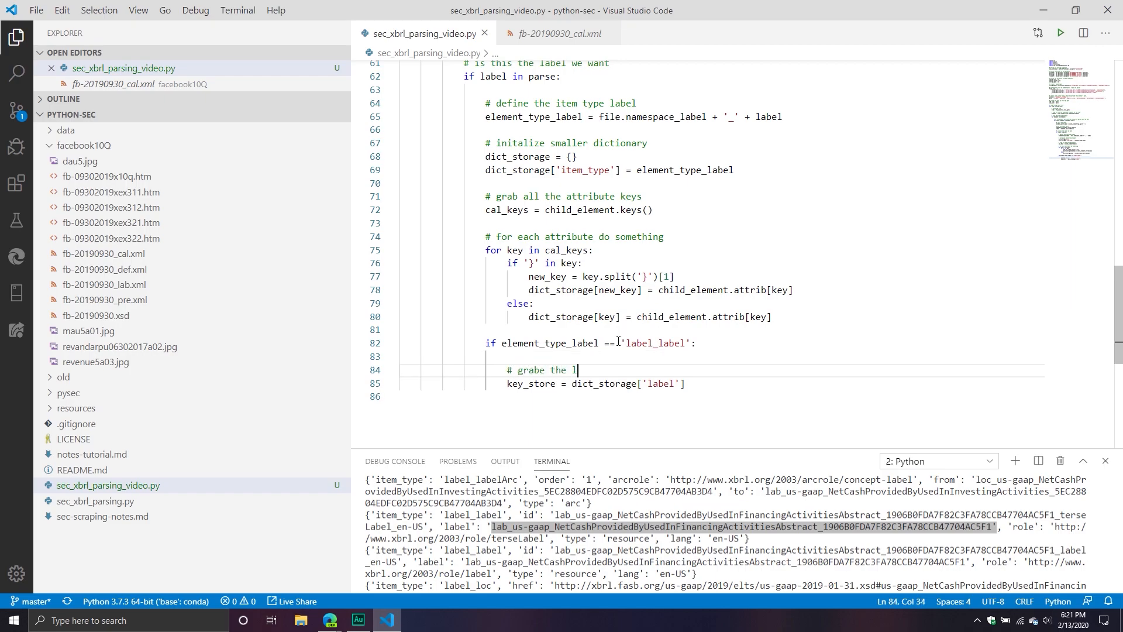
text(abel key)
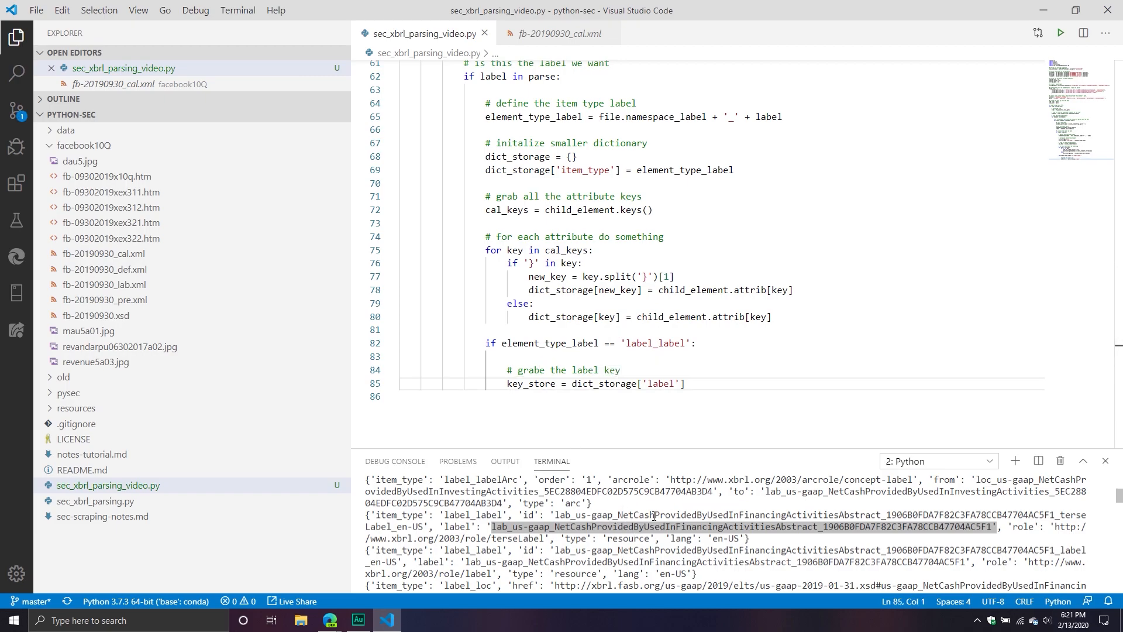
key(Enter)
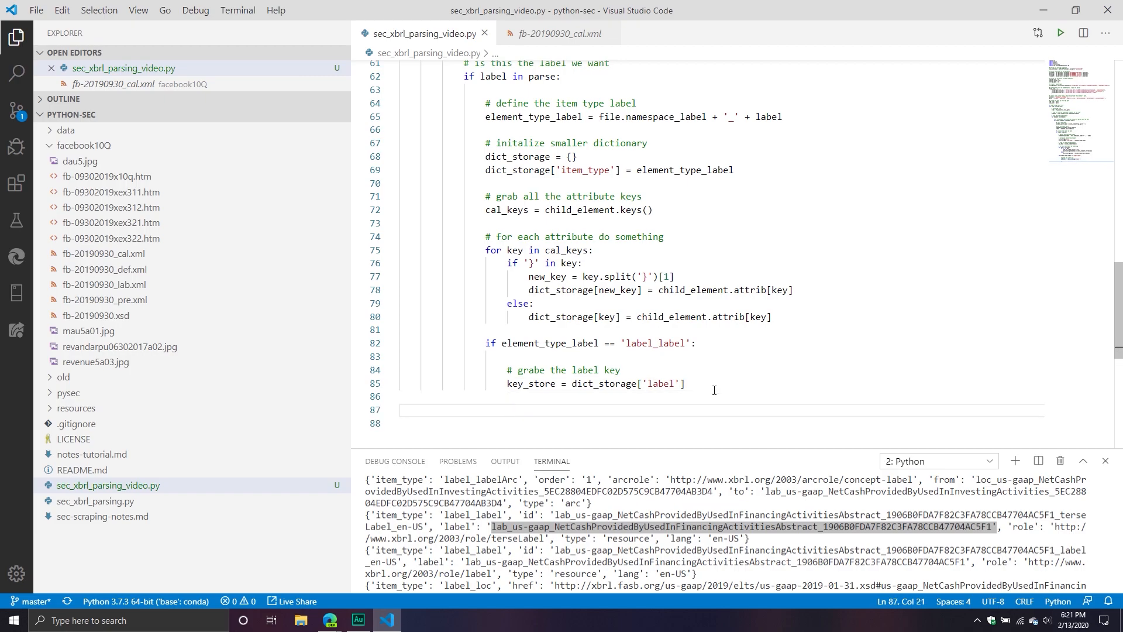
Add '# create master key' and master_key = key_store.replace('lab_') below it.
text(# create master key)
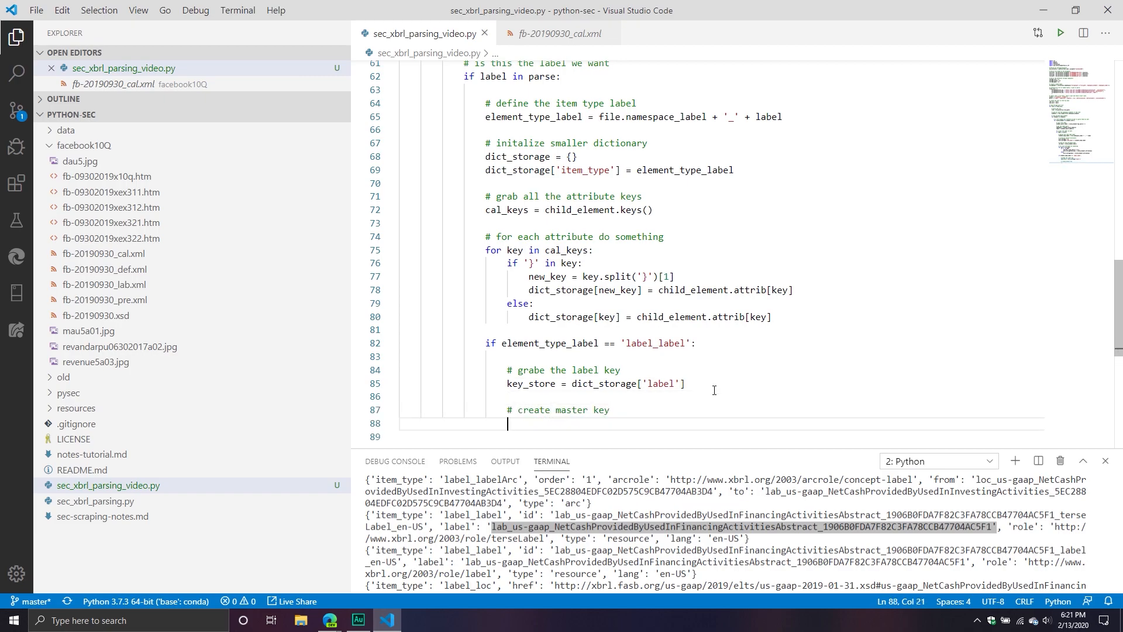
text(master_)
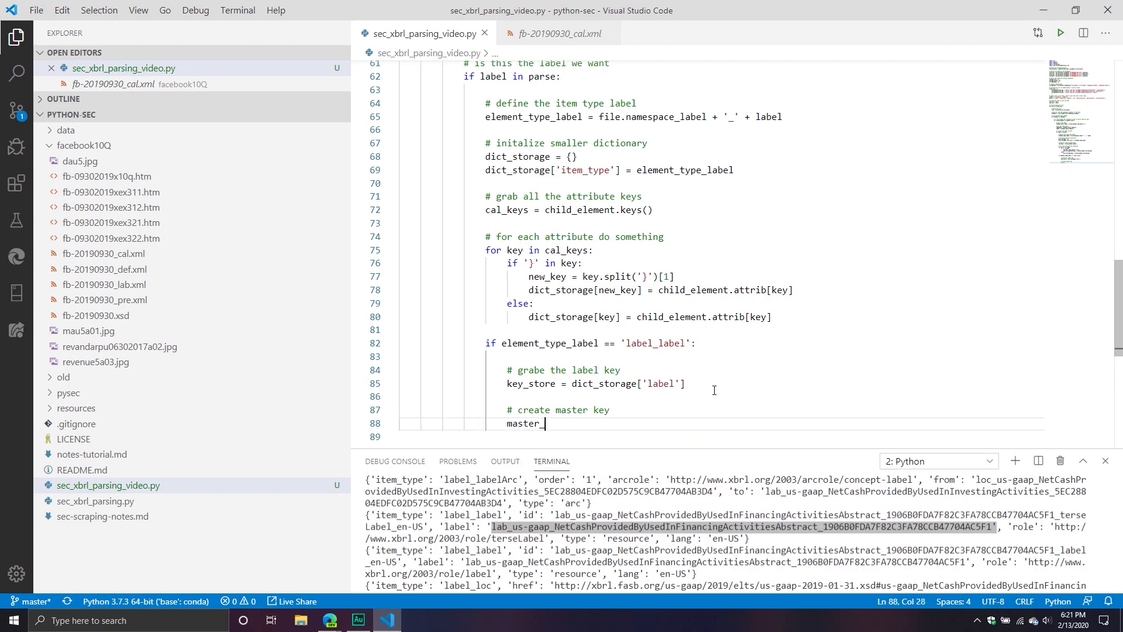
text(key =)
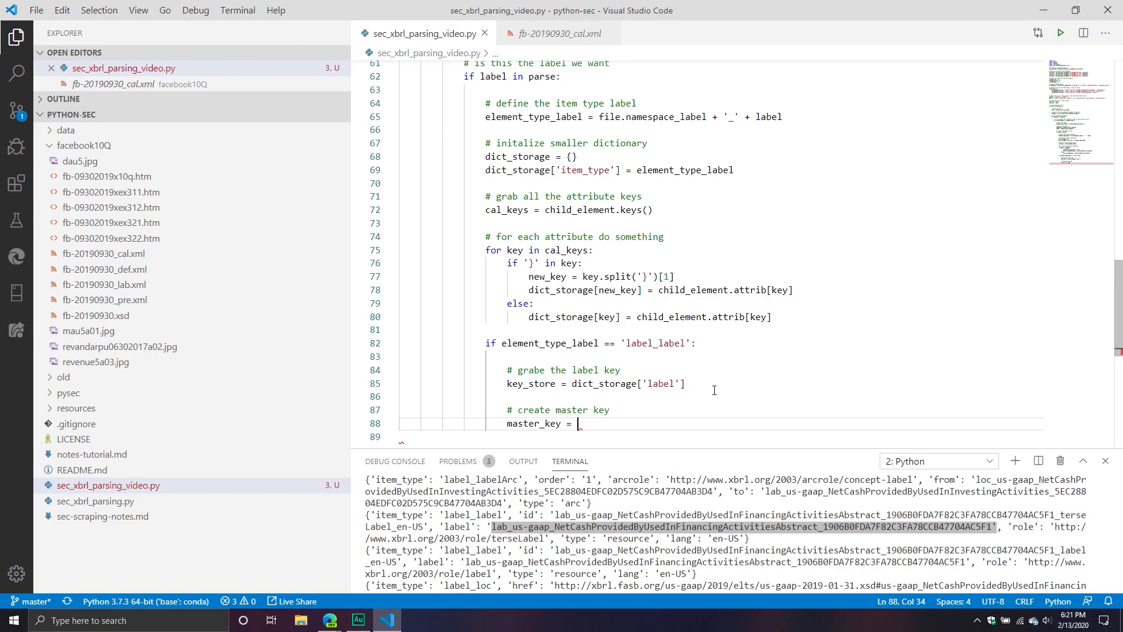
text(keyt)
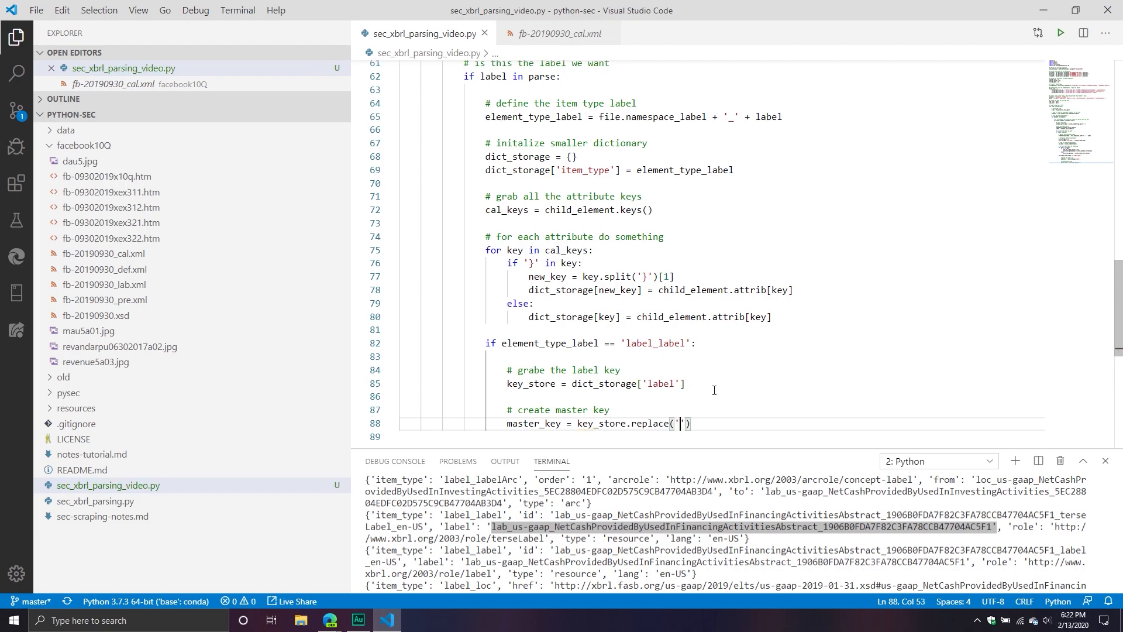
text(lab_)
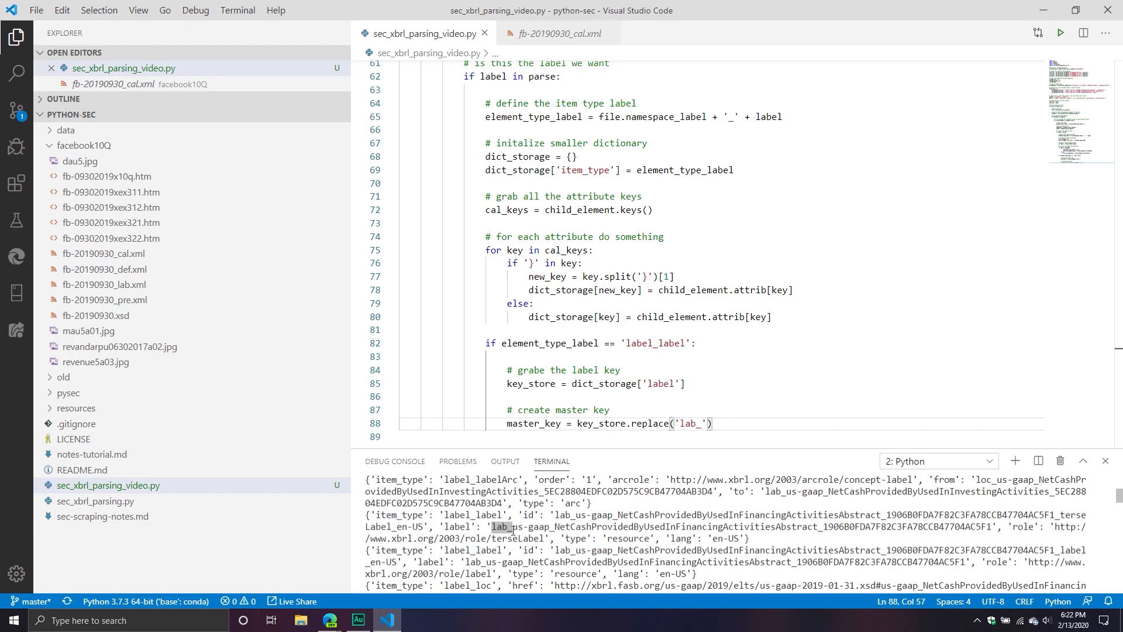
mouse_move(519, 516)
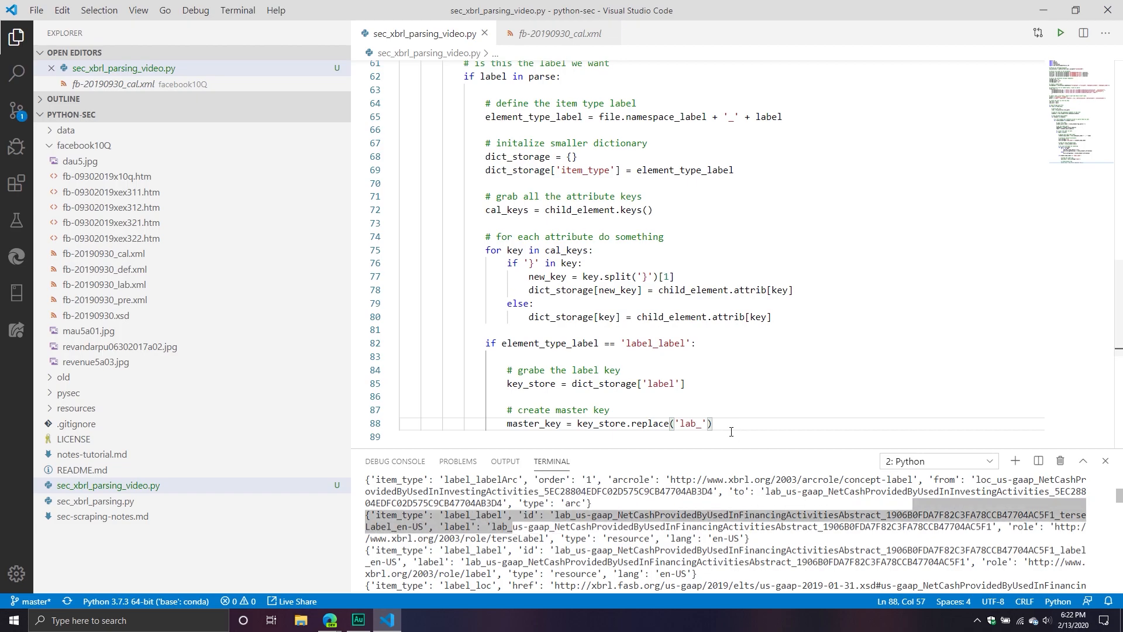
key(enter)
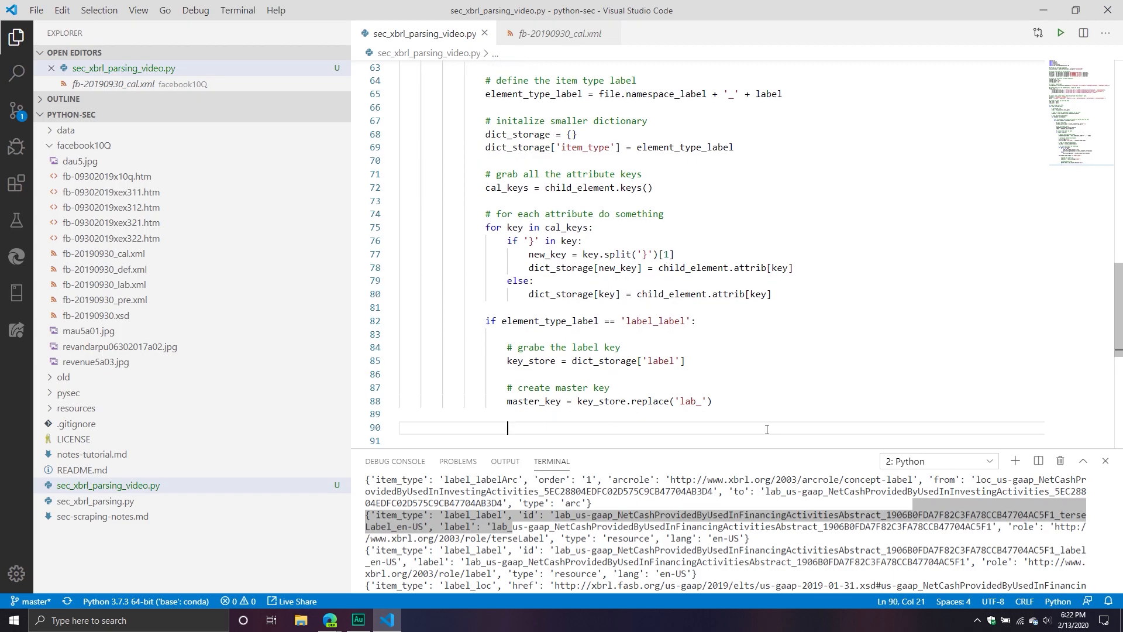
Add '# split the master key' and label_split = master_key.split('_').
text(# split the mastert)
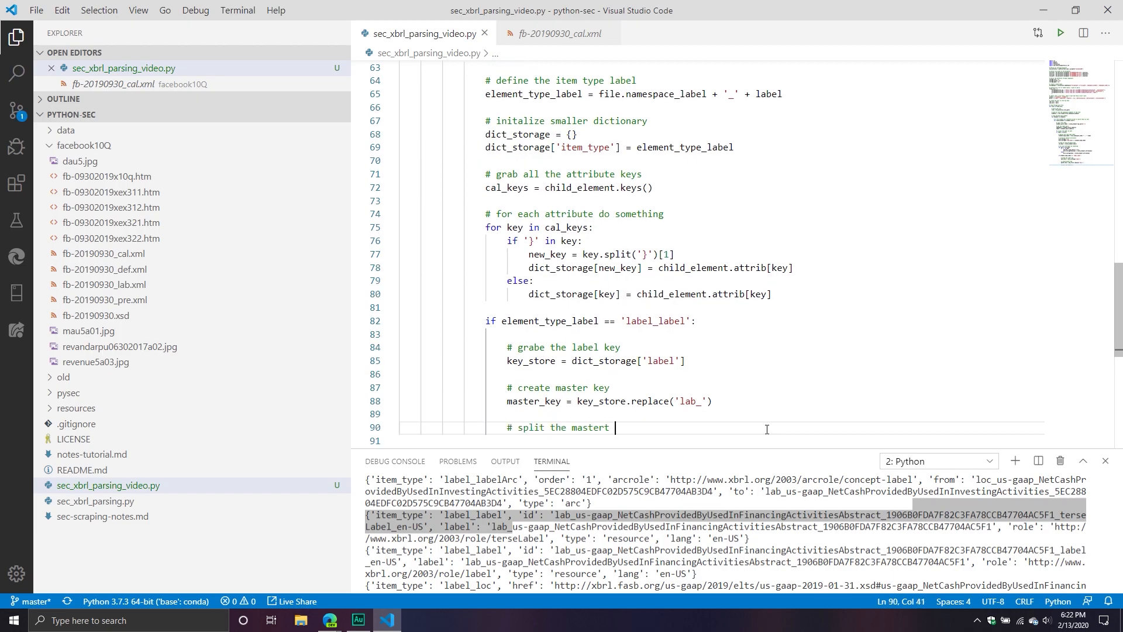
key(Backspace)
text( ke)
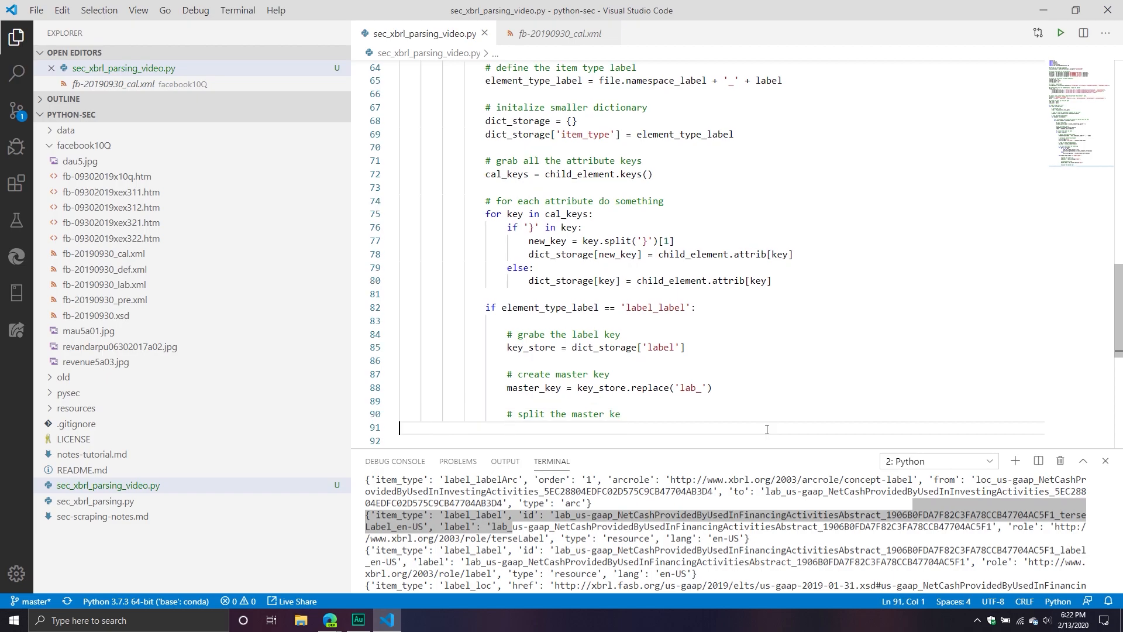
text(y)
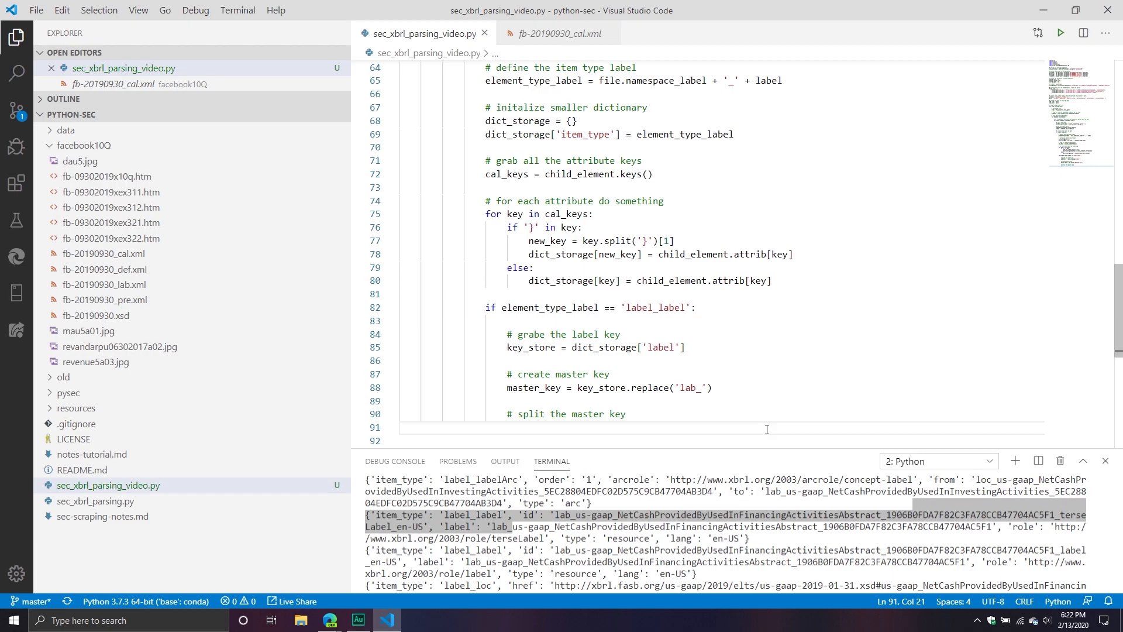
text(label_)
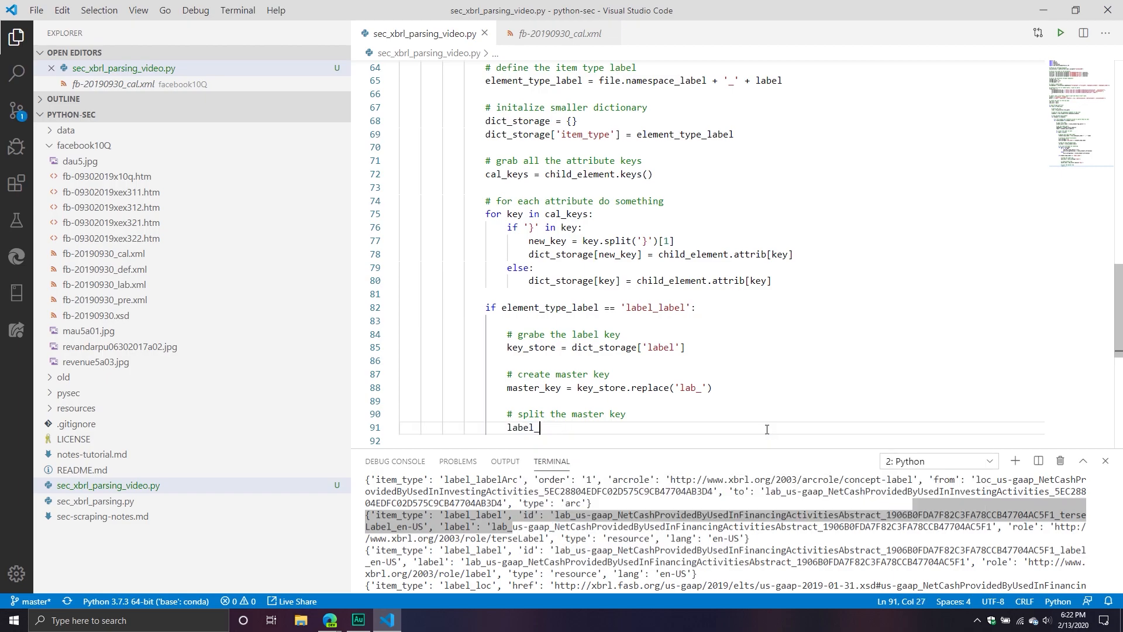
text(_split =)
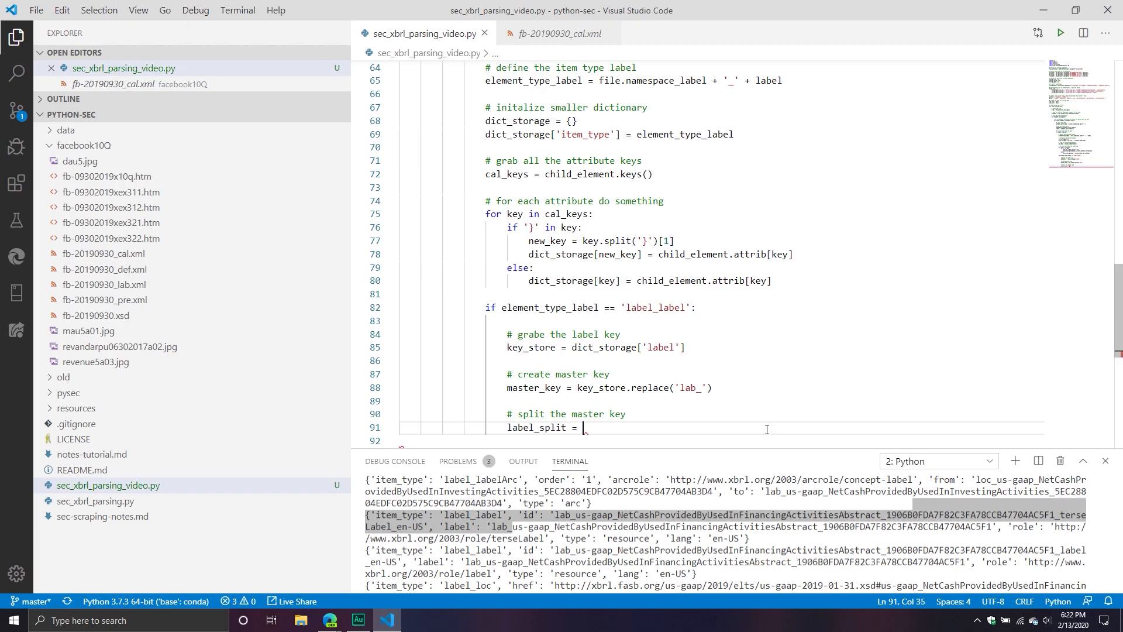
text(master_key.spl)
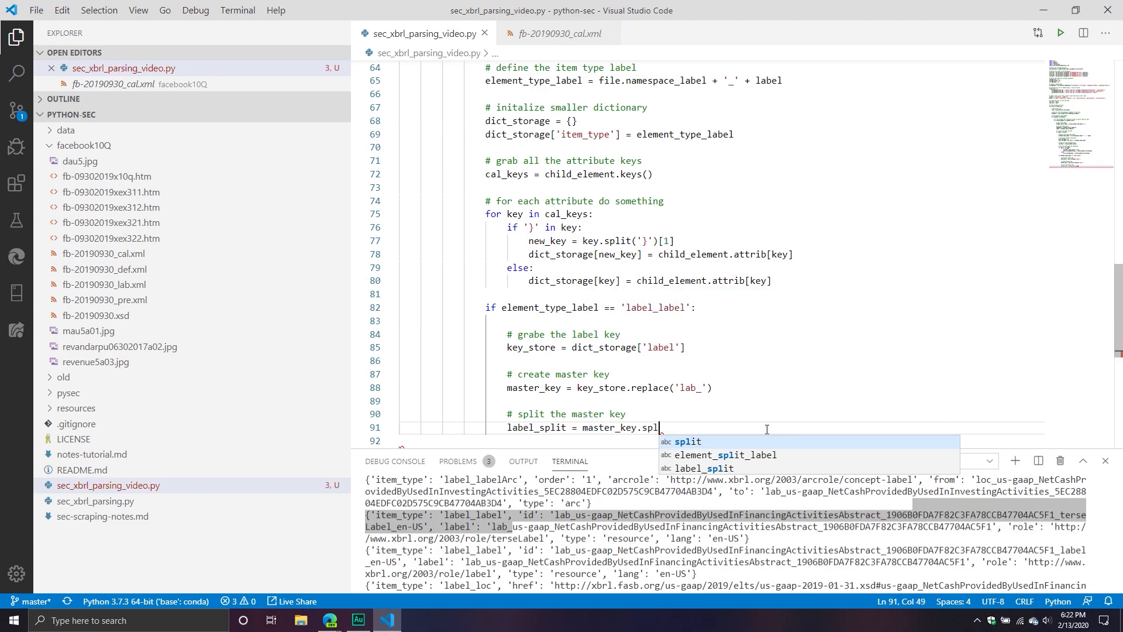
text(it('_'))
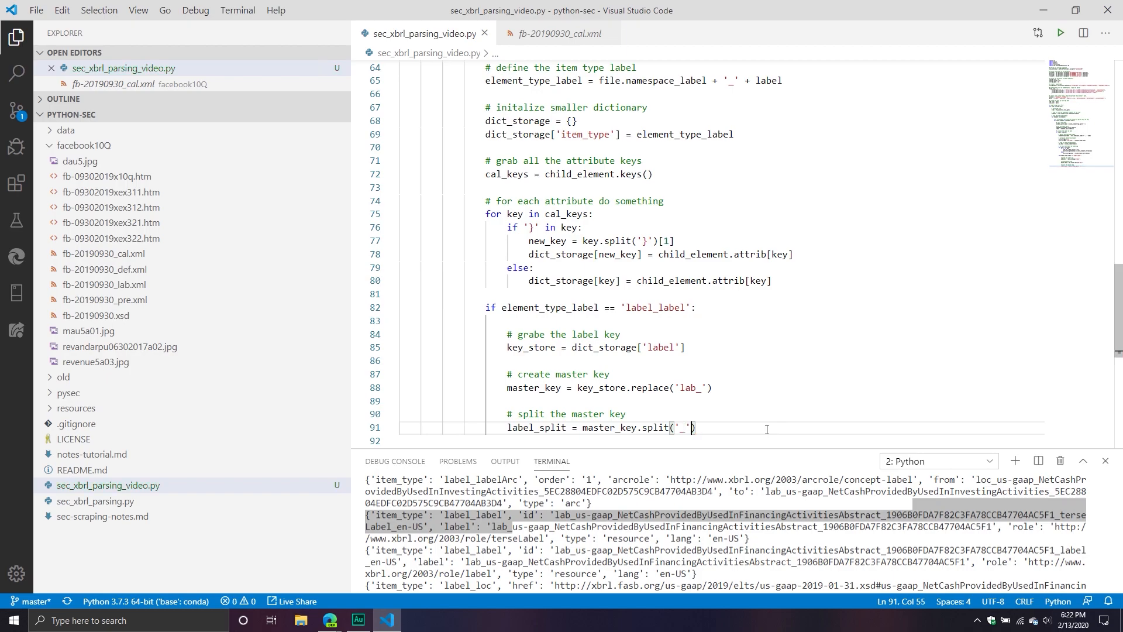
Add print(label_split) and run the script.
text(print()
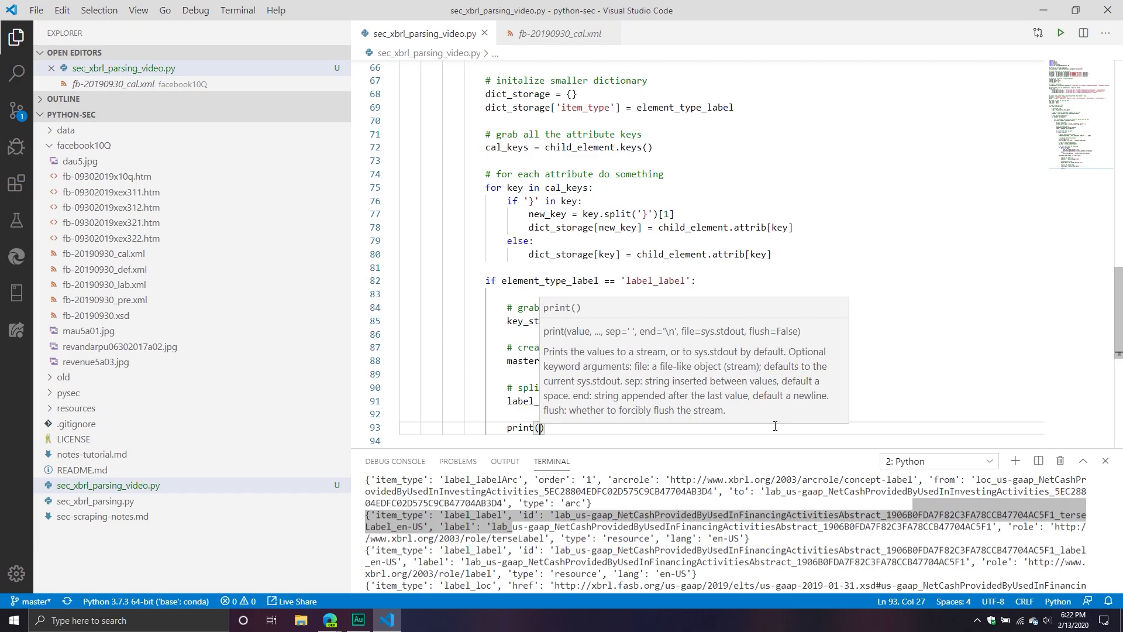
text(label_split)
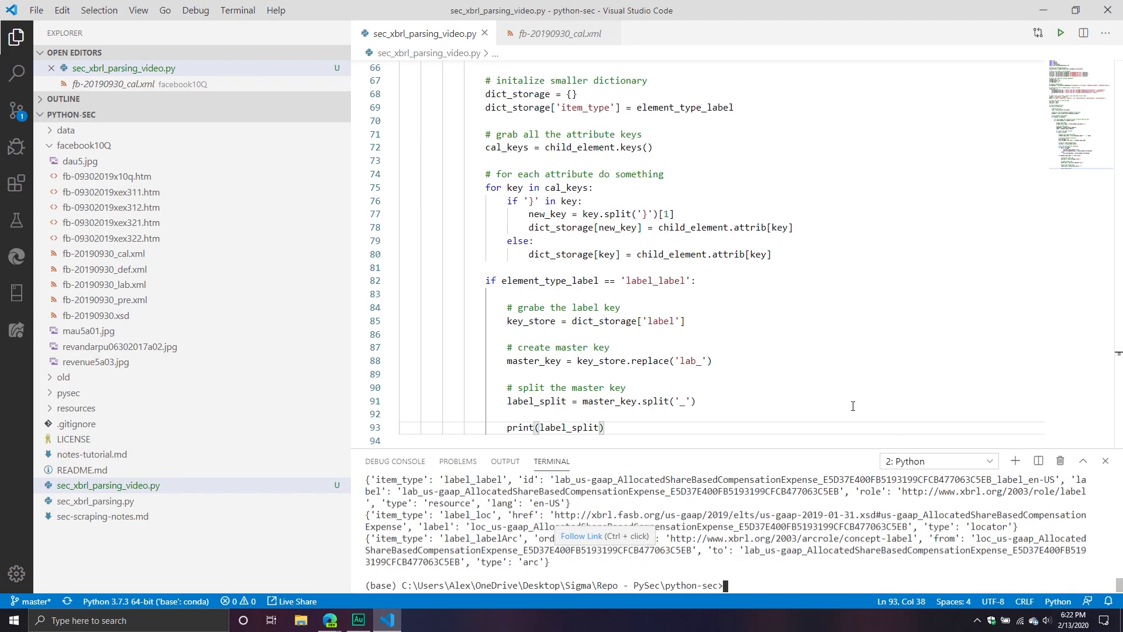
Fix the call to key_store.replace('lab_', '') and rerun the script.
click(533, 241)
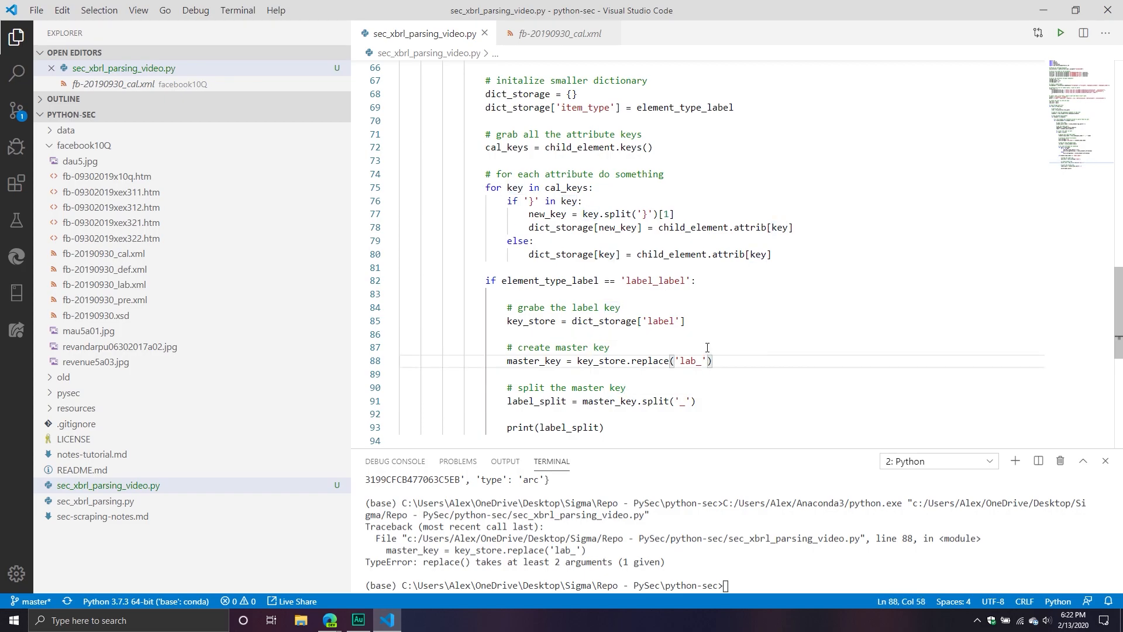
text(, ')
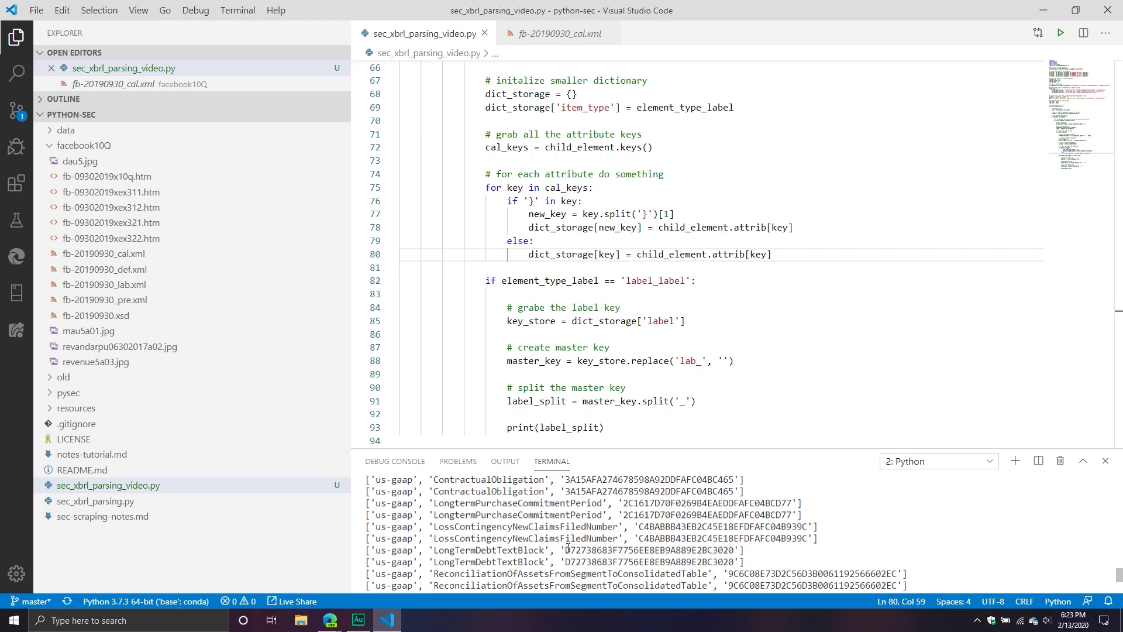
Inspect a hash in the terminal output and add a blank line before print(label_split).
double_click(648, 550)
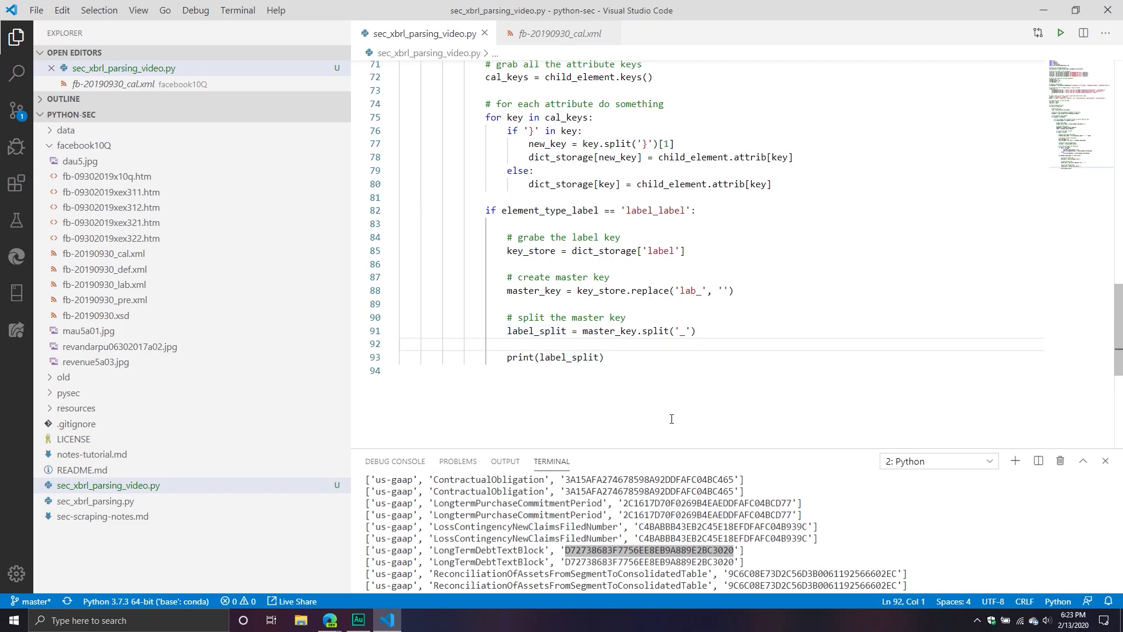
key(Enter)
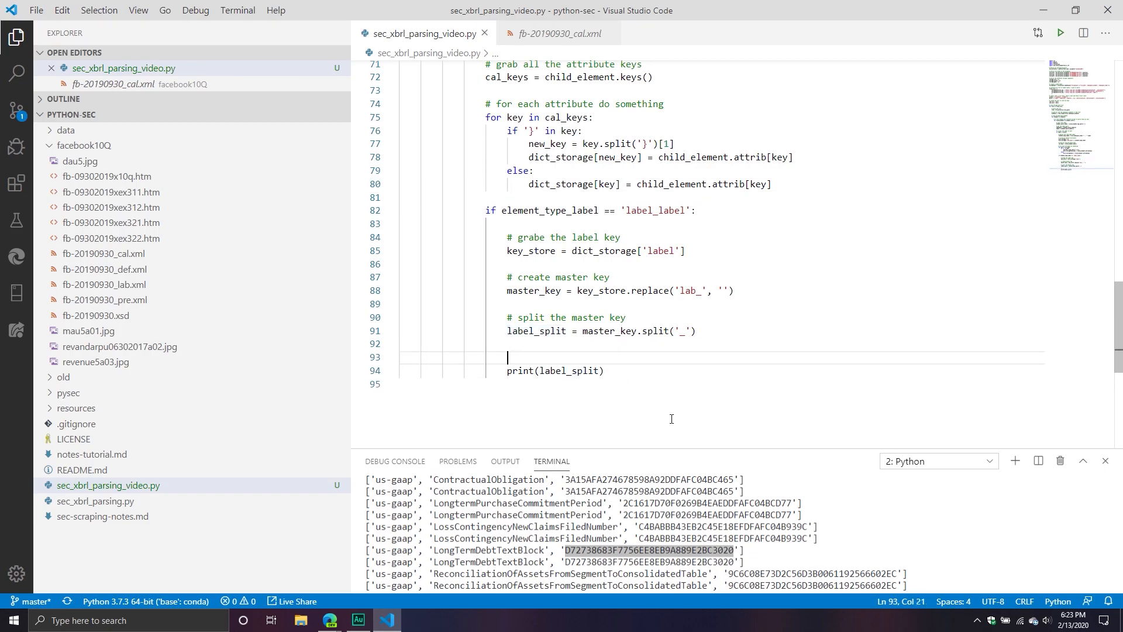
Add '# create my gaap id' and gaap_id = label_split[0] + ':' + label_split[1].
text(# create my gaap id)
text(gaap_id =)
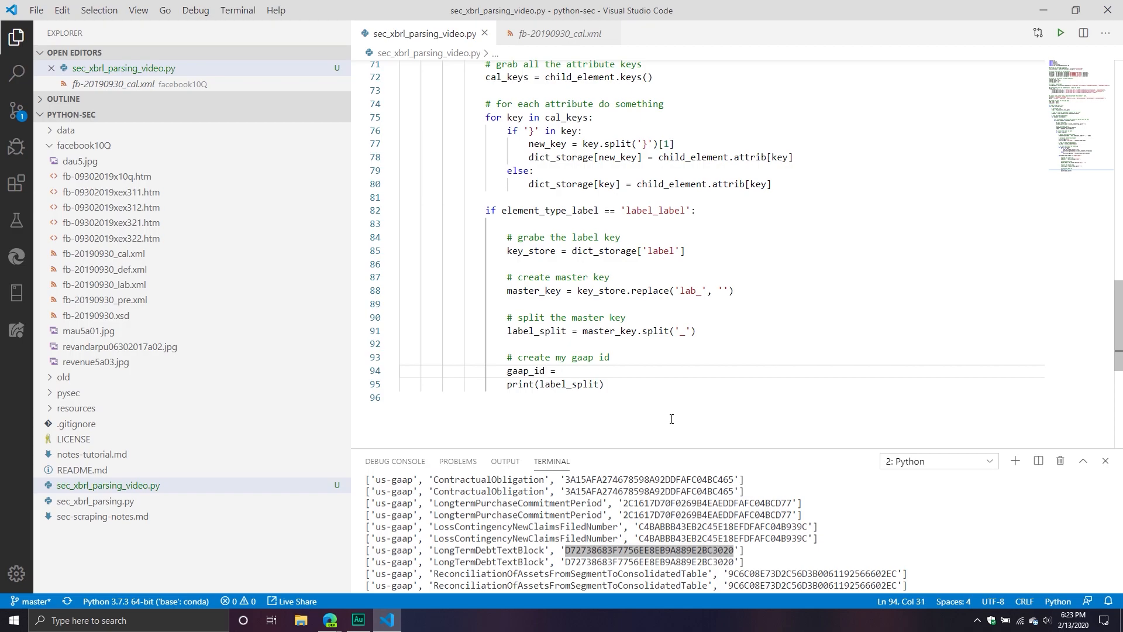
text(label_split[0)
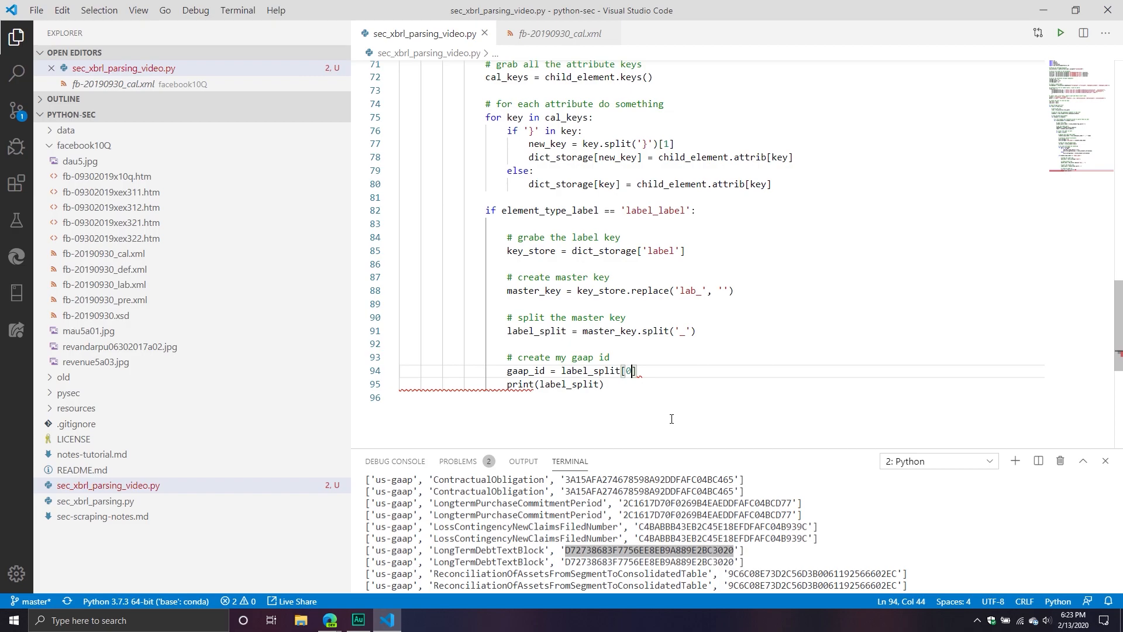
text(+)
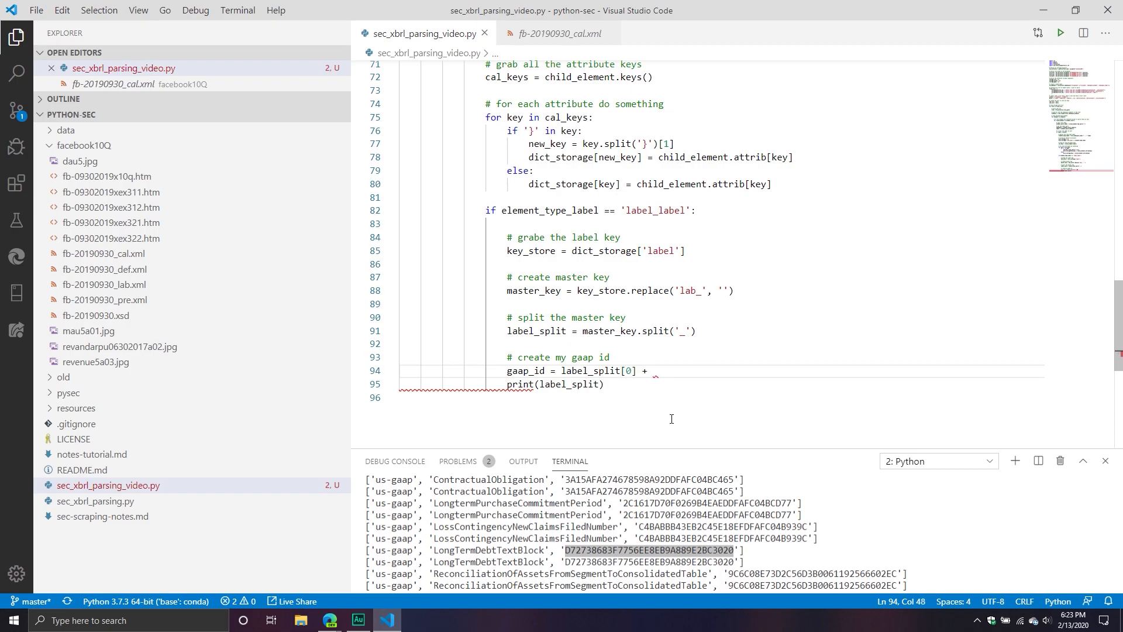
text(":" +)
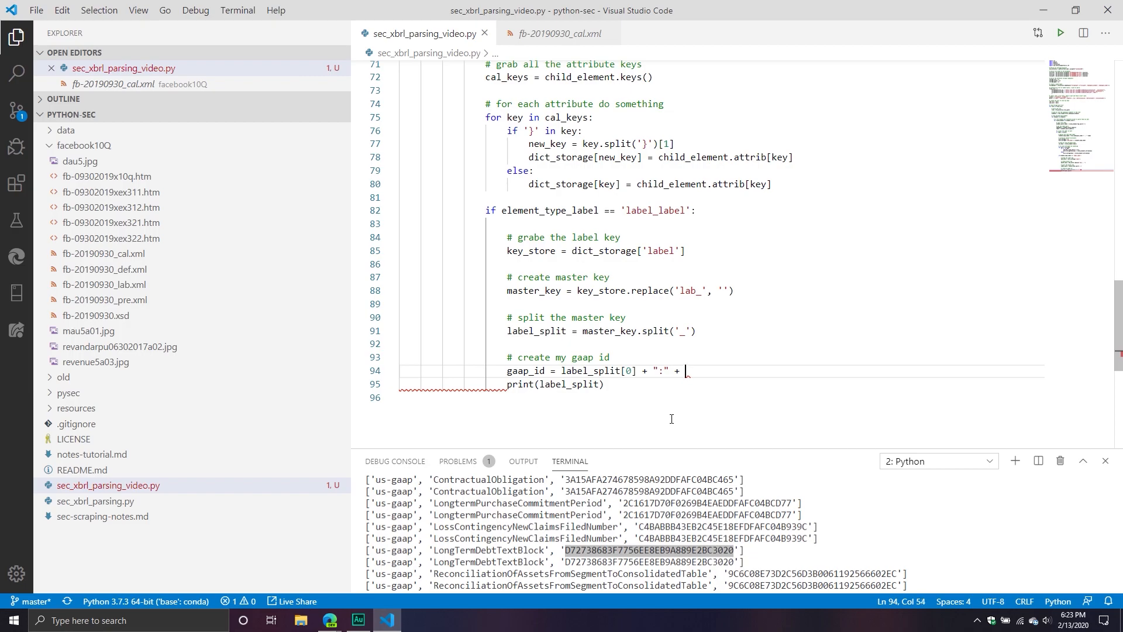
text(label_split)
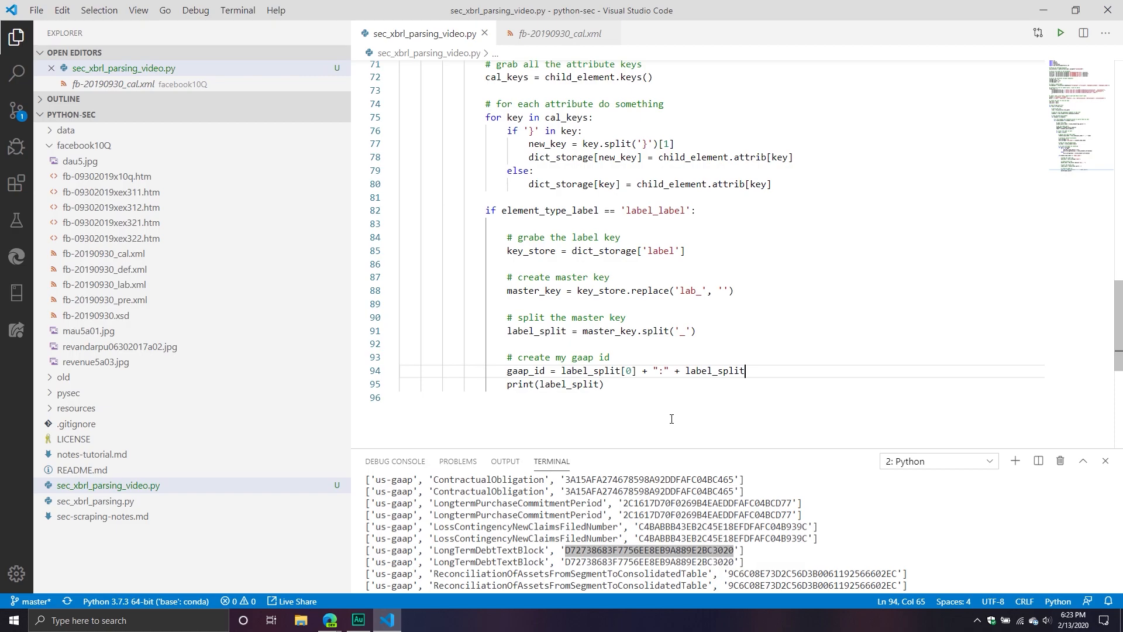
text([1])
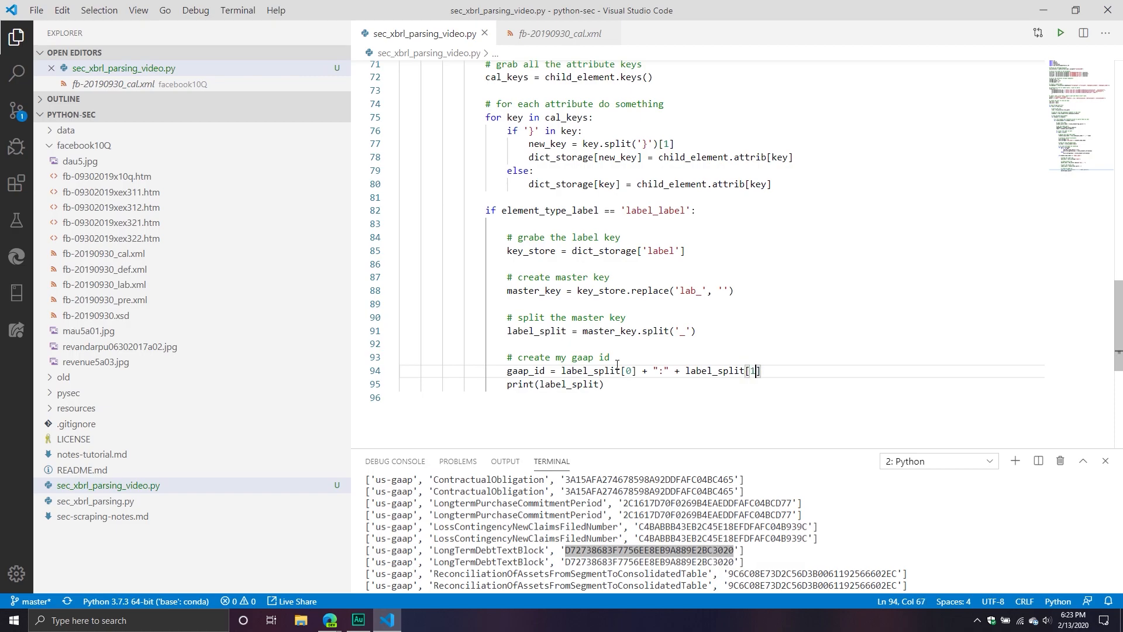
Change the print to print(gaap_id) and run the script.
click(503, 384)
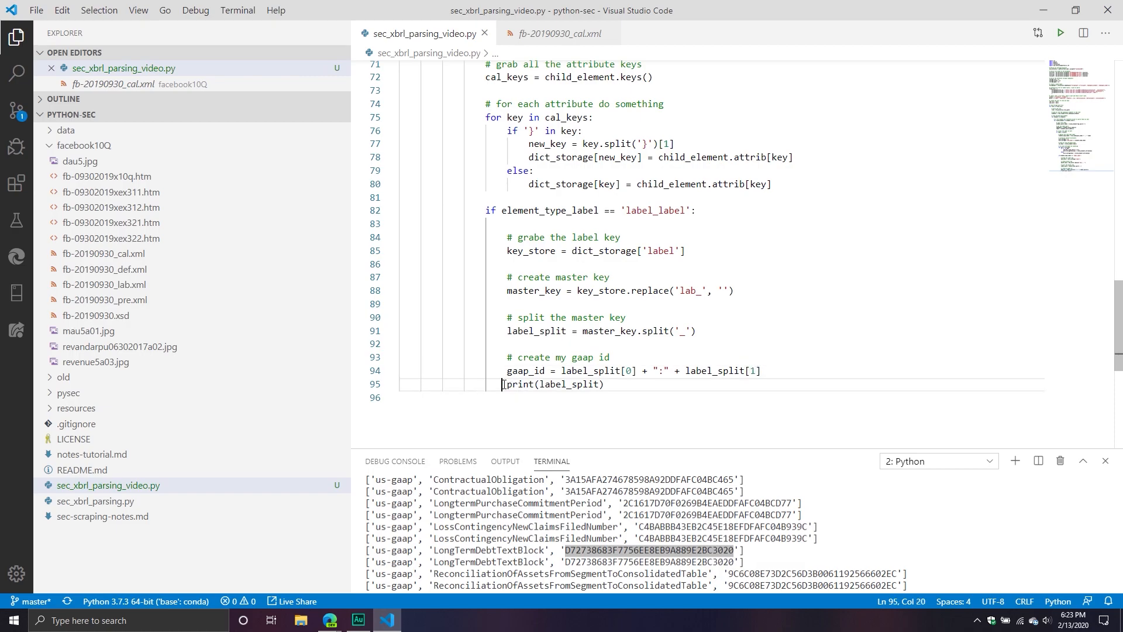
click(509, 384)
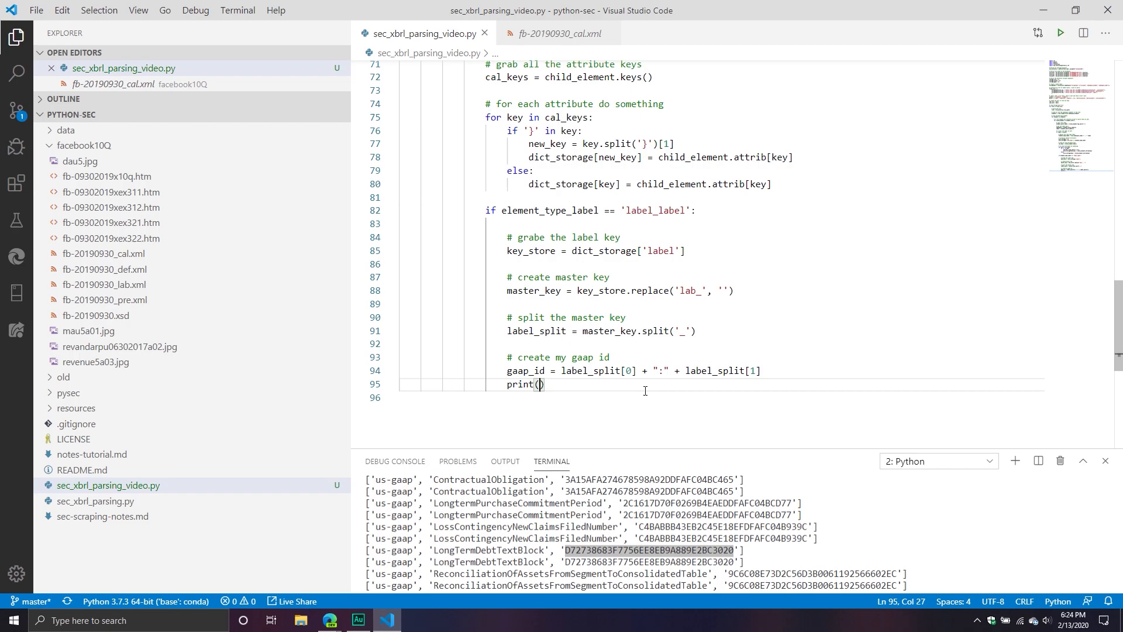
text(gaap_id)
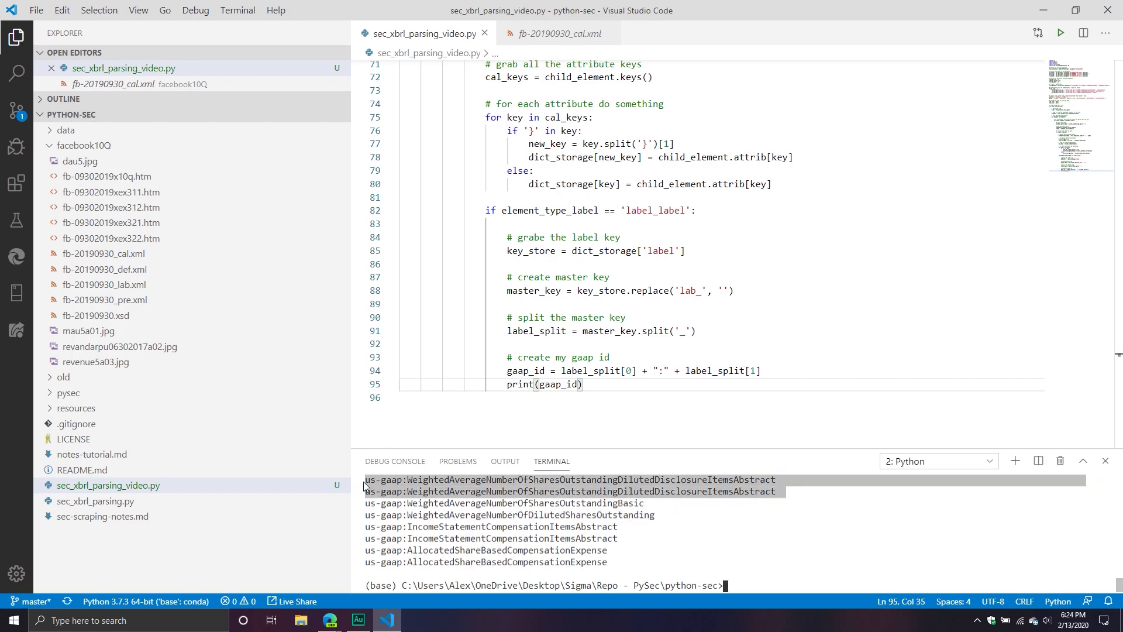
Delete the print(gaap_id) line from the label_label block.
click(741, 344)
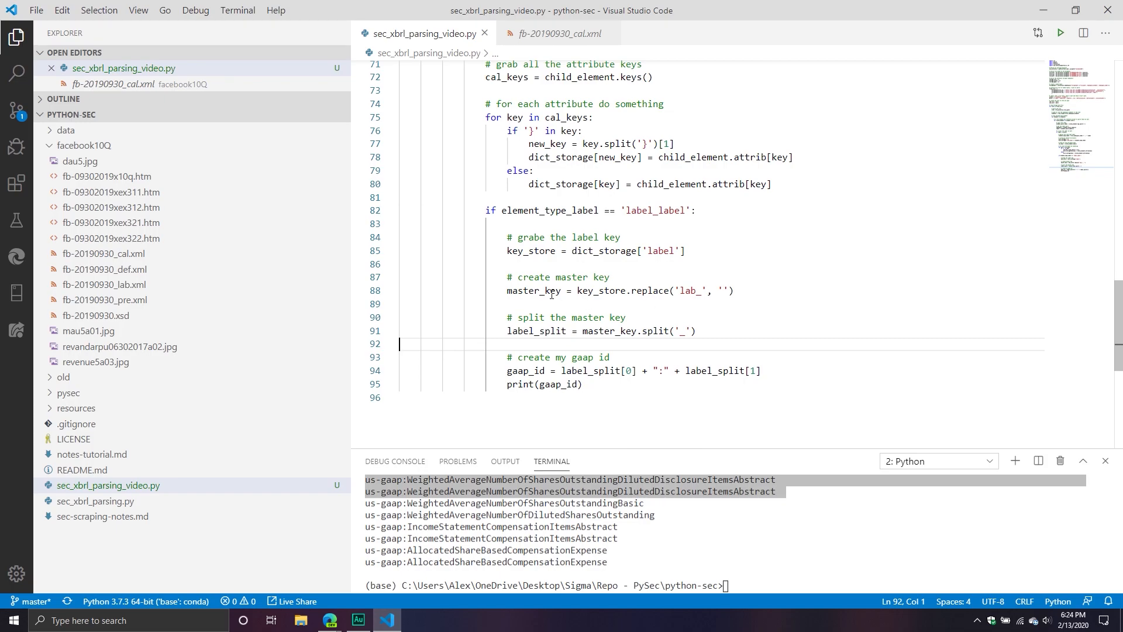
mouse_move(597, 251)
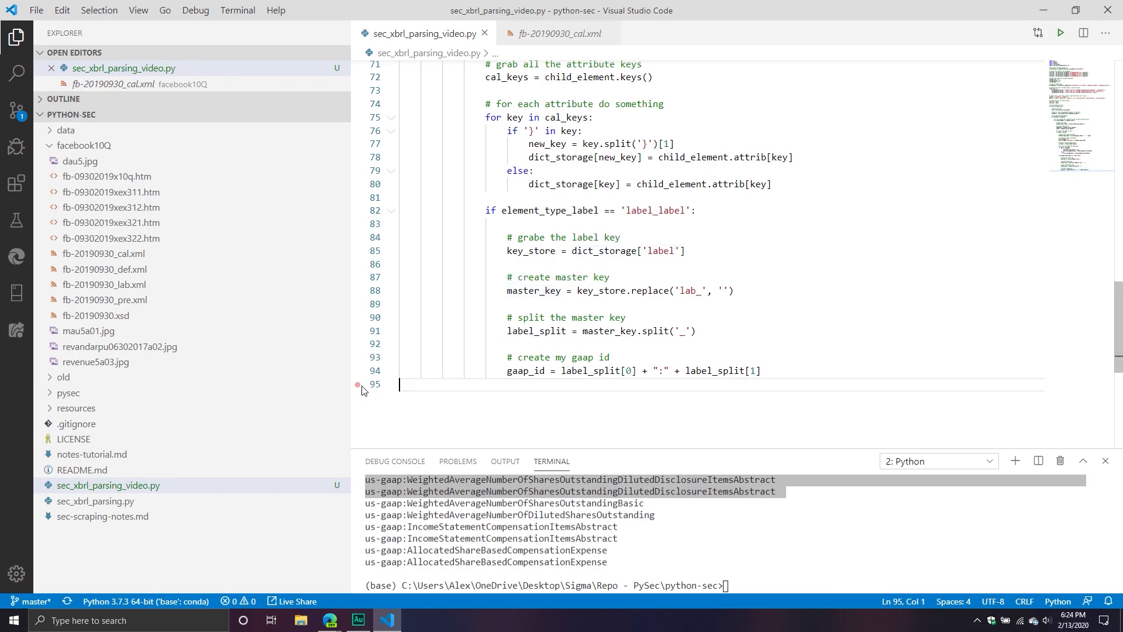
key(enter)
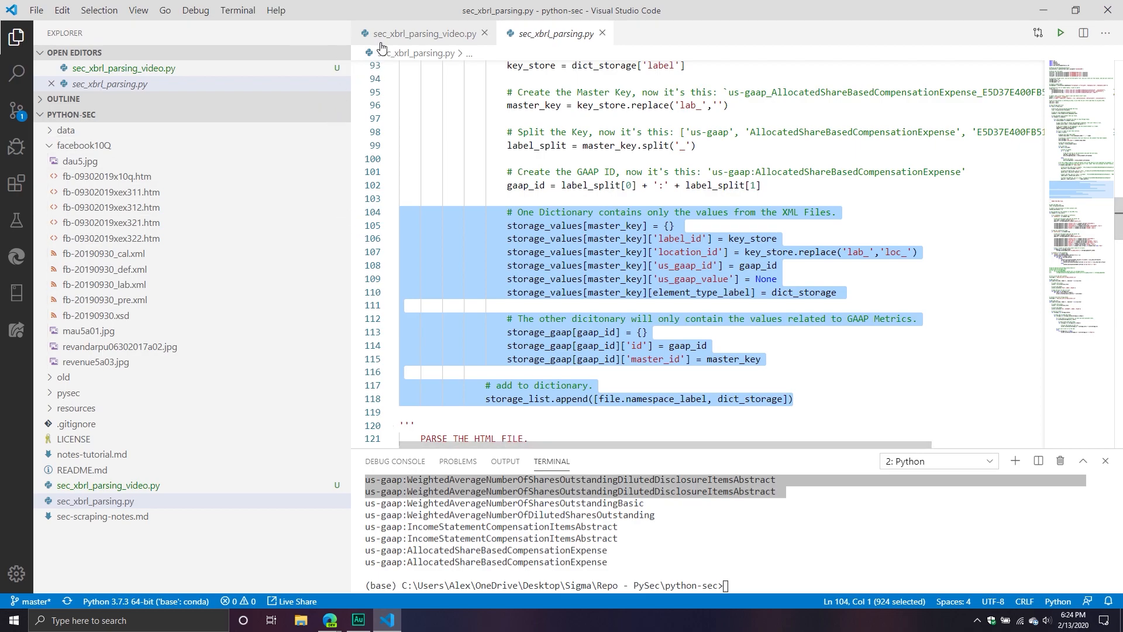
Return to the working script and add storage_values and storage_gaap dictionary filling for each label.
click(418, 33)
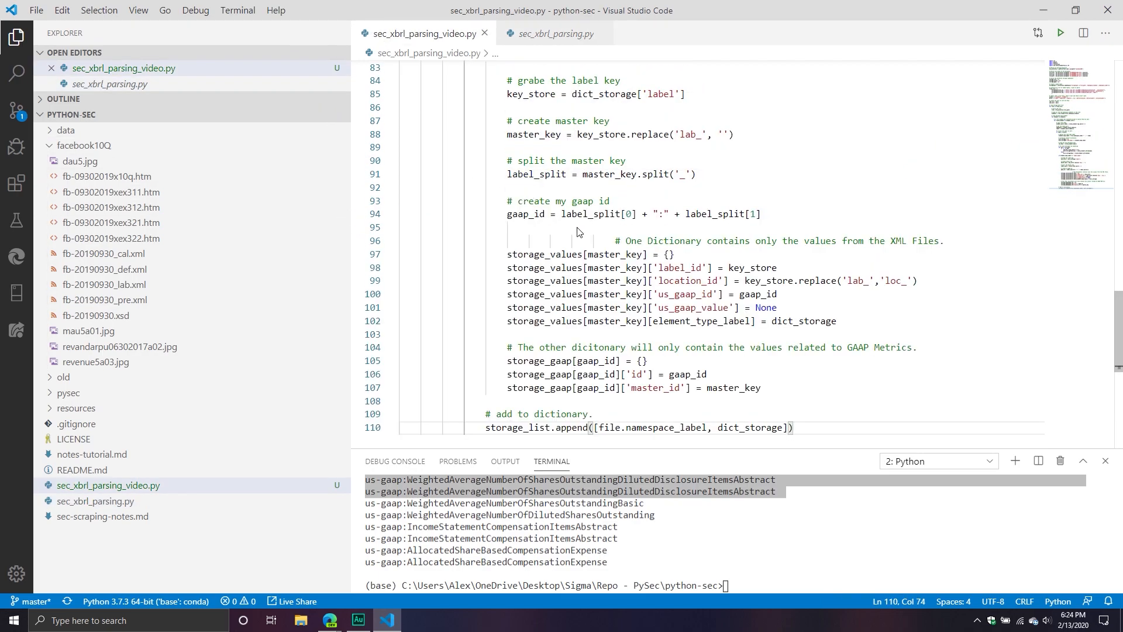
click(611, 241)
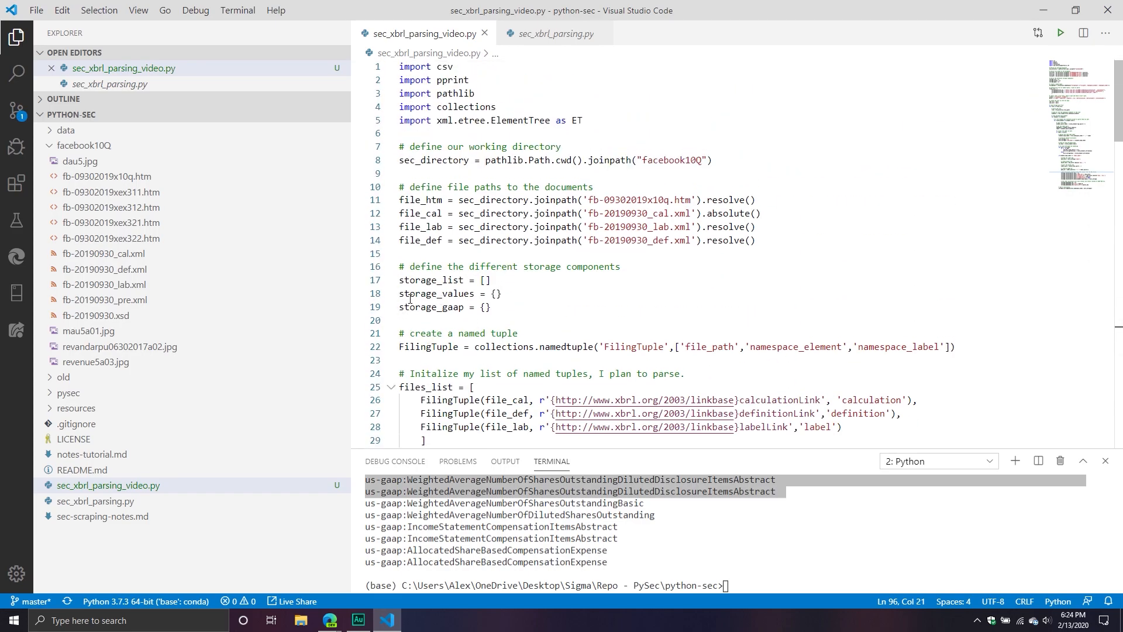
scroll(down, 3)
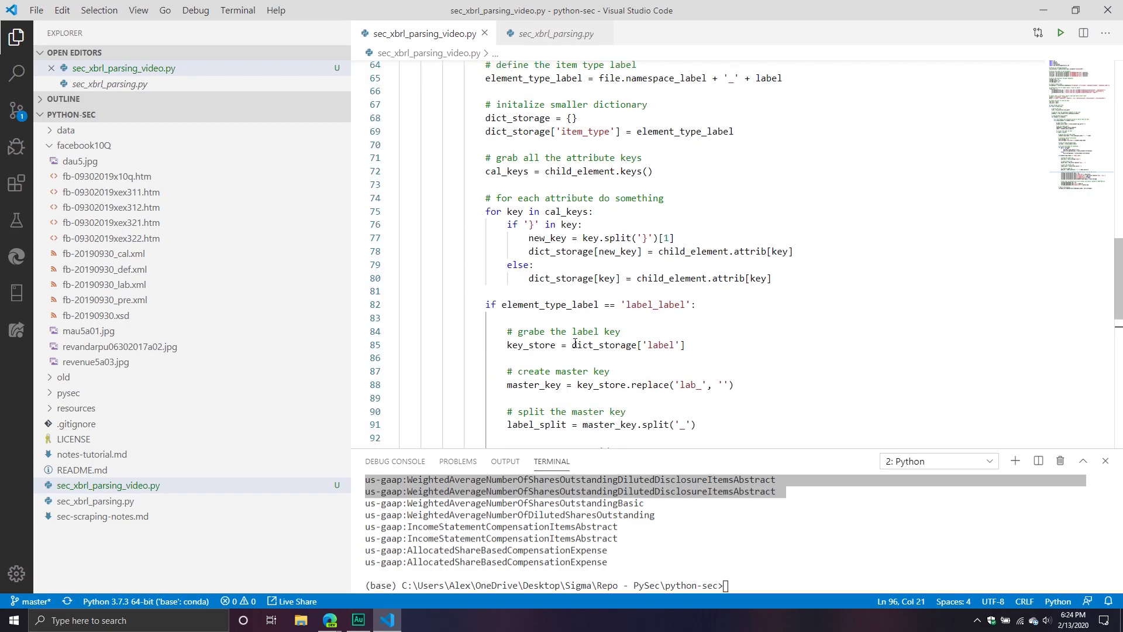
scroll(down, 3)
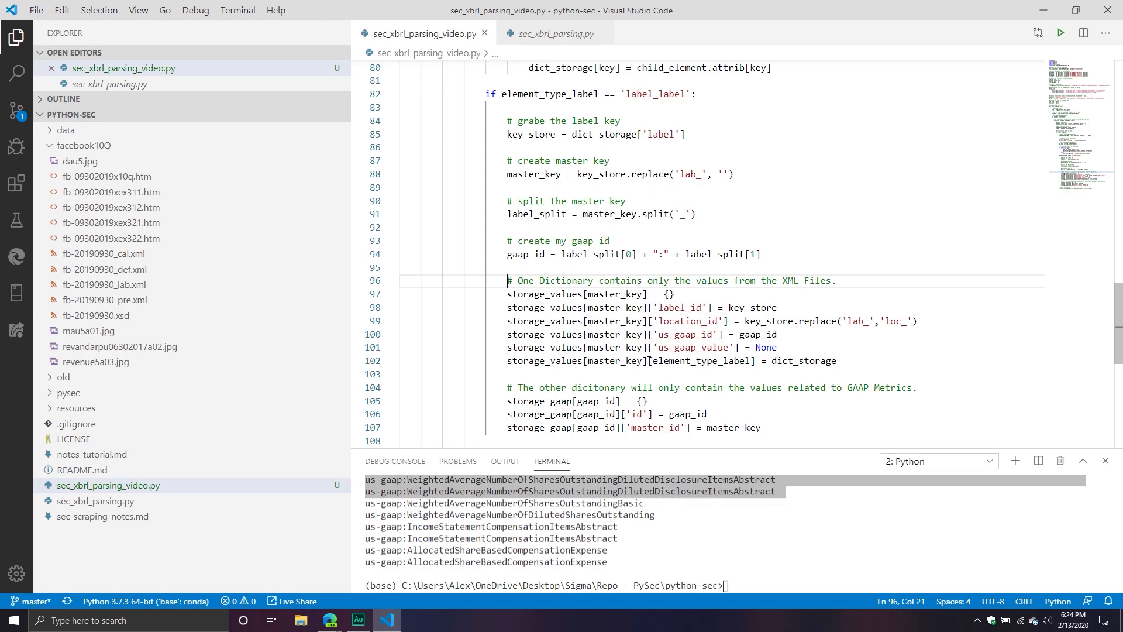
key(Enter)
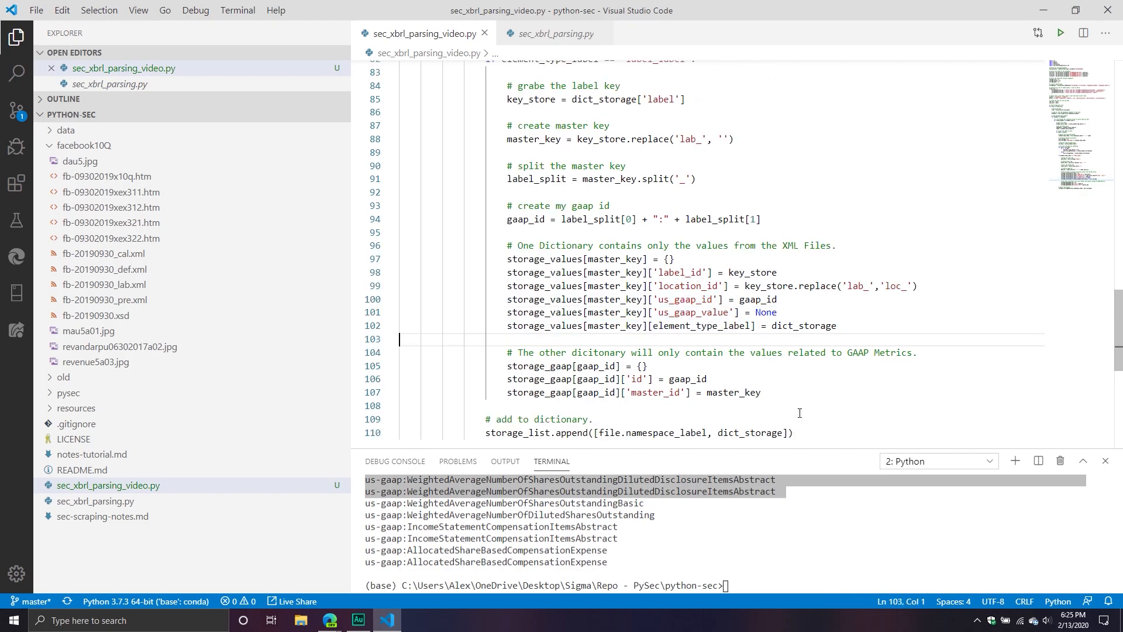
mouse_move(628, 414)
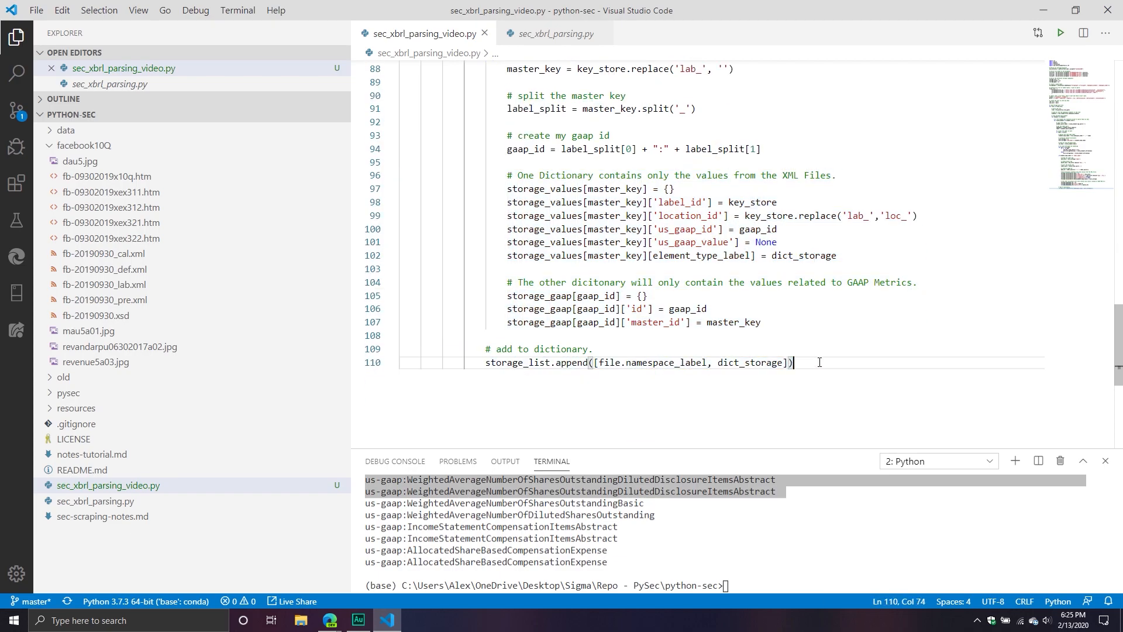
Add two empty lines after the storage_list.append statement at the end of the script.
click(649, 229)
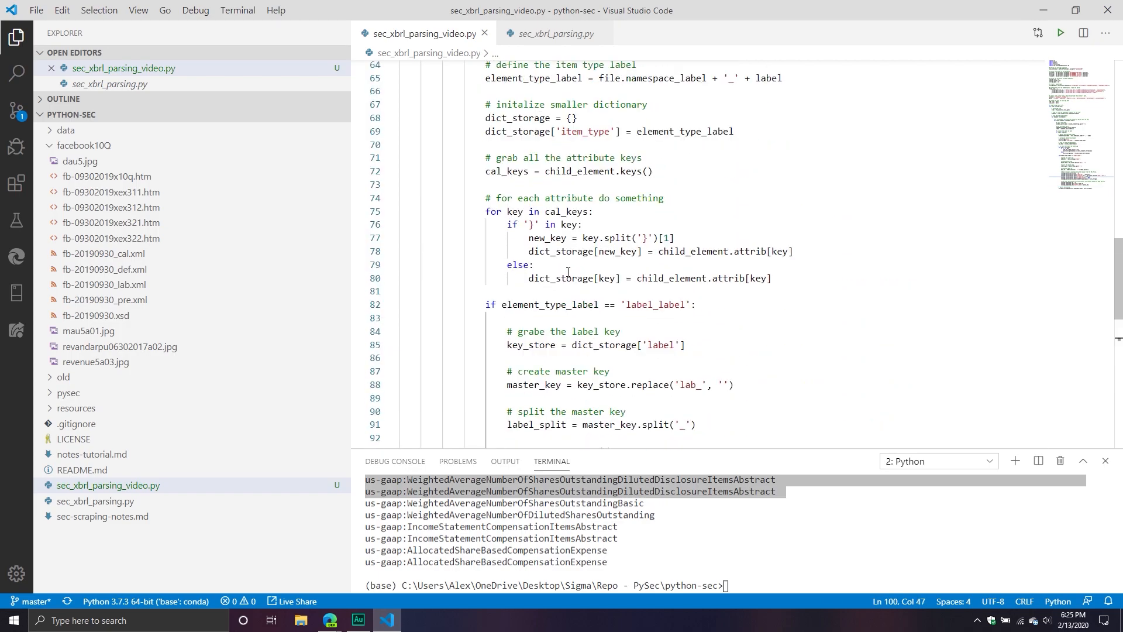
scroll(down, 3)
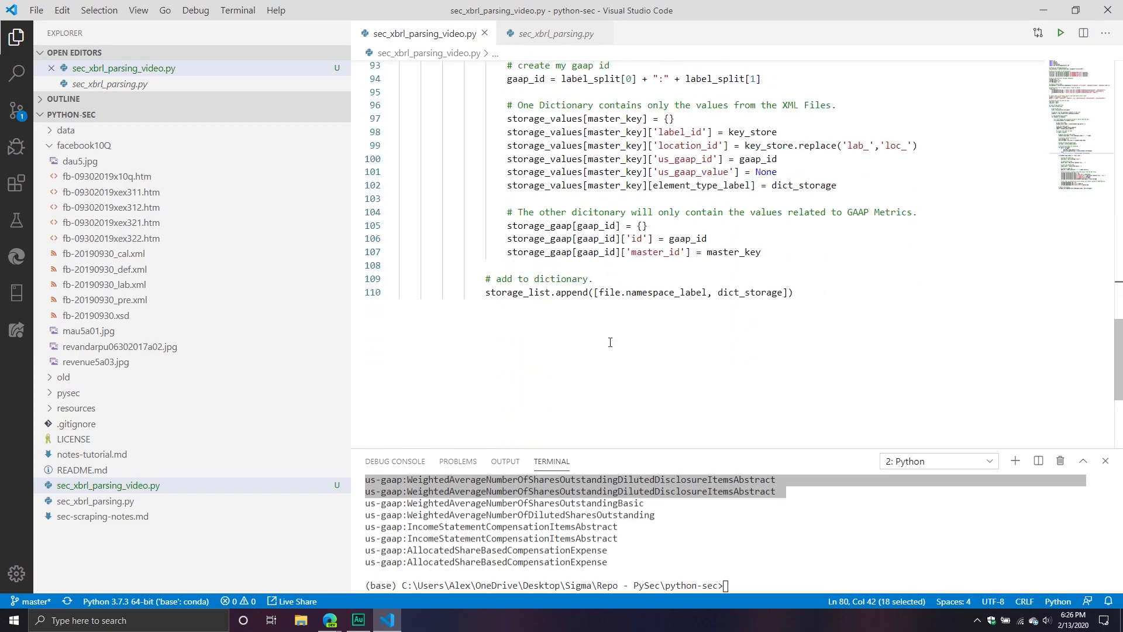
double_click(652, 292)
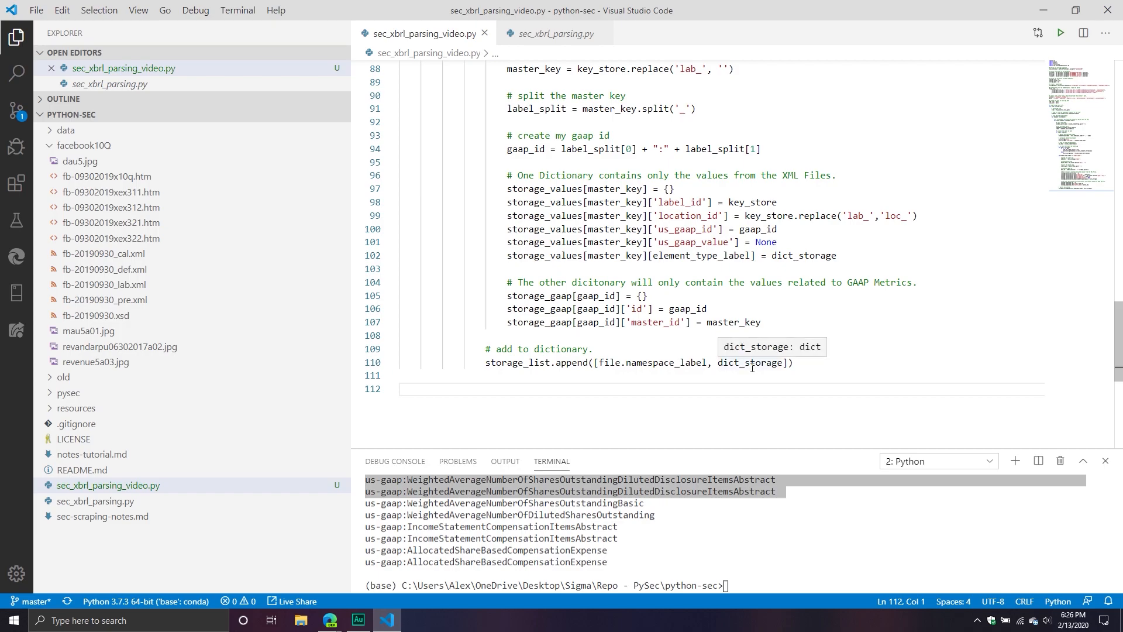
Add pprint.pprint(storage_values), run it, then switch it to storage_gaap and rerun.
text(pprint.pprint(storage_values)
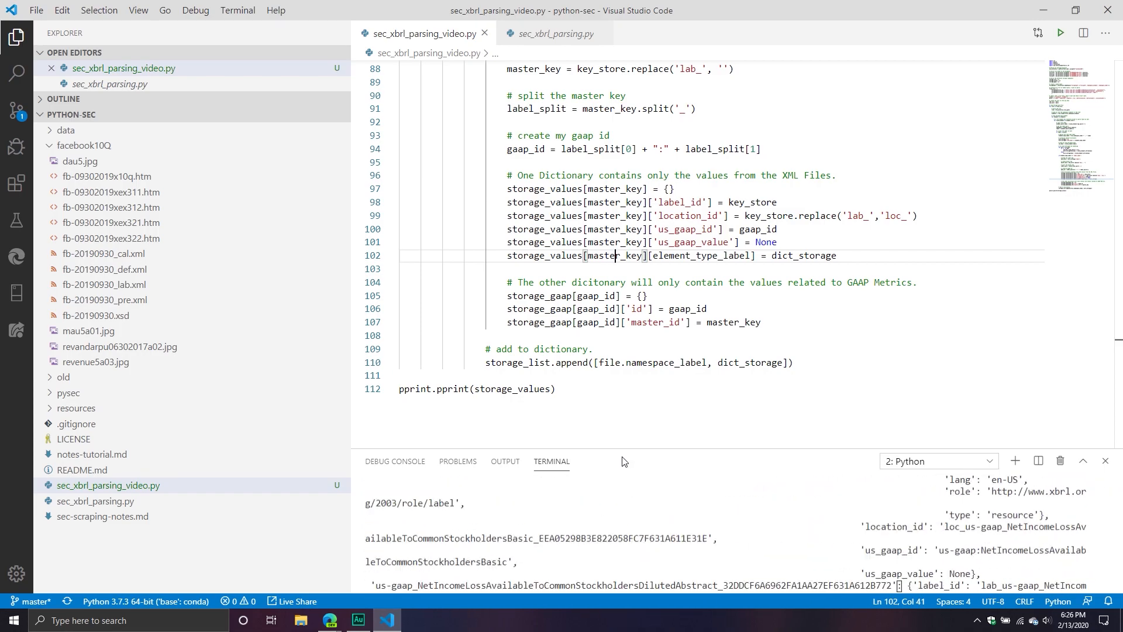
scroll(down, 3)
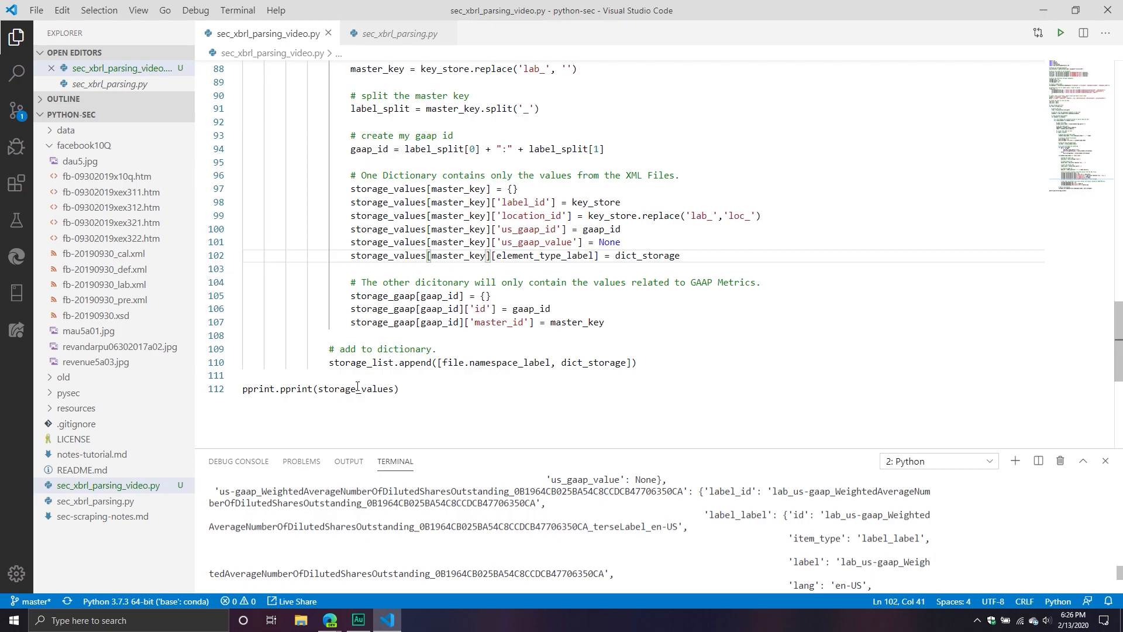
double_click(376, 389)
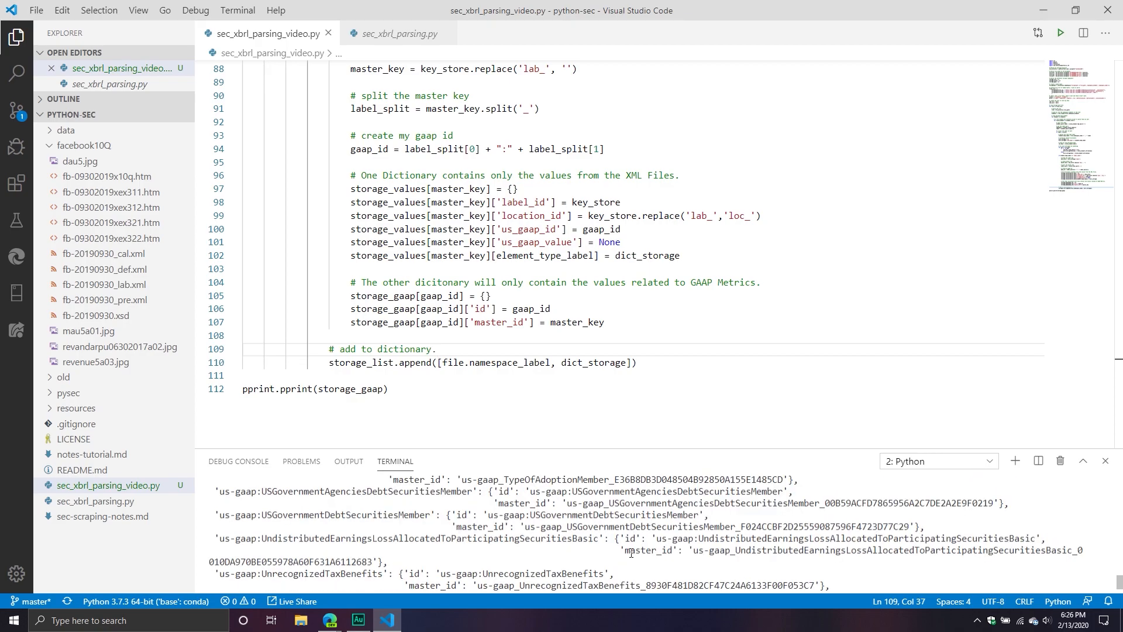
Change the final pprint target from storage_gaap to storage_list.
double_click(460, 514)
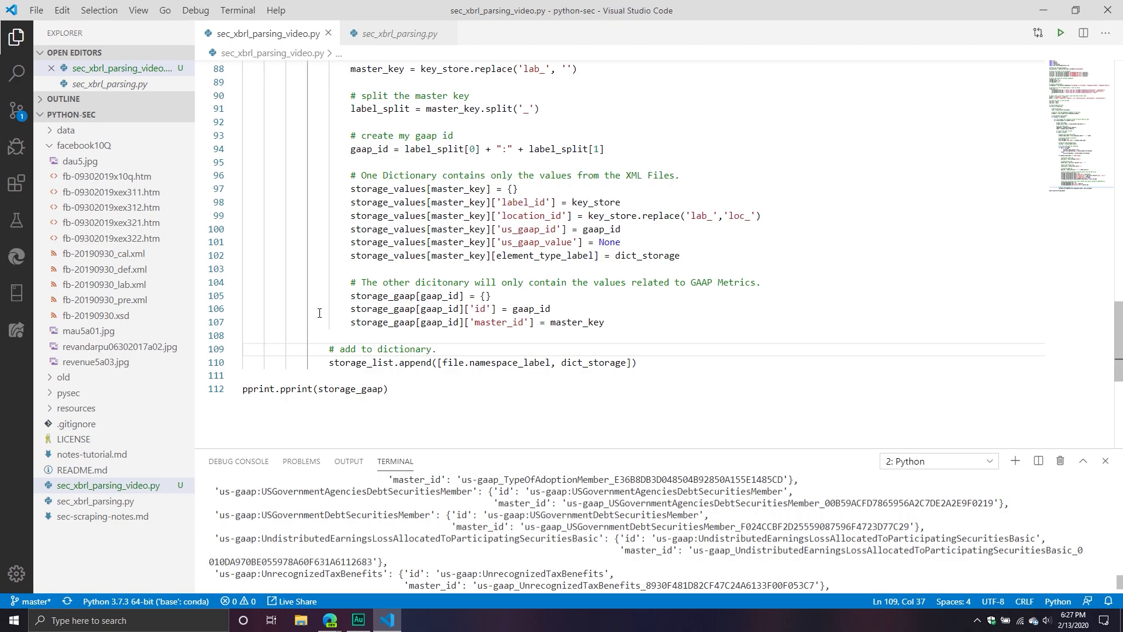
drag(350, 309, 566, 321)
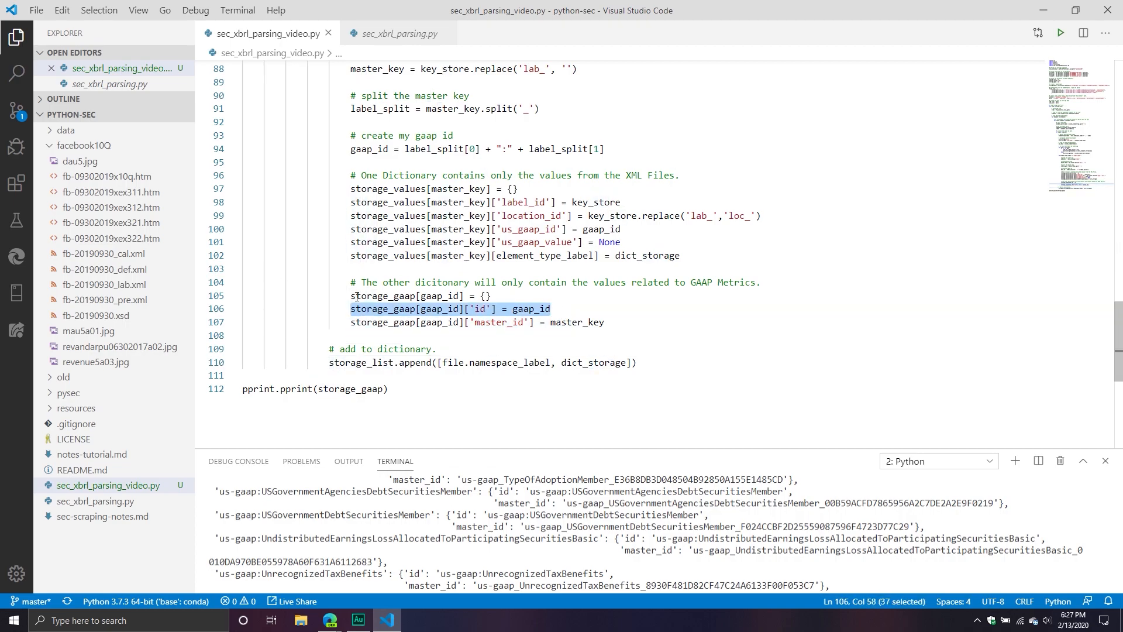
mouse_move(378, 295)
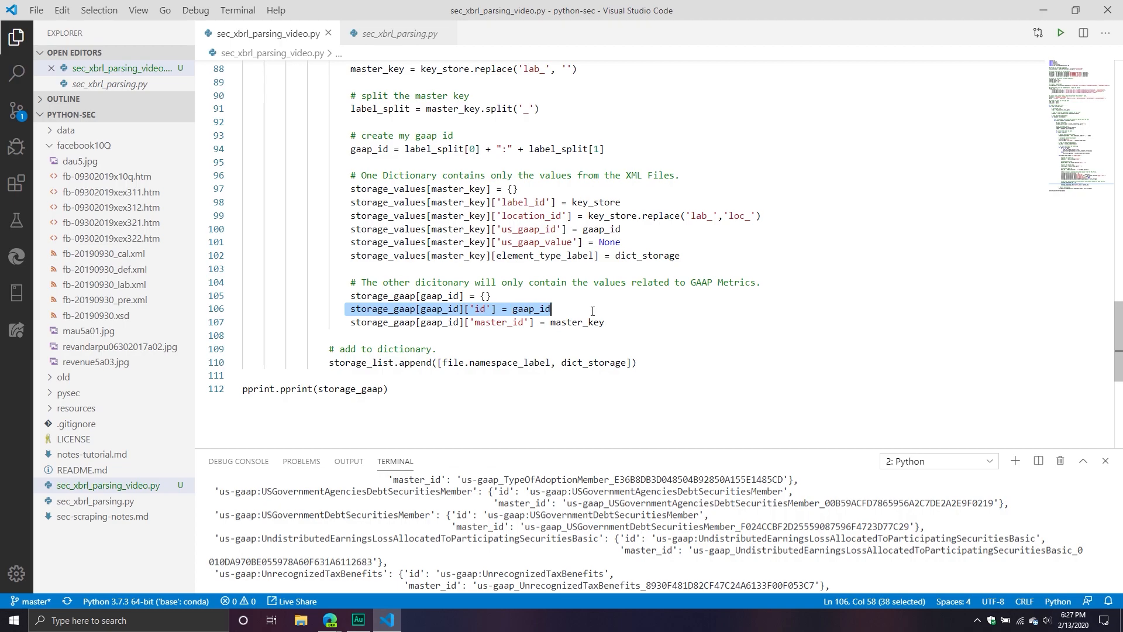
scroll(down, 3)
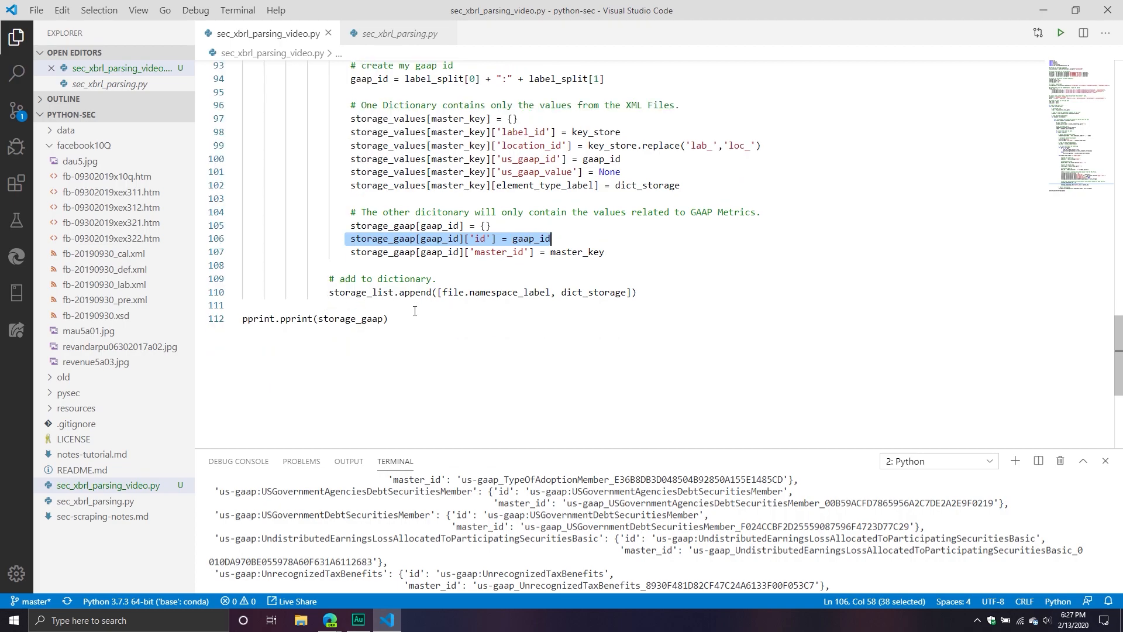
mouse_move(362, 318)
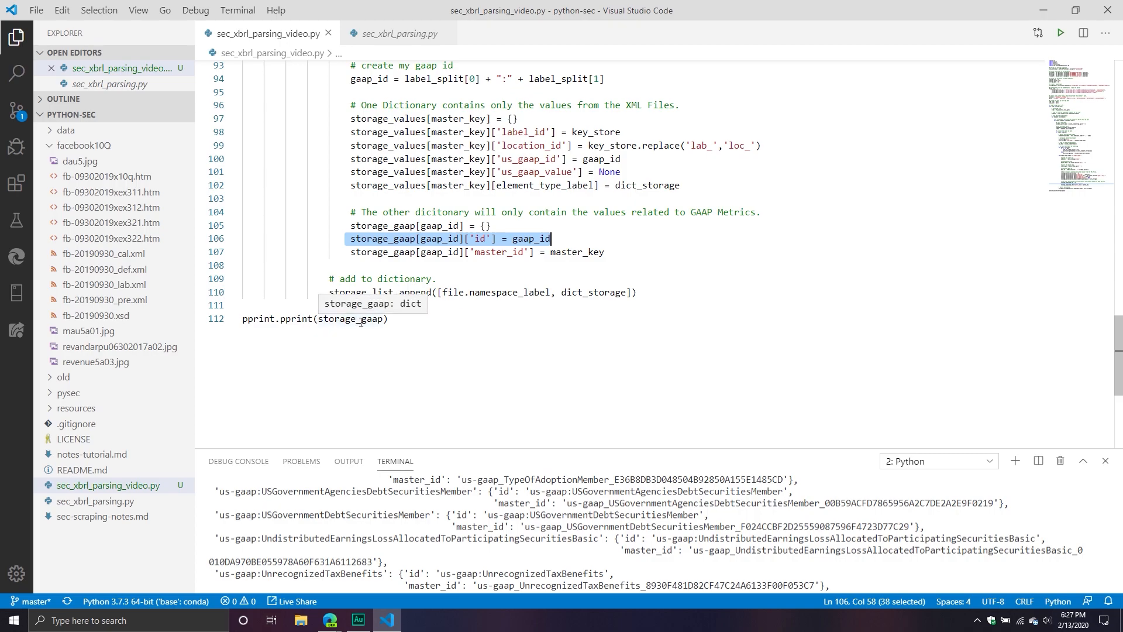
text(storage_list)
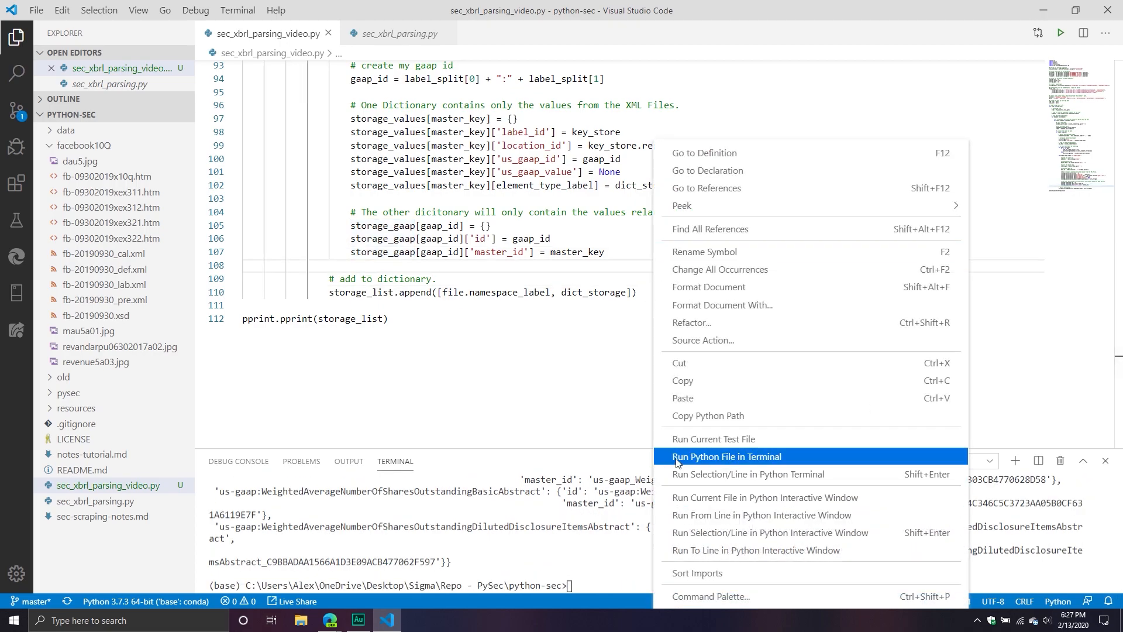
Run the script to print storage_list in the terminal, then delete the pprint line.
click(725, 457)
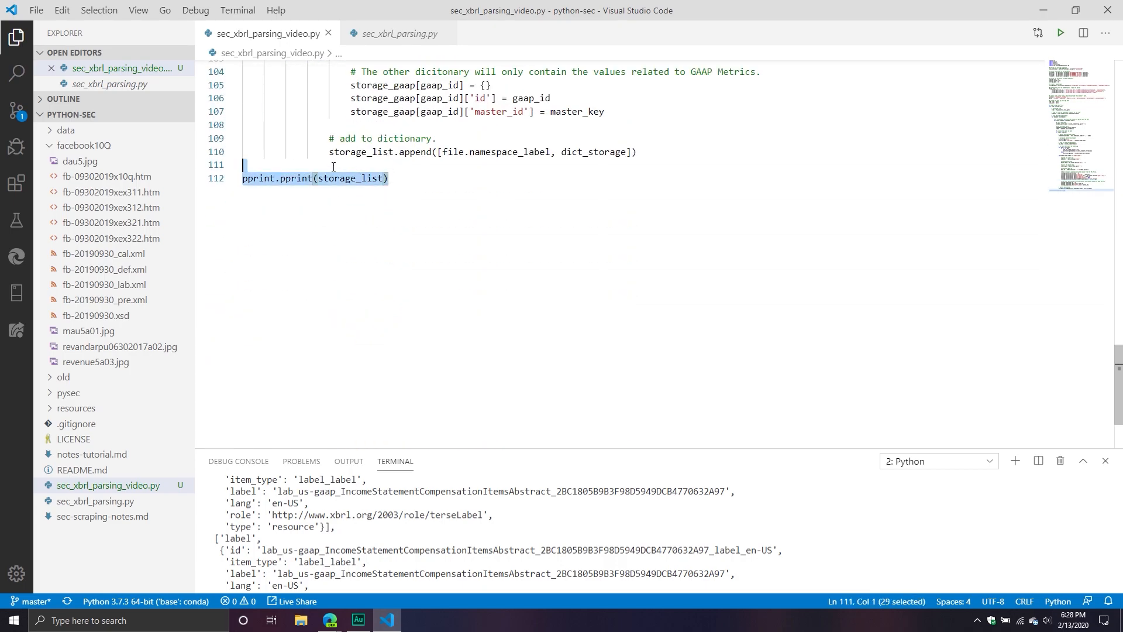
key(Delete)
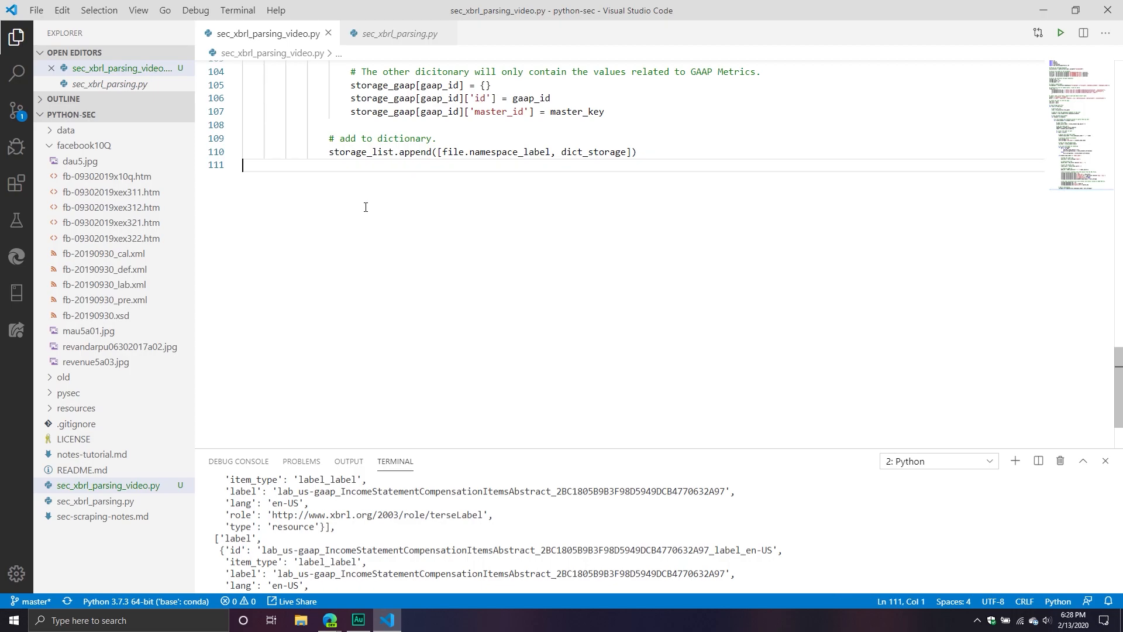
key(Enter)
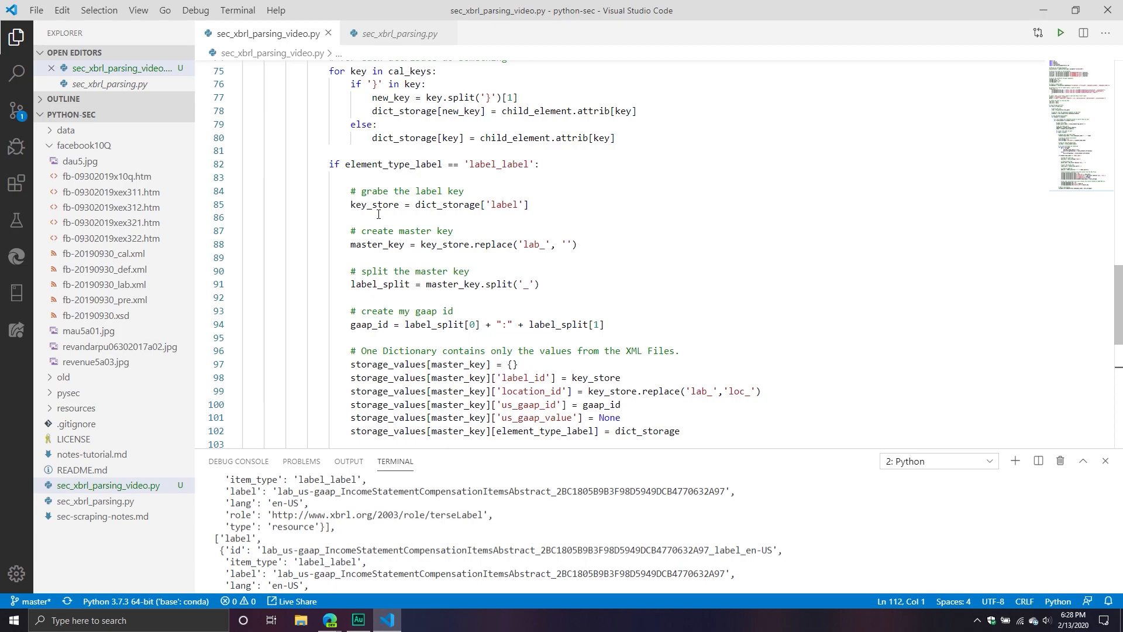
Collapse the facebook10Q folder in the Explorer.
click(201, 257)
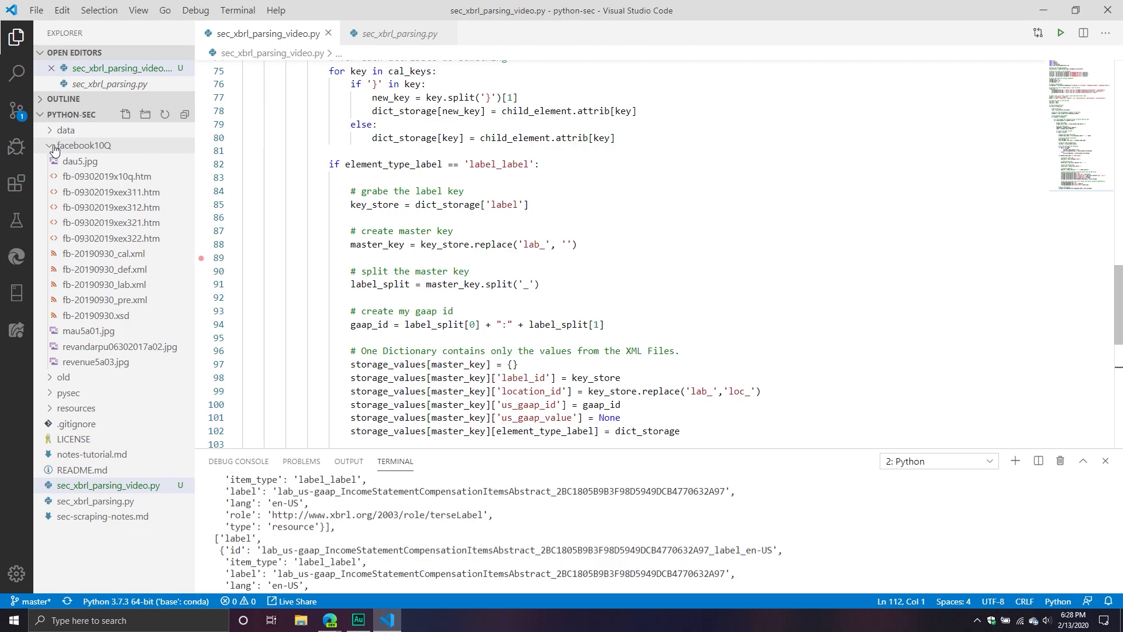
click(82, 145)
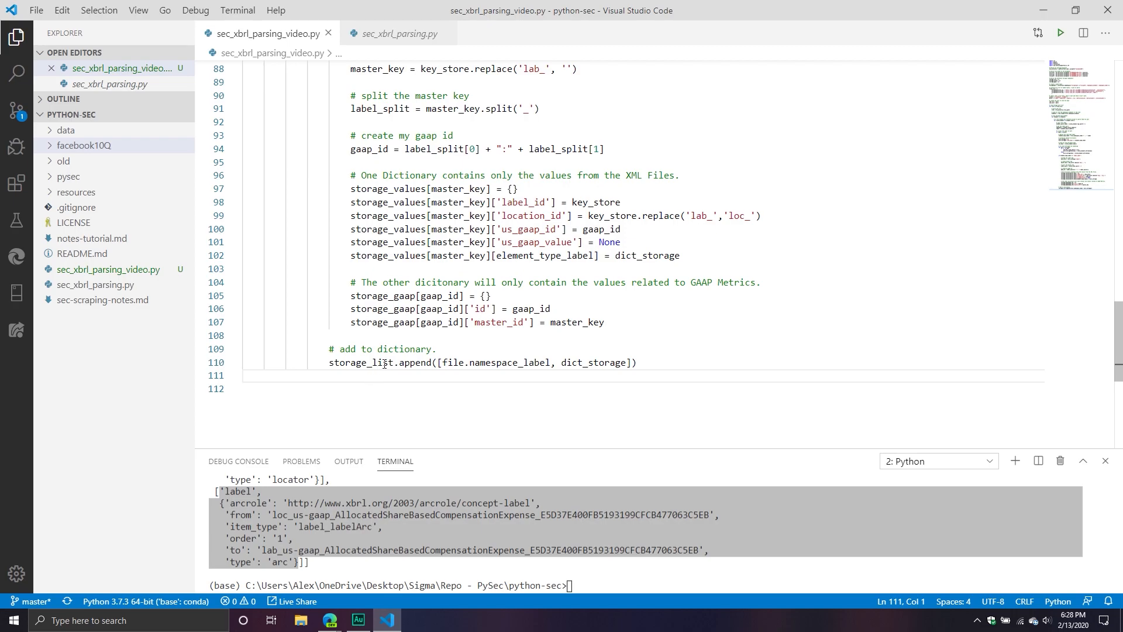
click(208, 269)
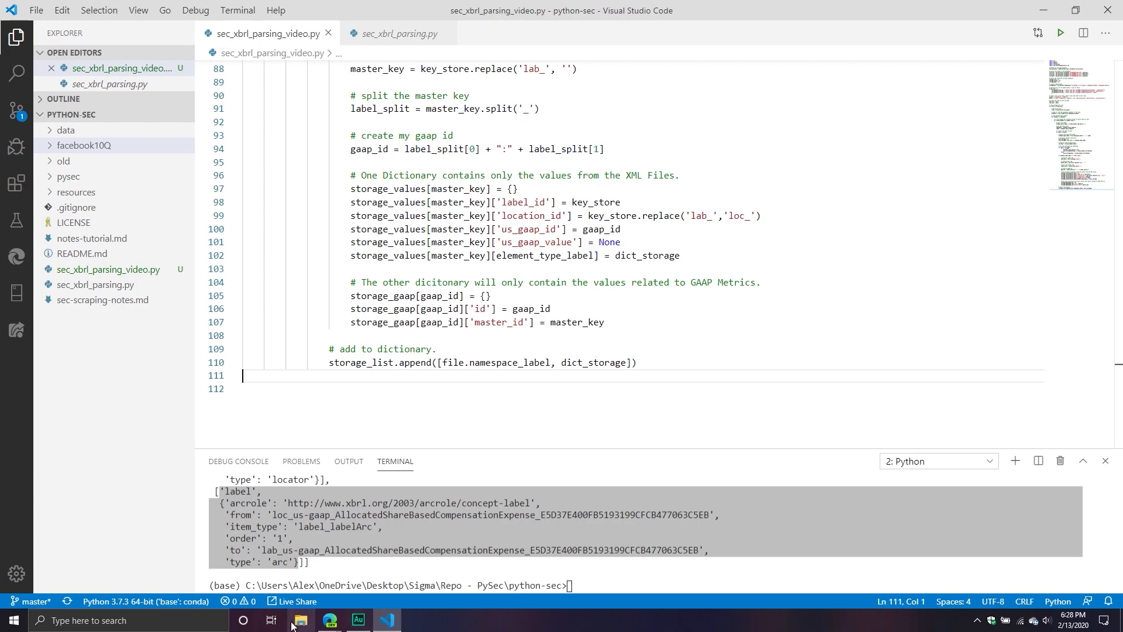
mouse_move(300, 620)
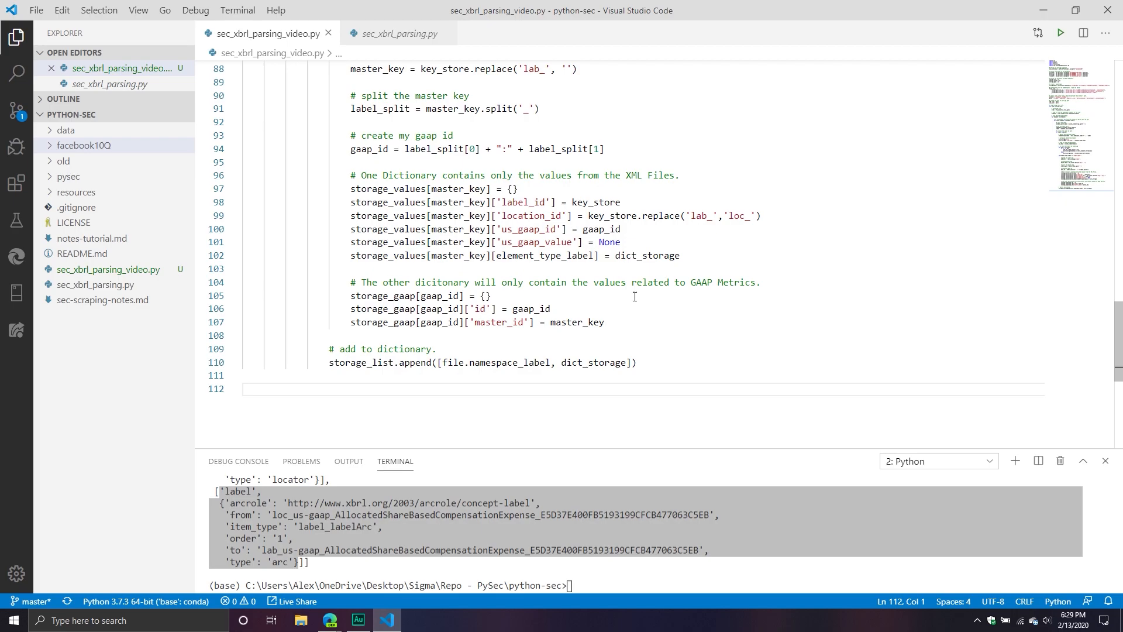
drag(350, 296, 603, 322)
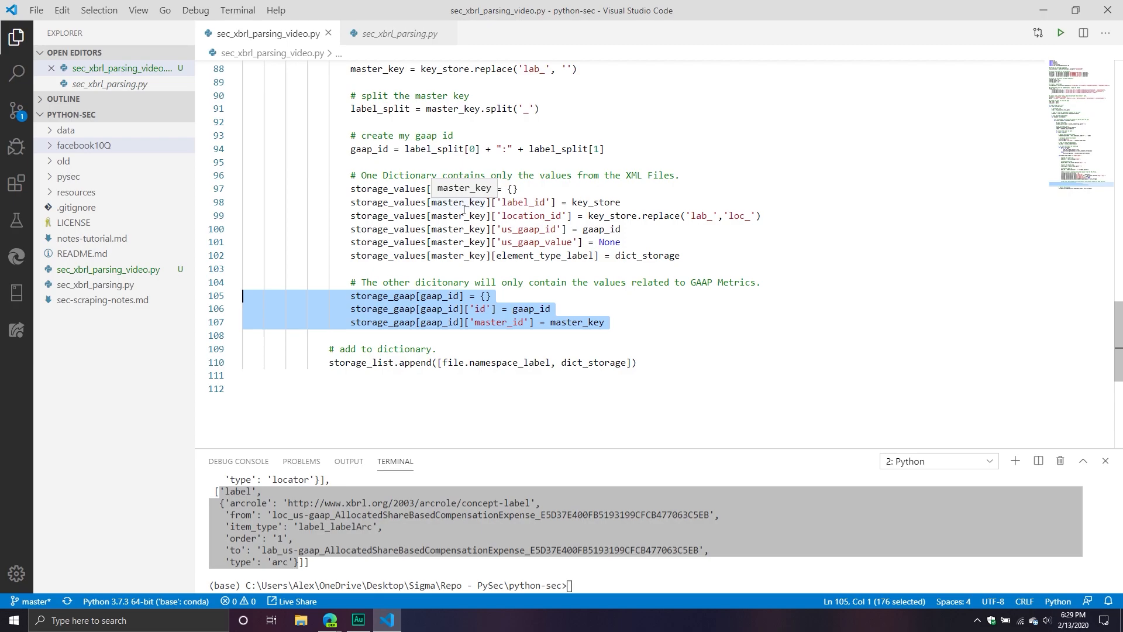
click(503, 175)
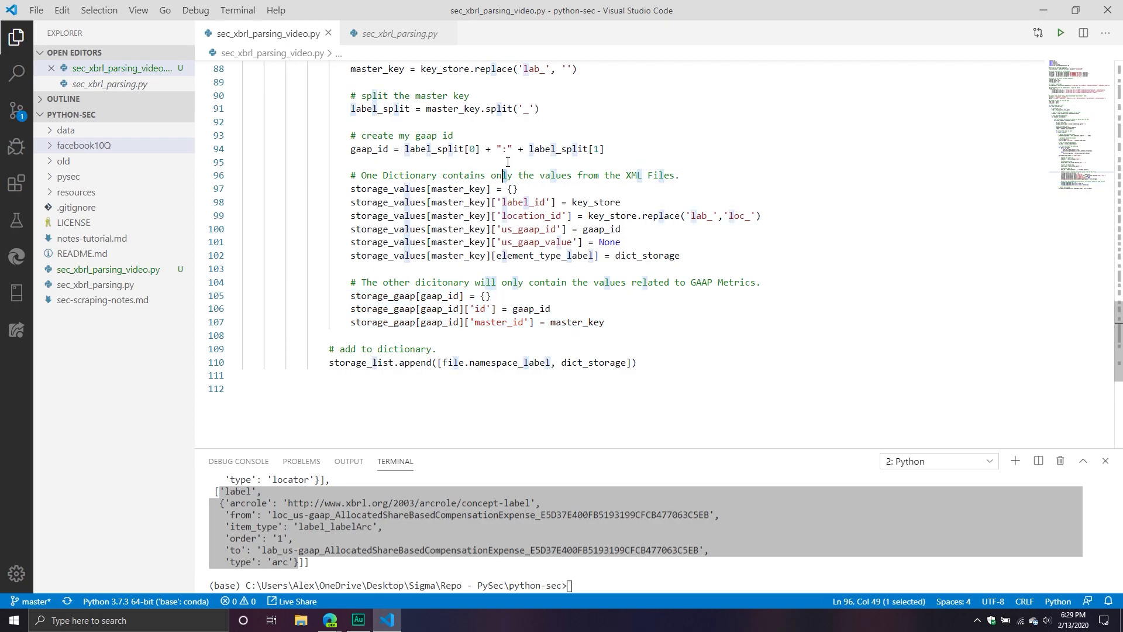